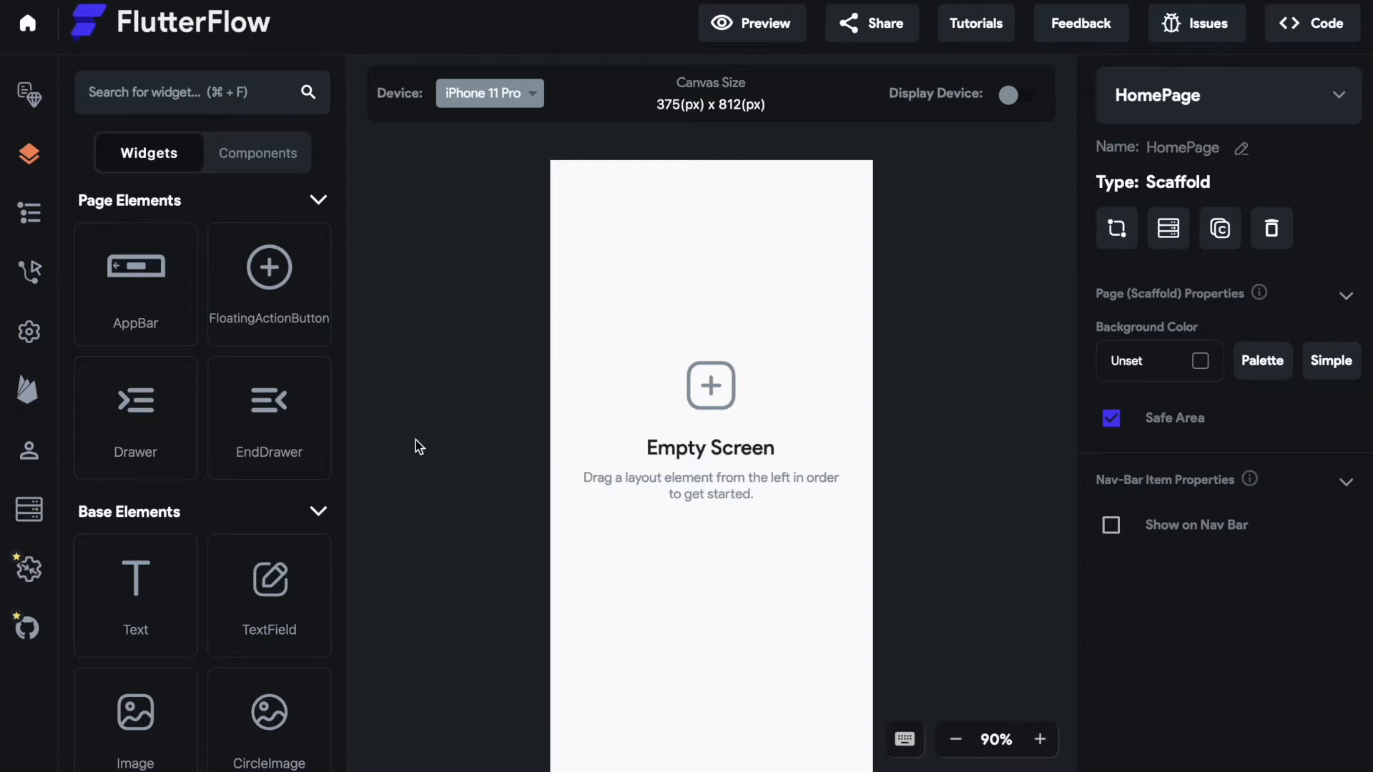
{"action": "mouse_move", "coordinate": [60, 166]}
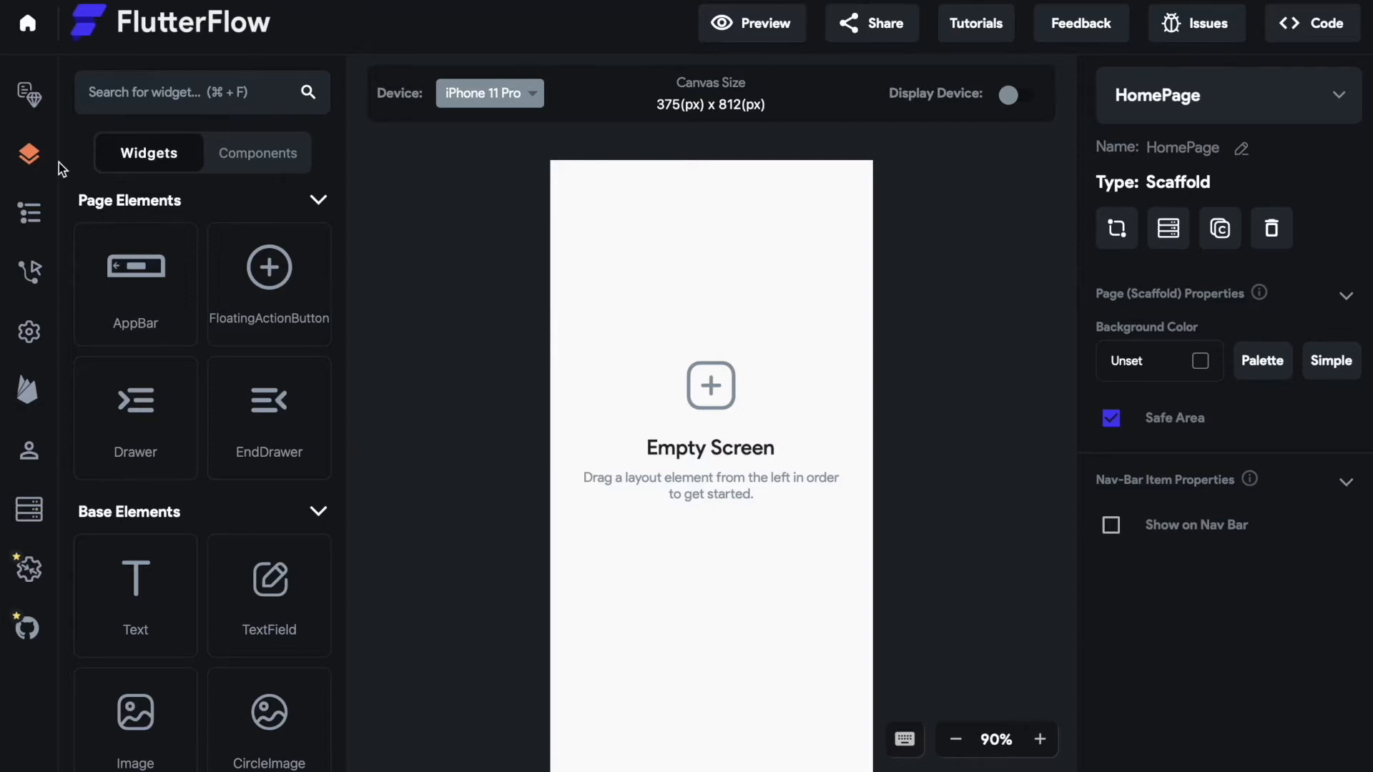
{"action": "mouse_move", "coordinate": [28, 152]}
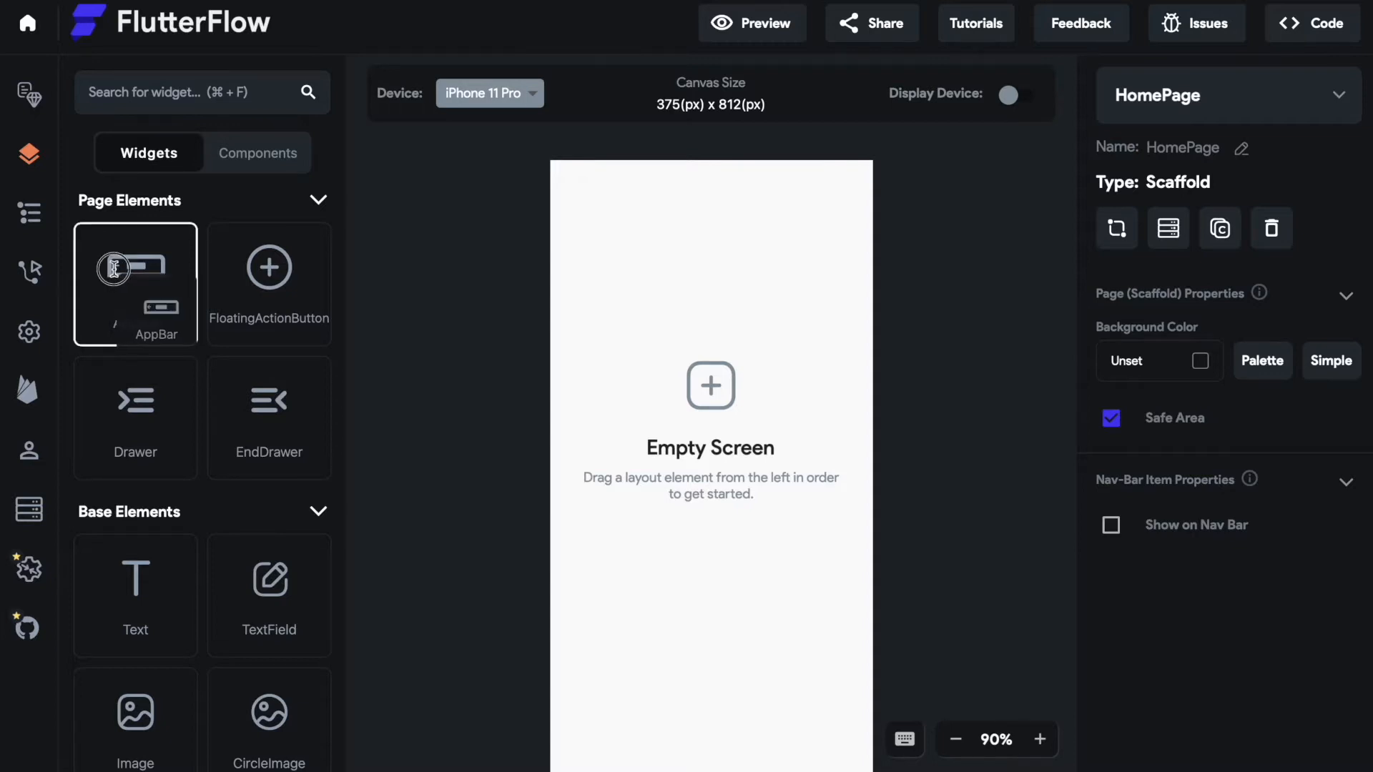
Drag the AppBar widget onto the HomePage, adding a blue app bar with a back arrow
{"action": "left_click_drag", "start_coordinate": [135, 284], "coordinate": [710, 201]}
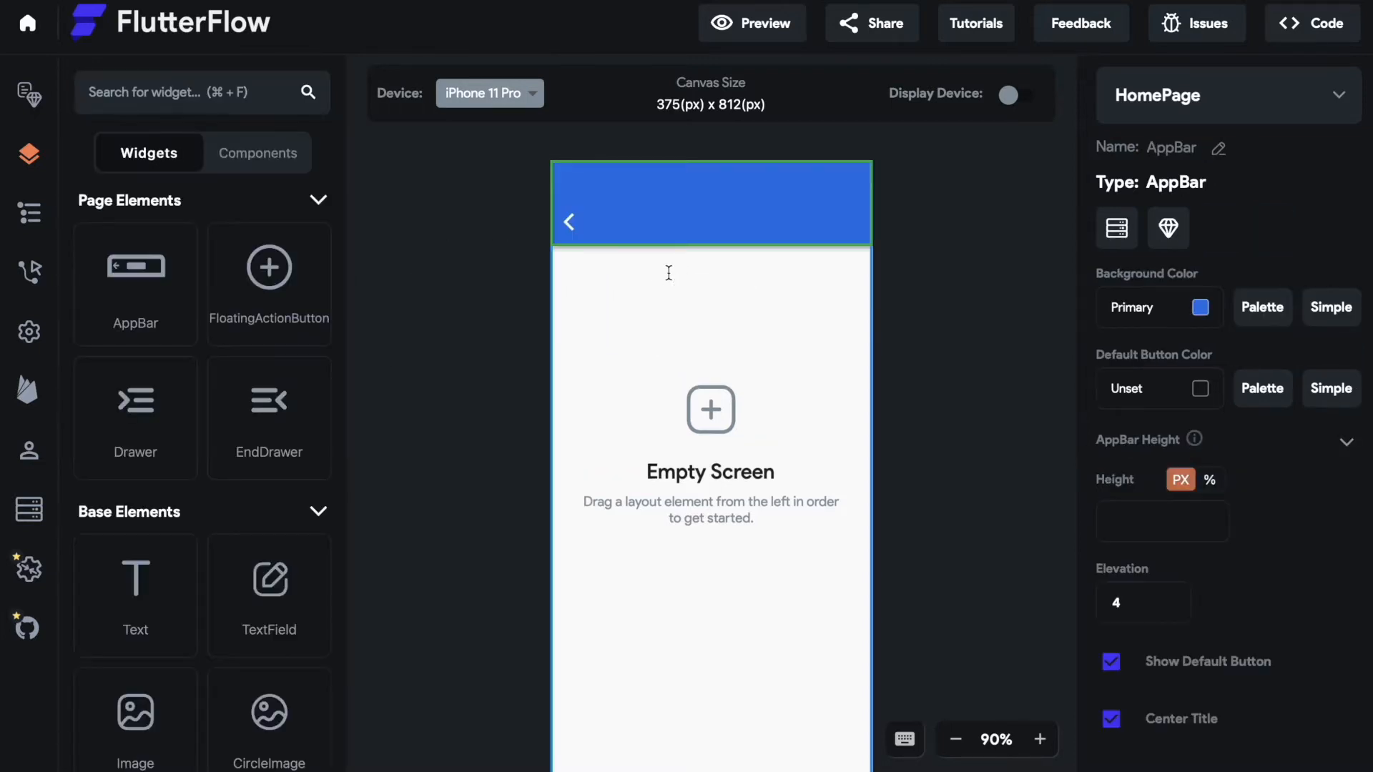
{"action": "mouse_move", "coordinate": [418, 364]}
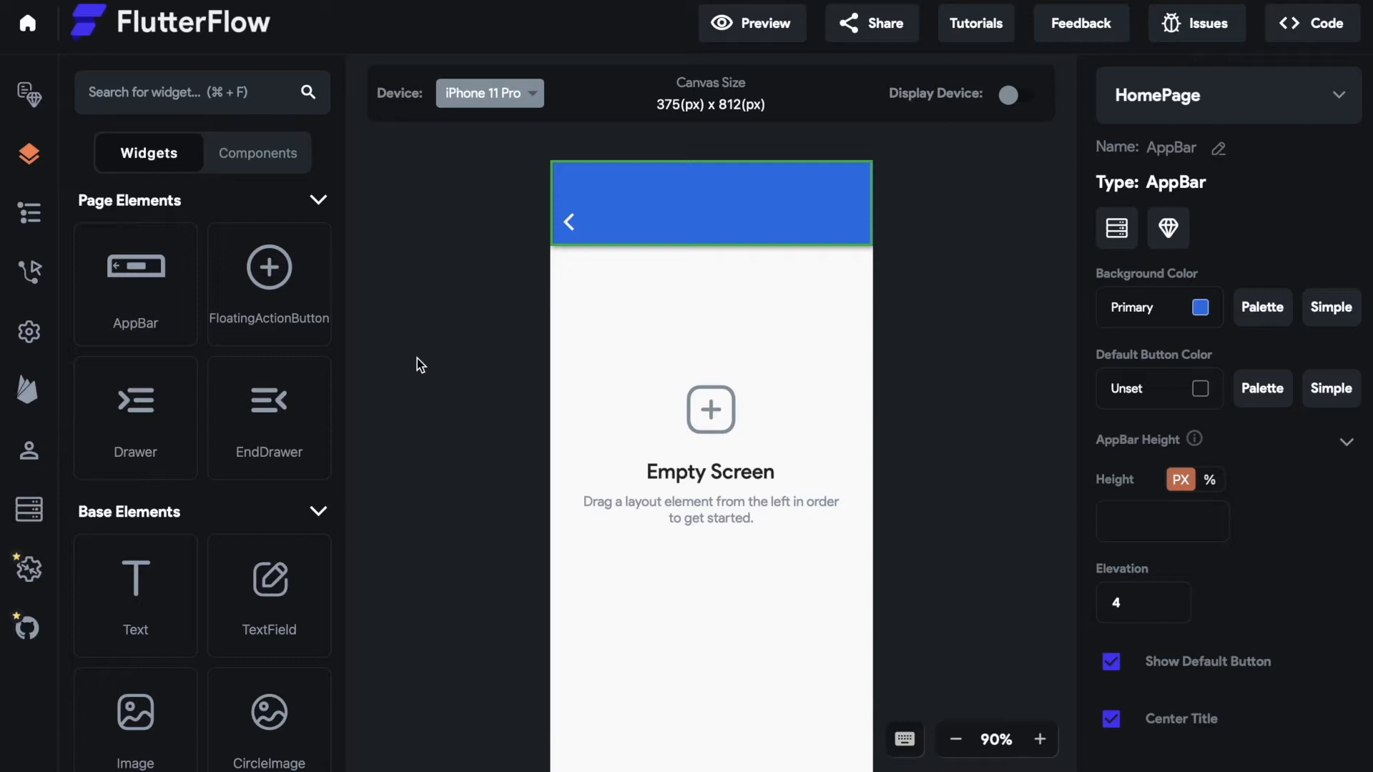
{"action": "mouse_move", "coordinate": [845, 230]}
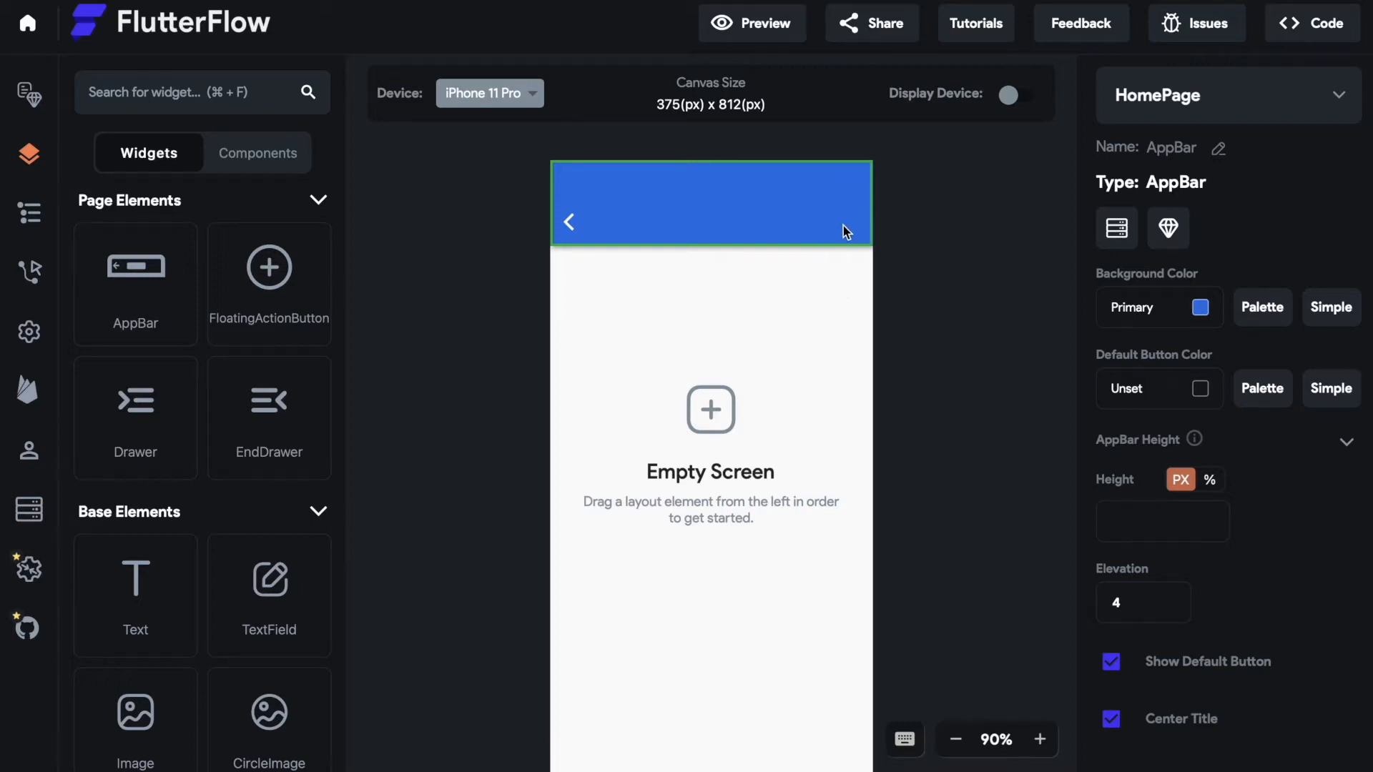
{"action": "mouse_move", "coordinate": [911, 316]}
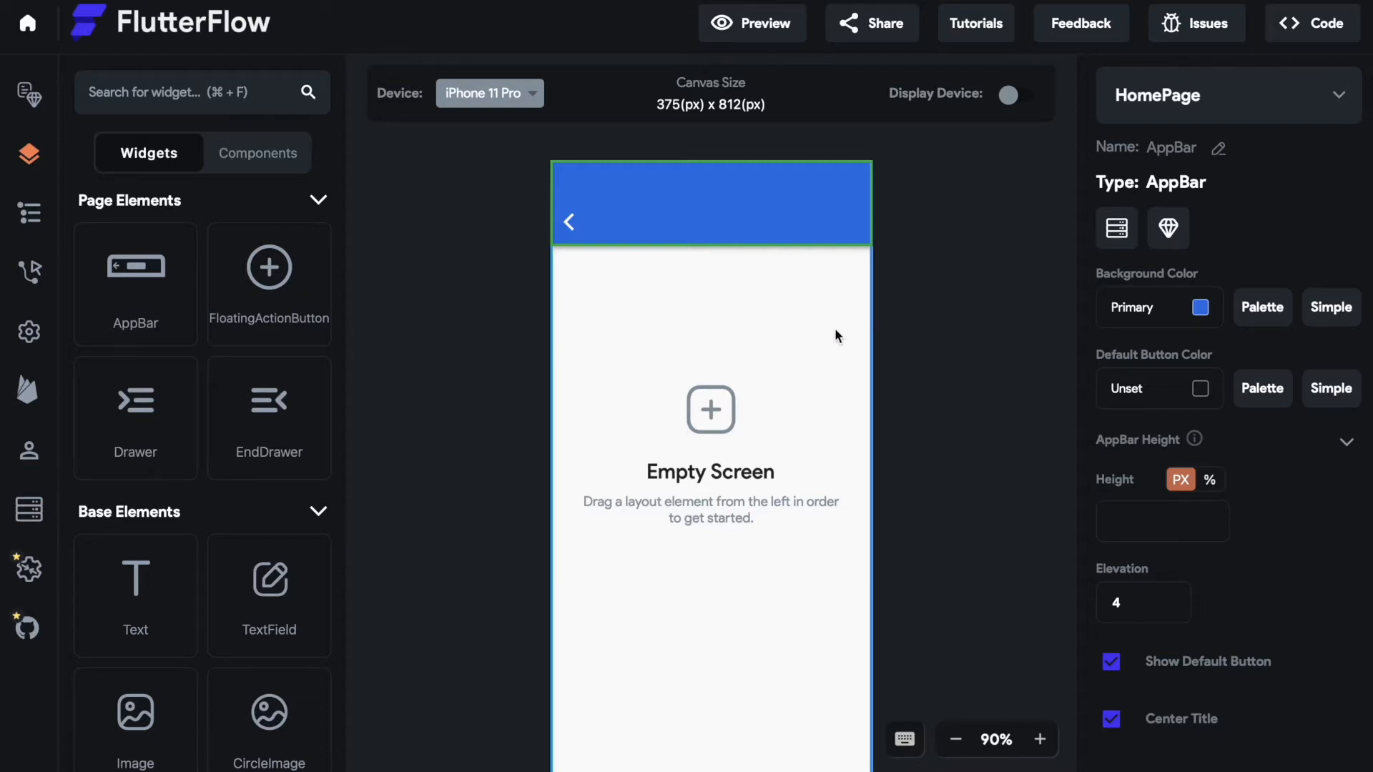
{"action": "mouse_move", "coordinate": [712, 506]}
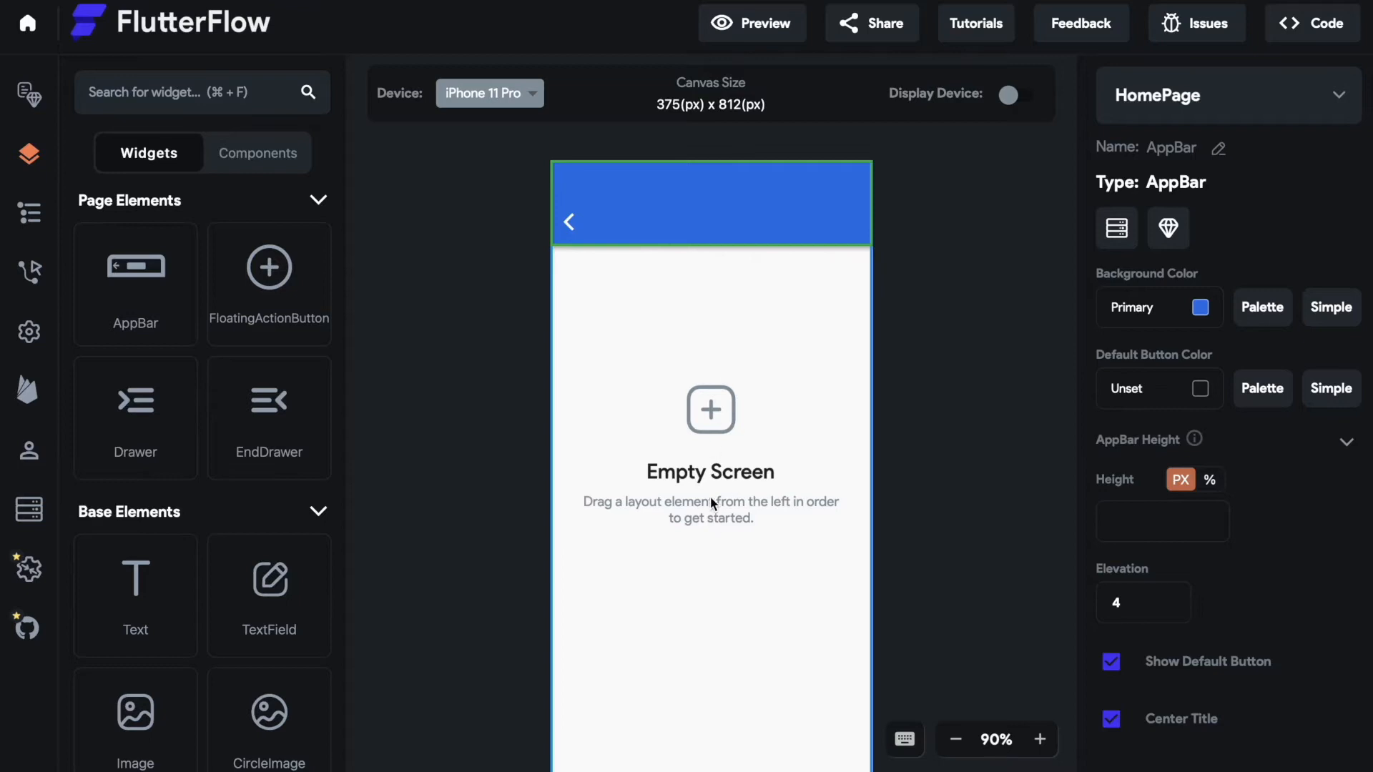
{"action": "mouse_move", "coordinate": [722, 452]}
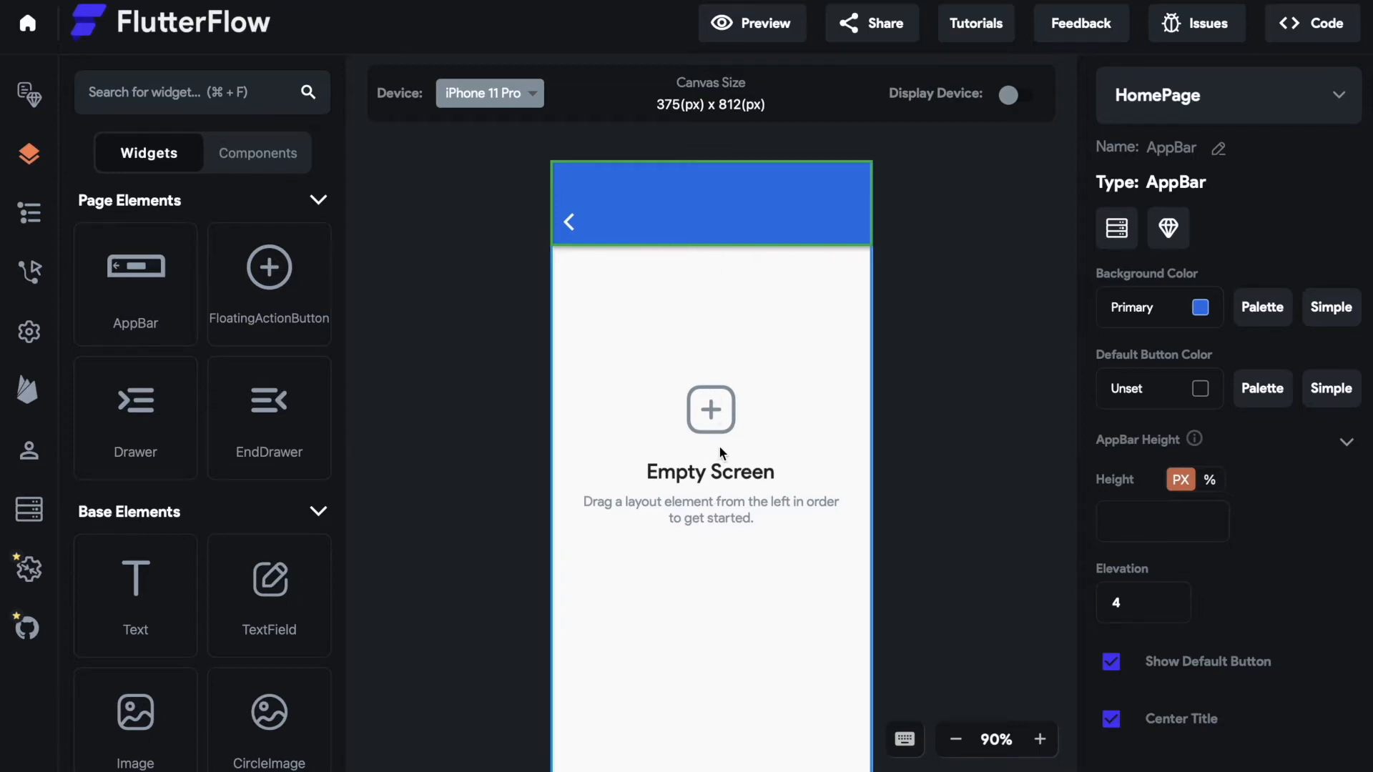
{"action": "mouse_move", "coordinate": [847, 226]}
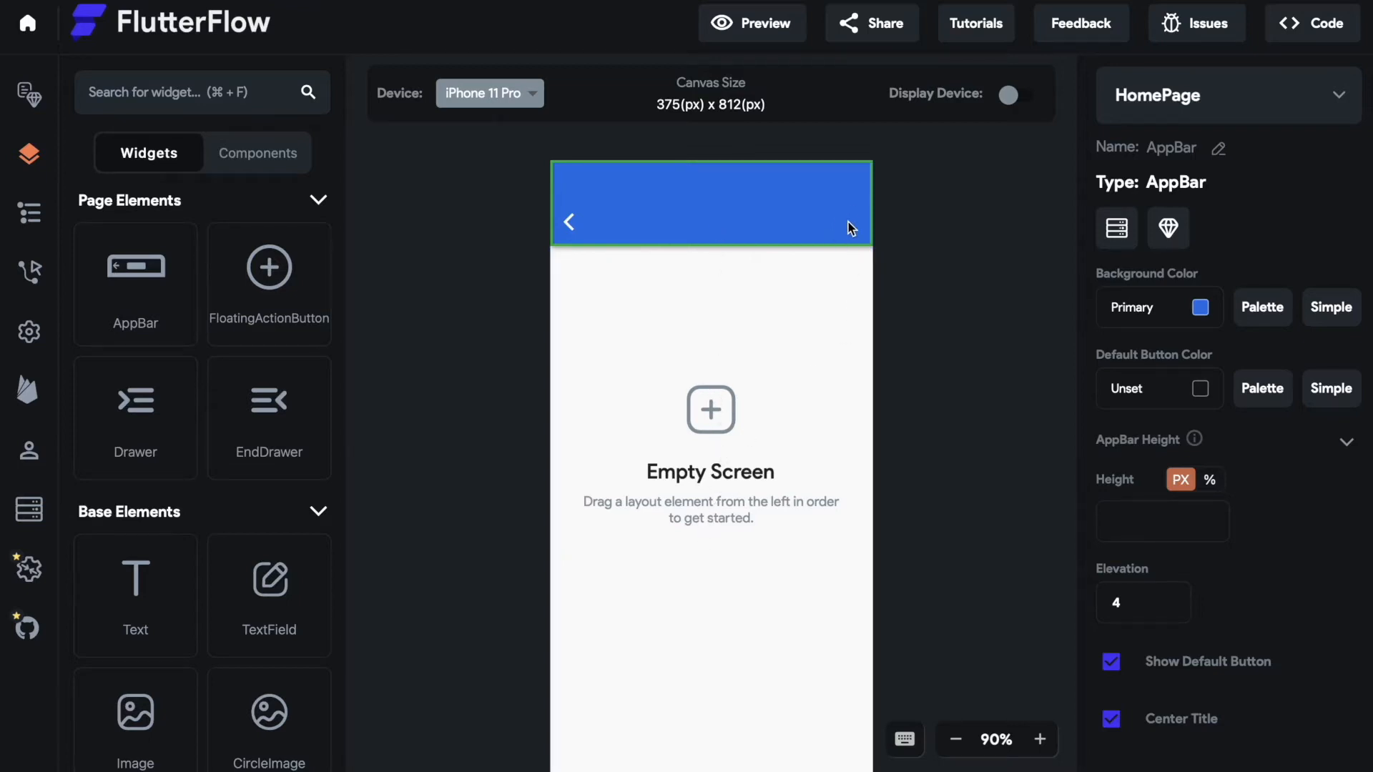
{"action": "mouse_move", "coordinate": [936, 309]}
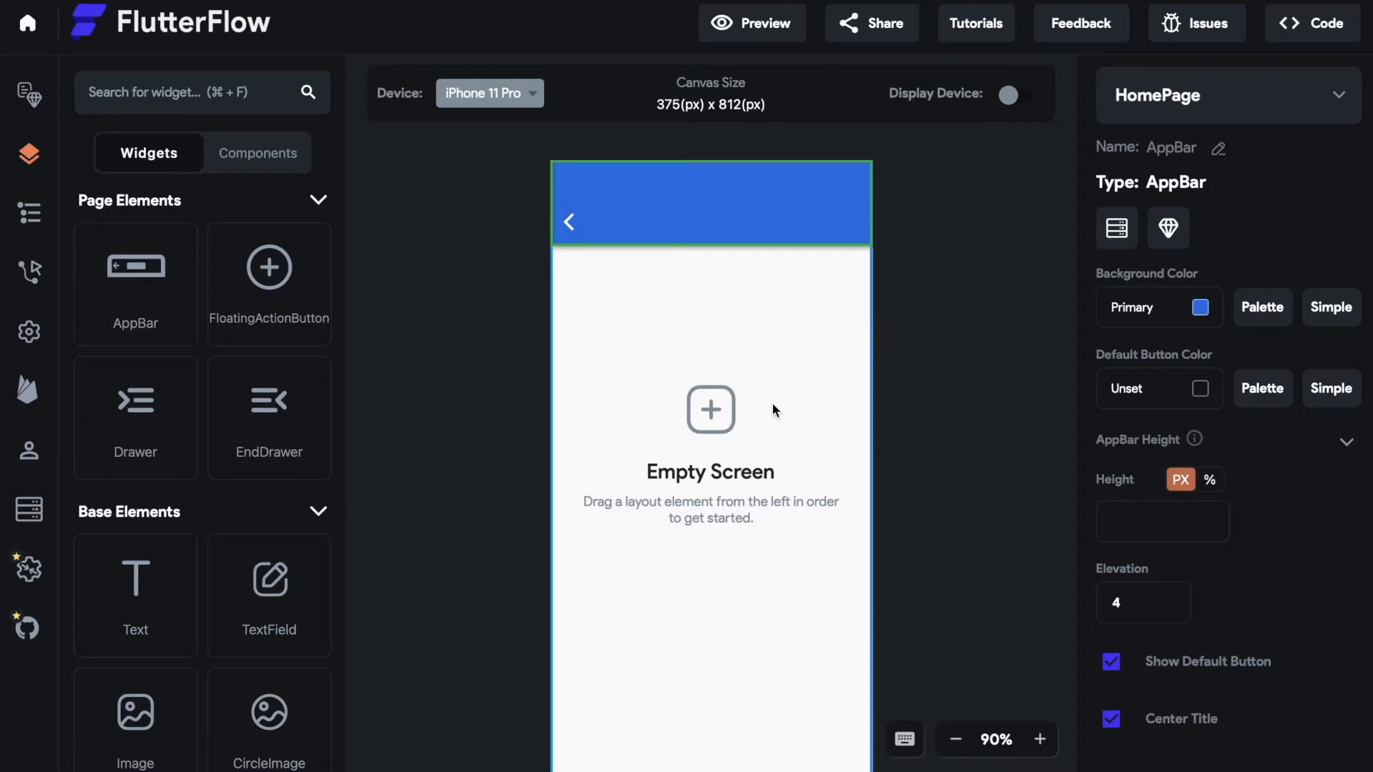
{"action": "mouse_move", "coordinate": [921, 541]}
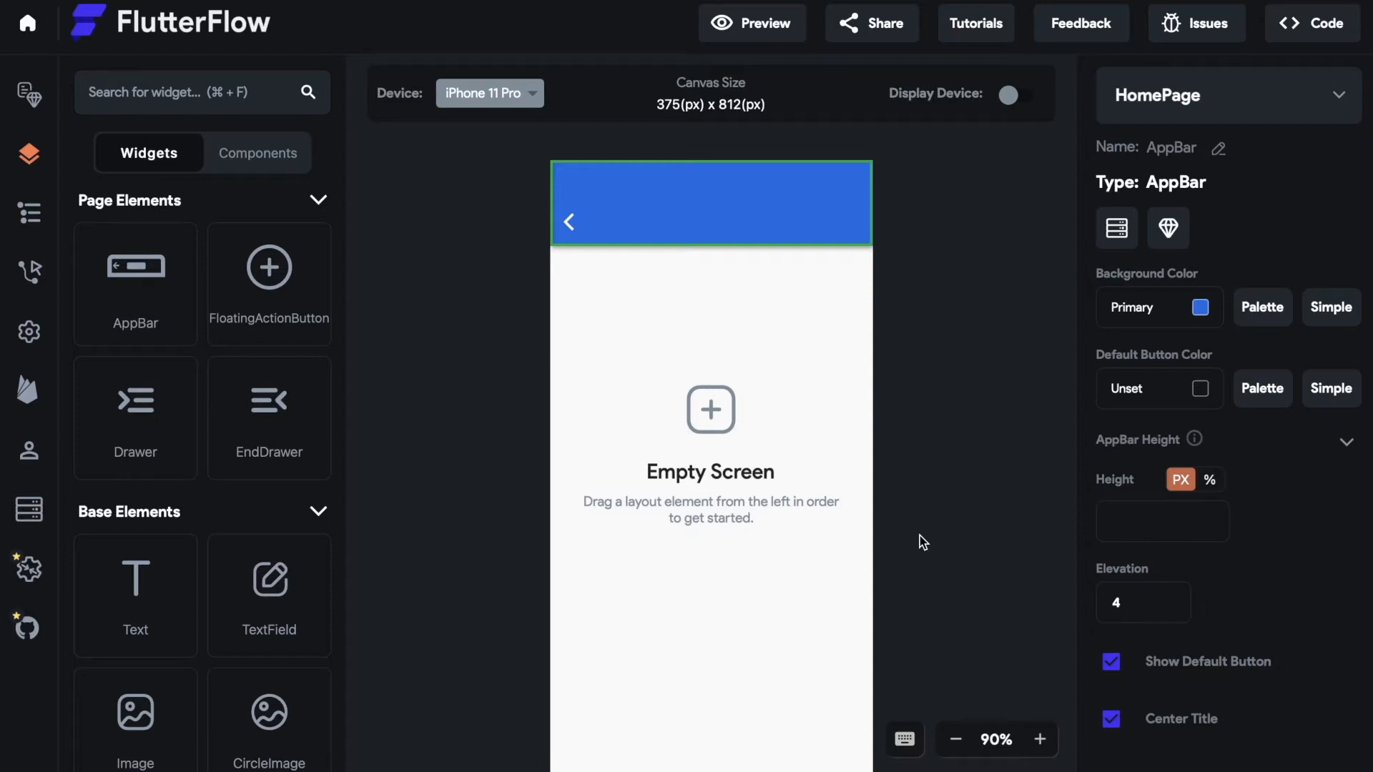
{"action": "mouse_move", "coordinate": [893, 200]}
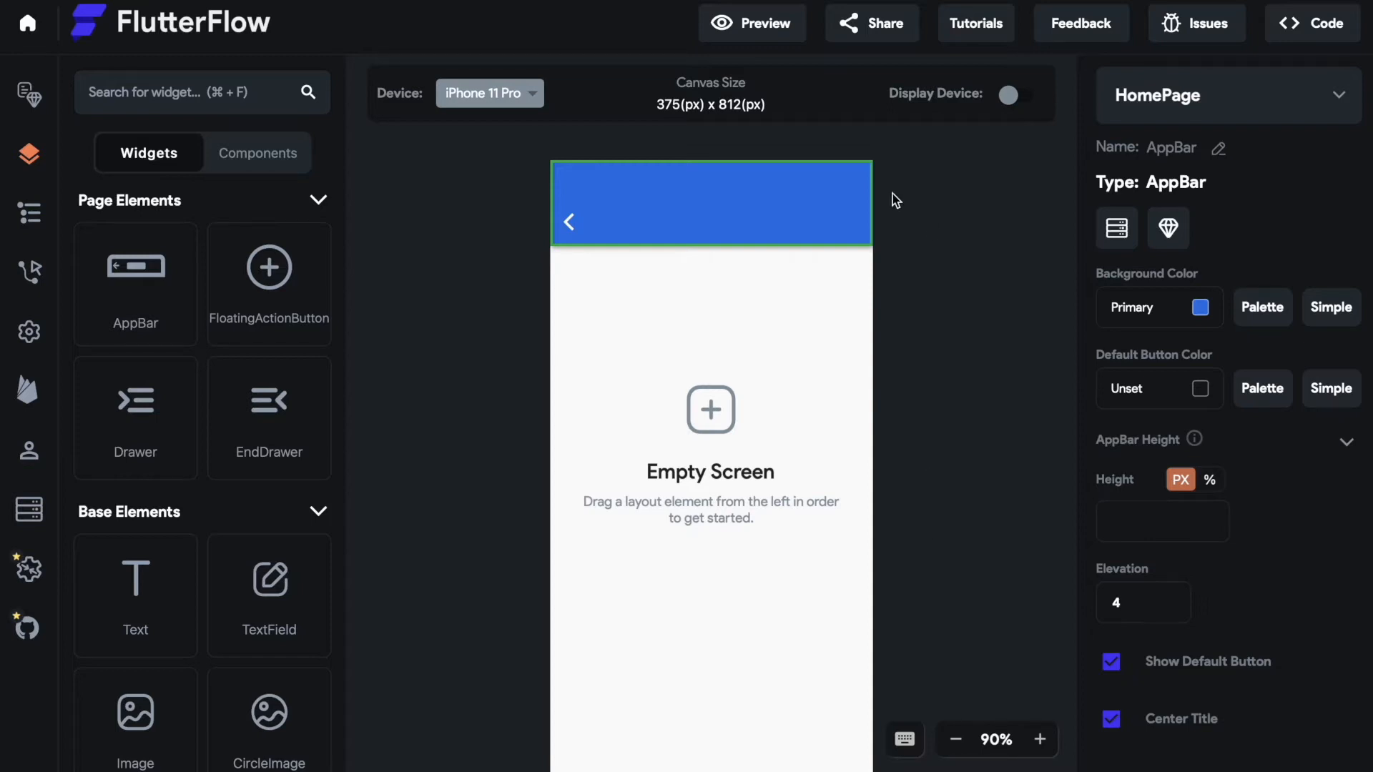
{"action": "mouse_move", "coordinate": [585, 304]}
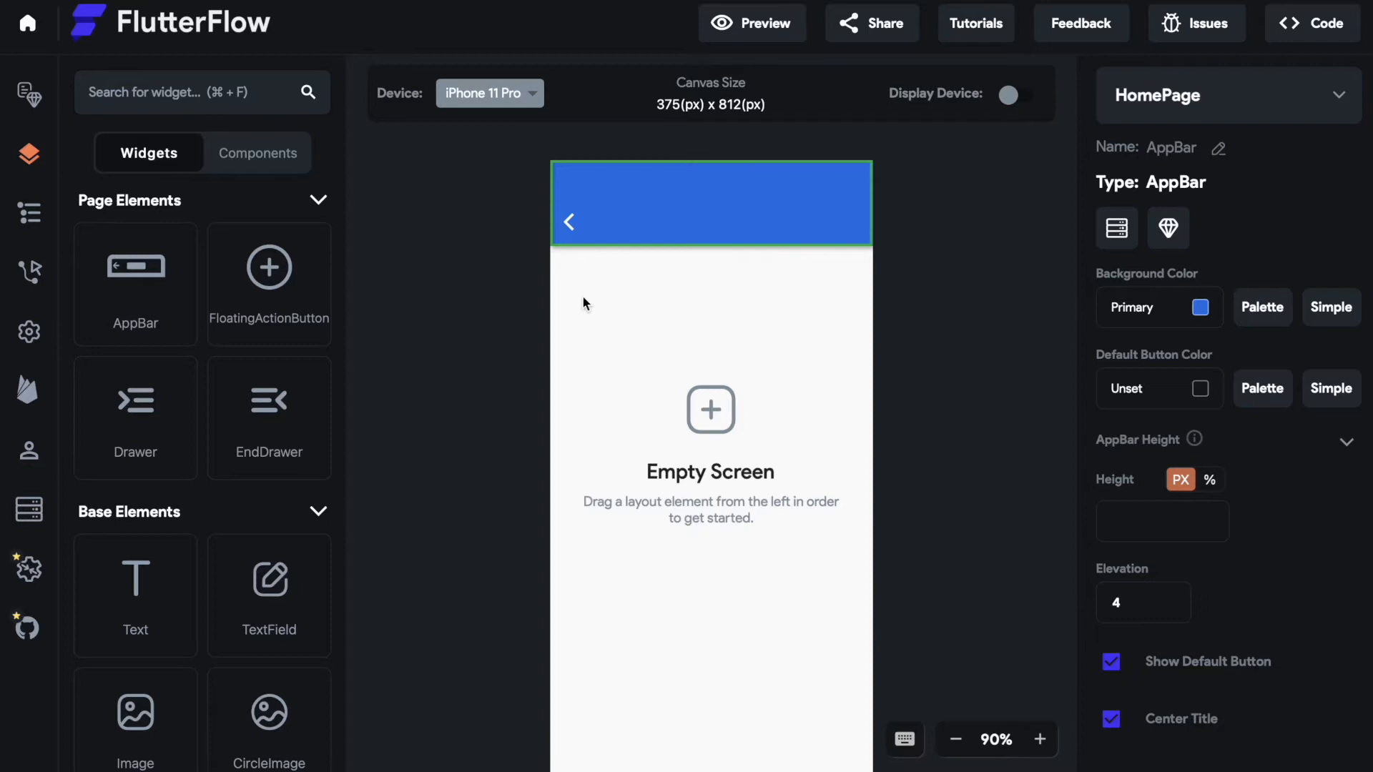
{"action": "mouse_move", "coordinate": [506, 541]}
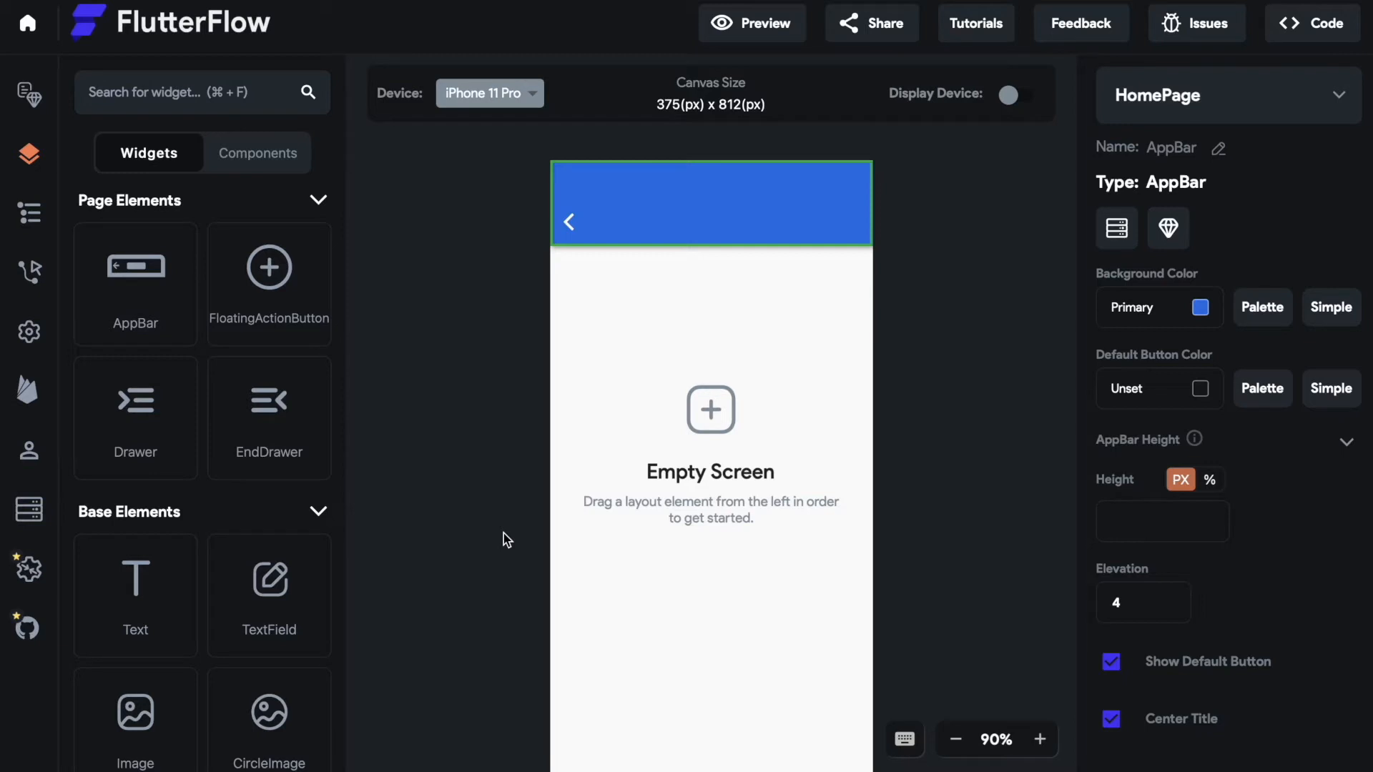
{"action": "mouse_move", "coordinate": [391, 441]}
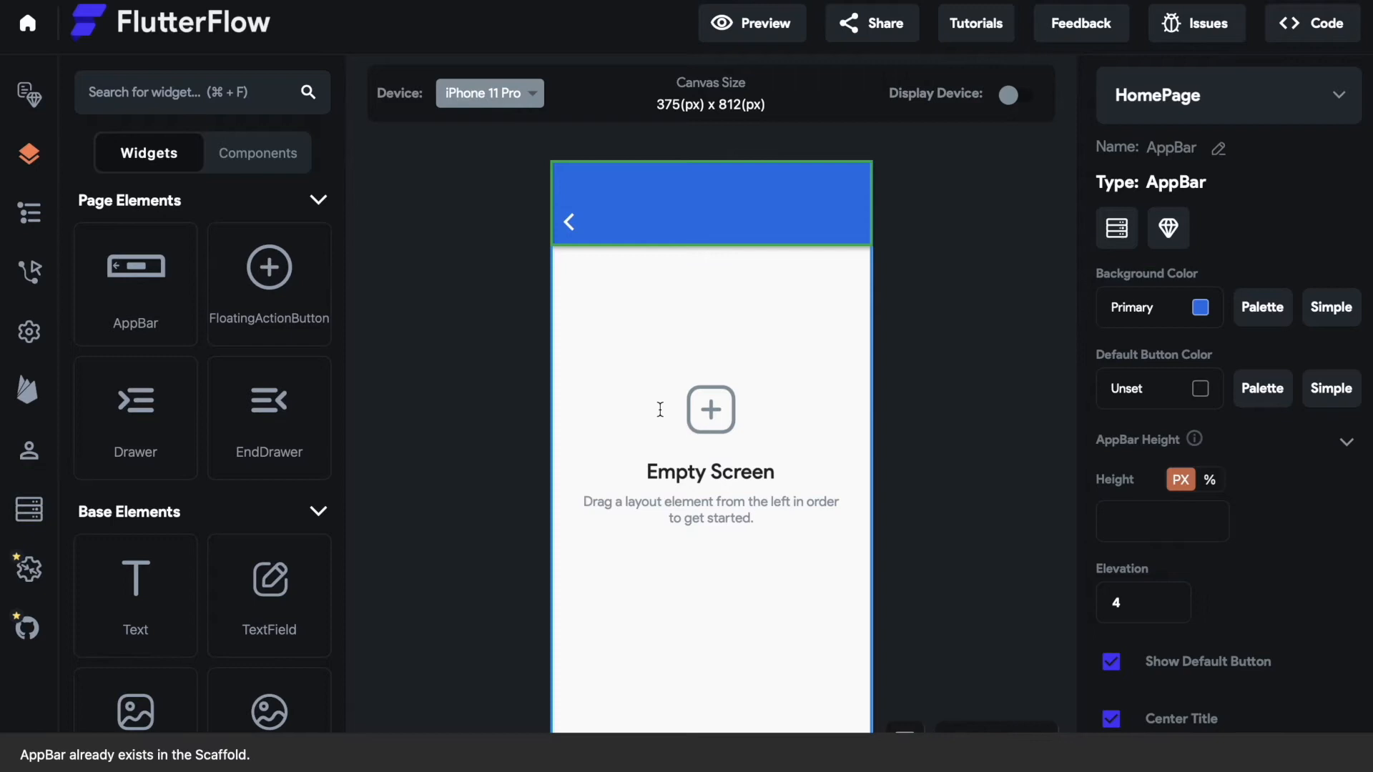
{"action": "mouse_move", "coordinate": [513, 453]}
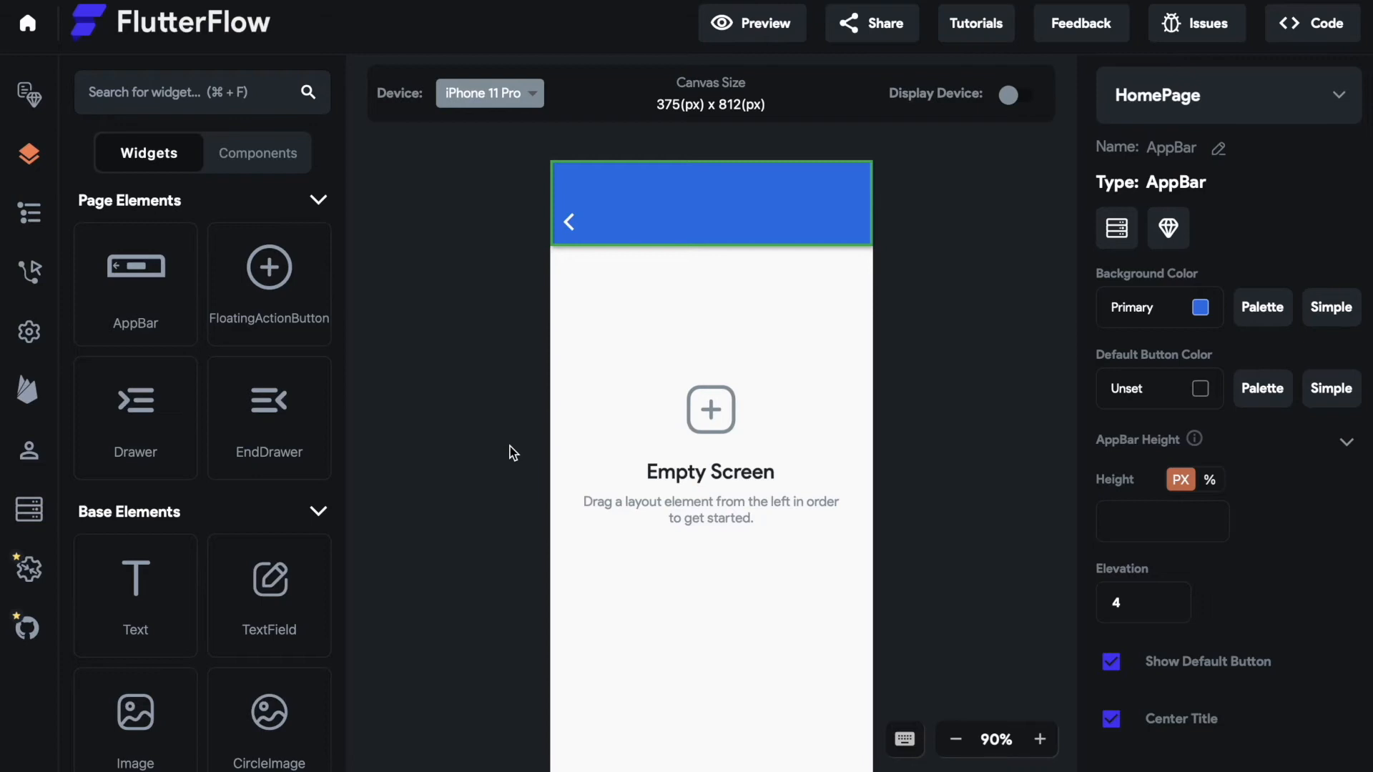
{"action": "mouse_move", "coordinate": [980, 461]}
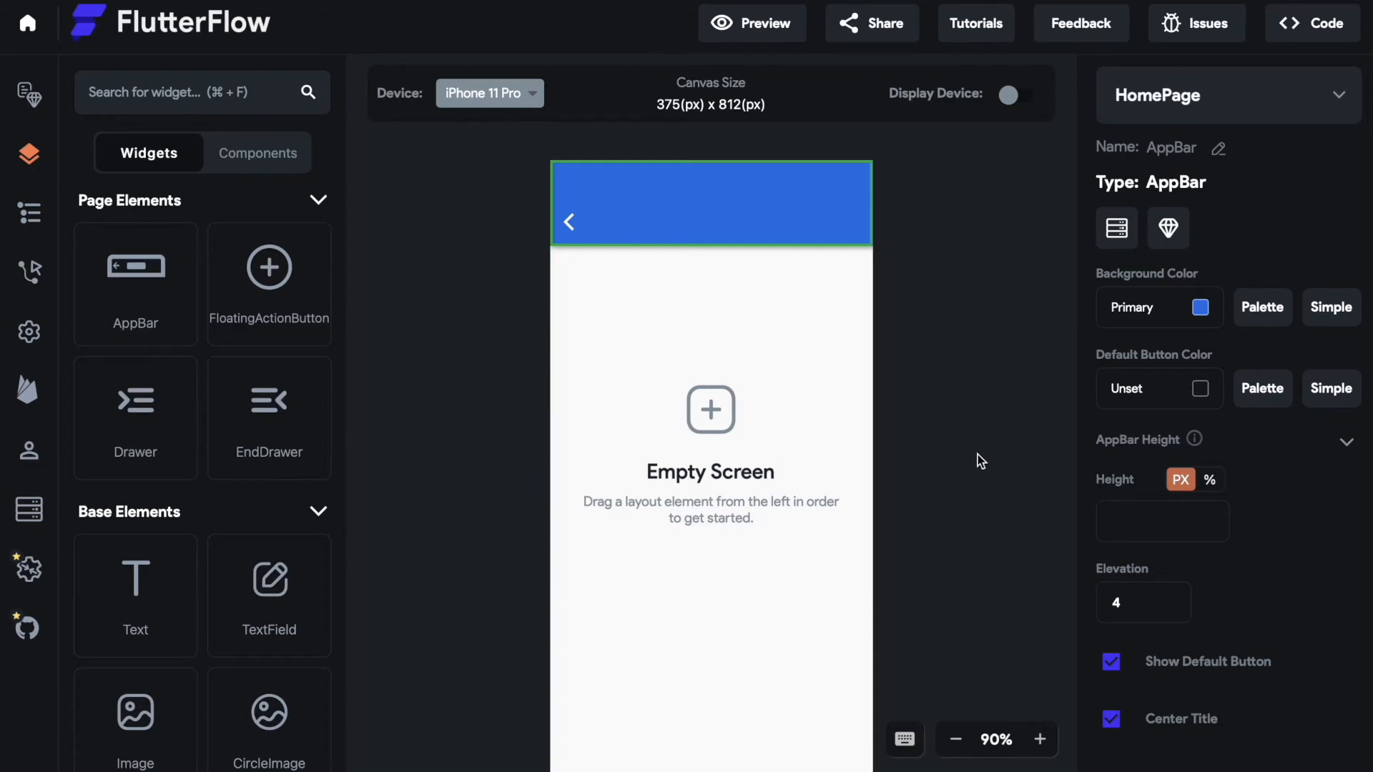
{"action": "mouse_move", "coordinate": [1169, 228]}
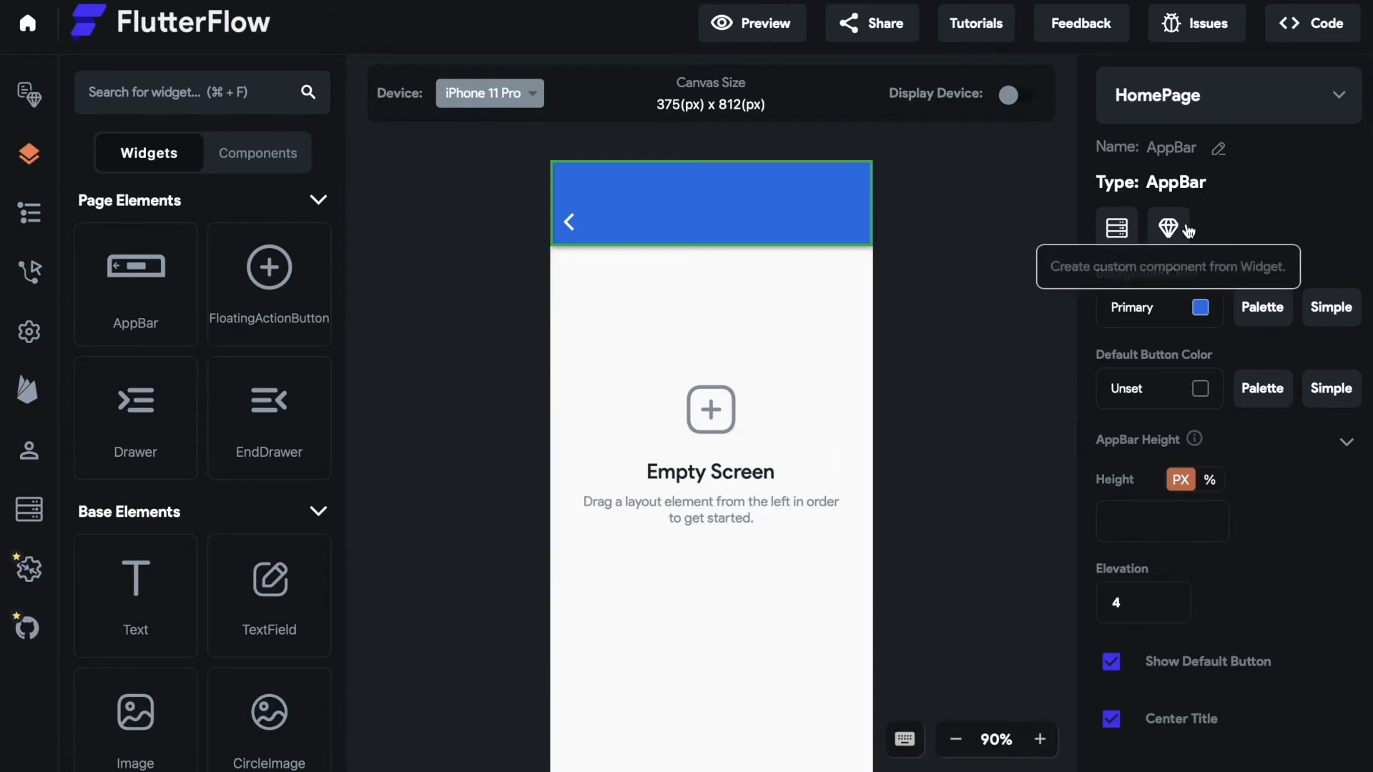
{"action": "mouse_move", "coordinate": [1219, 233]}
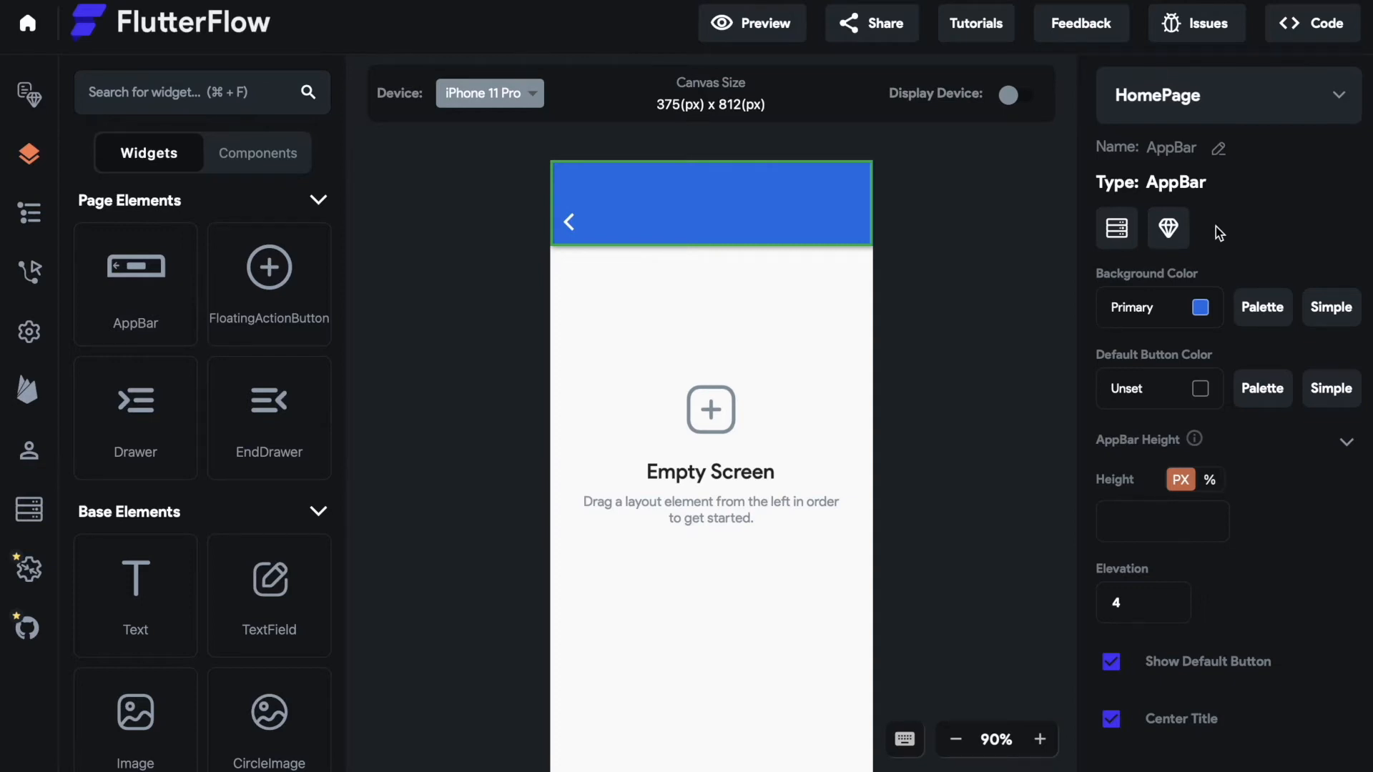
{"action": "left_click", "coordinate": [1200, 307]}
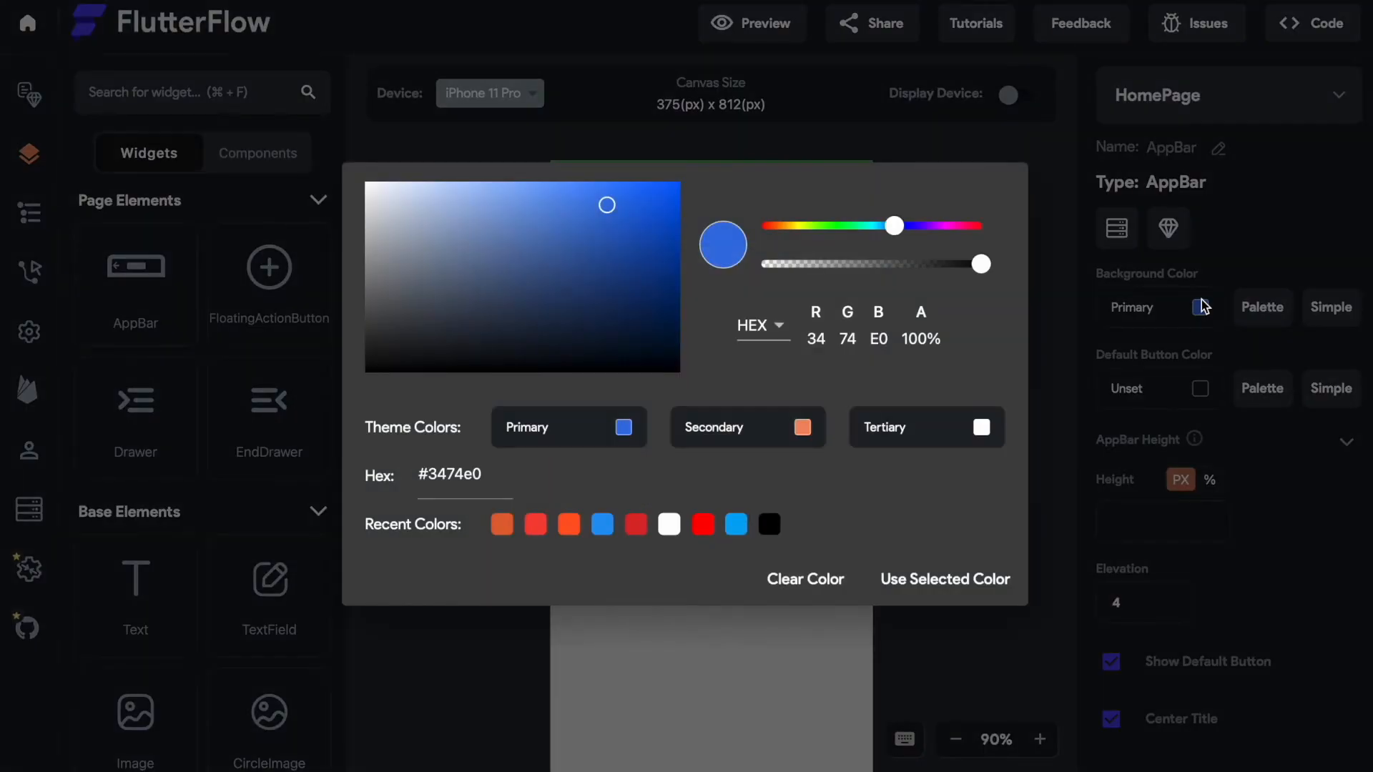
{"action": "mouse_move", "coordinate": [805, 305]}
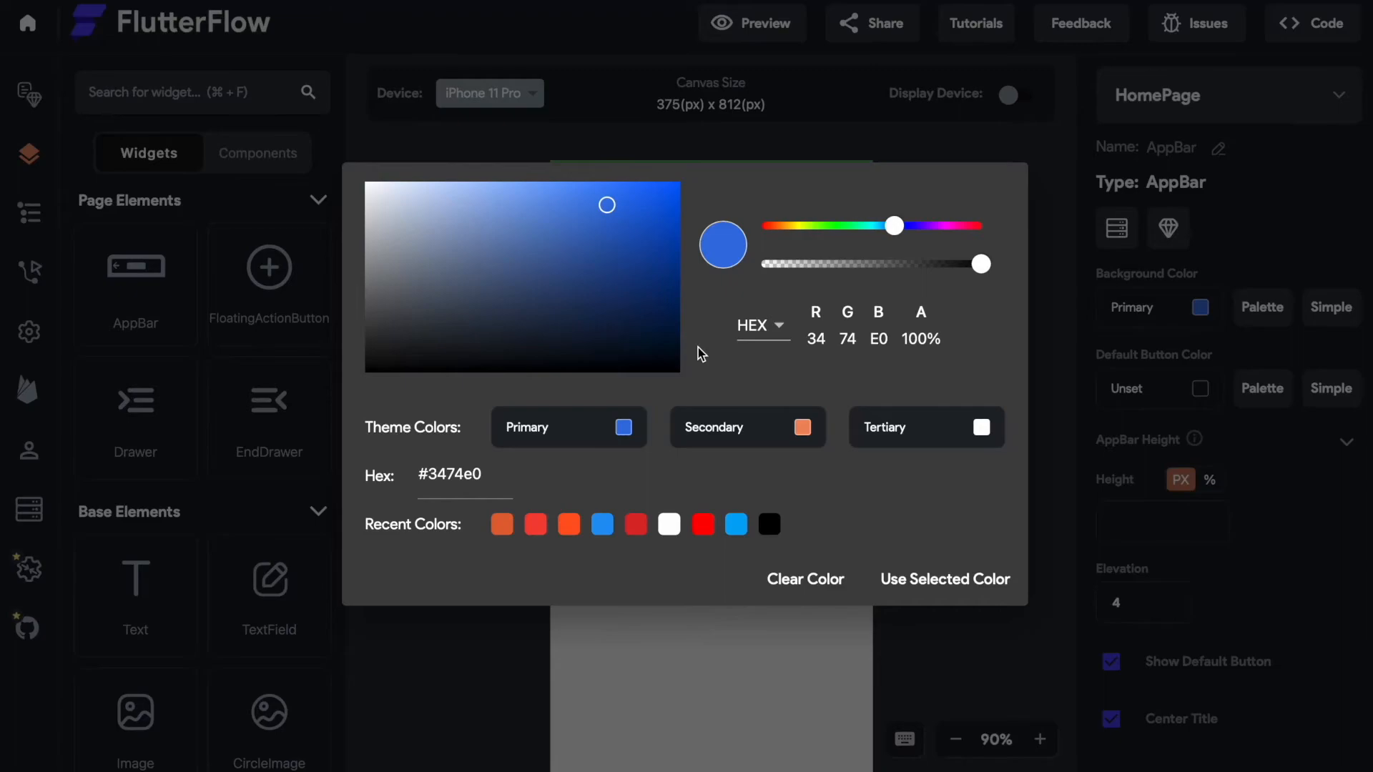
{"action": "left_click", "coordinate": [944, 579]}
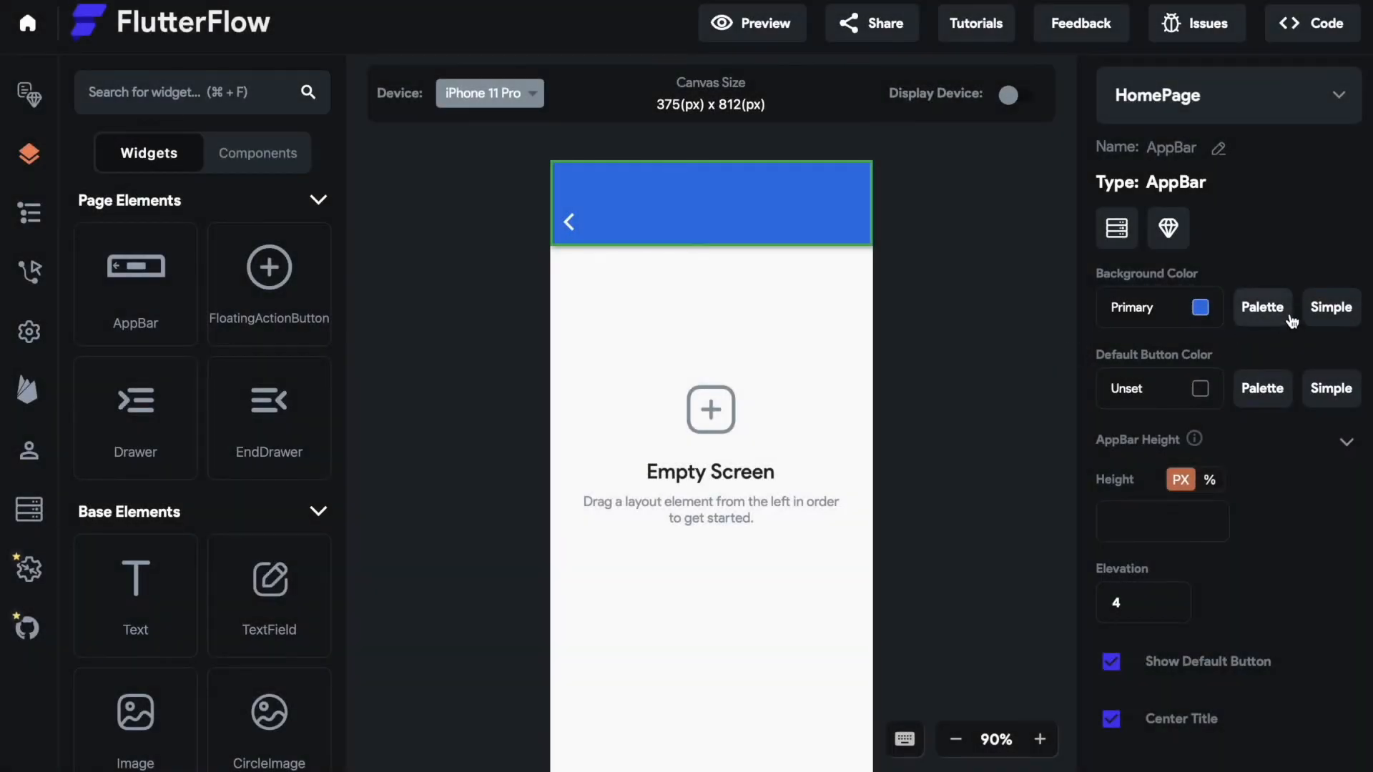
{"action": "left_click", "coordinate": [1261, 307]}
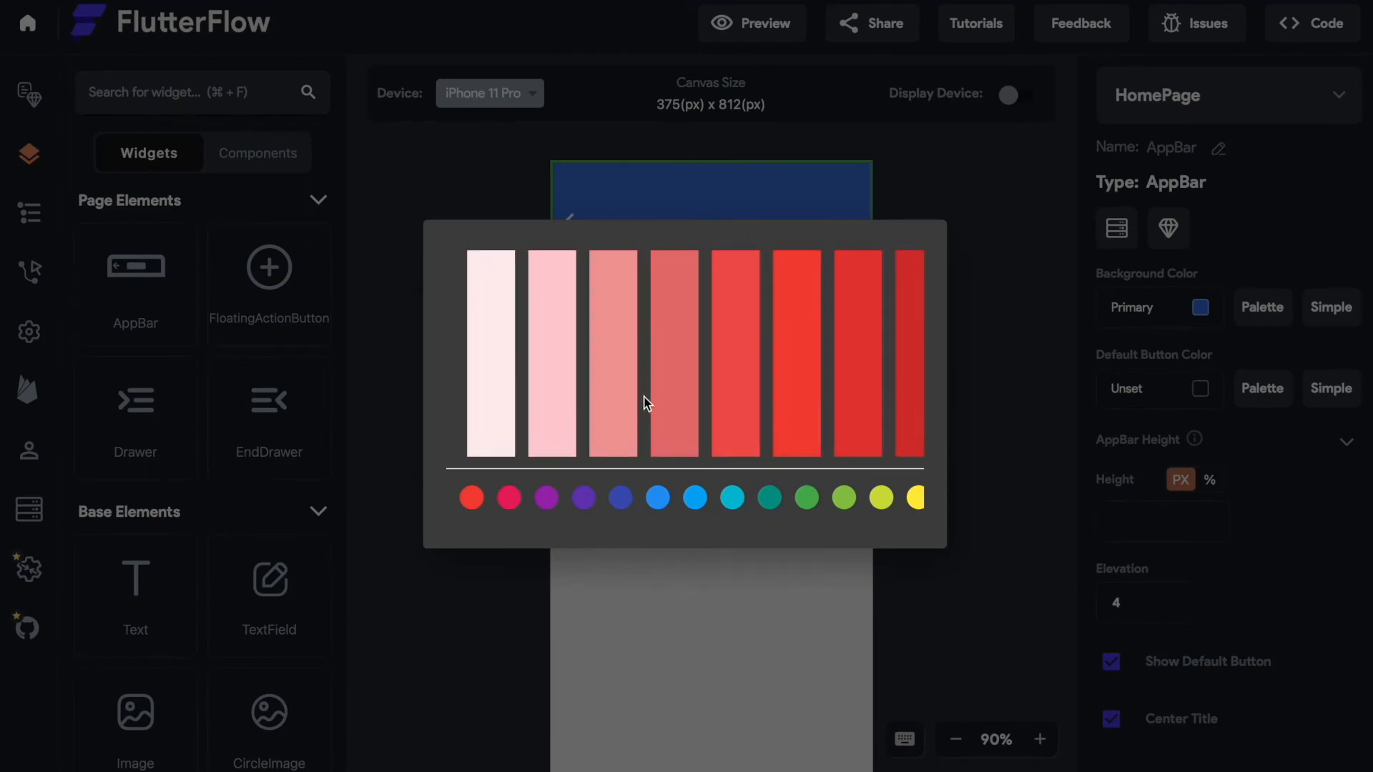
{"action": "left_click", "coordinate": [658, 498]}
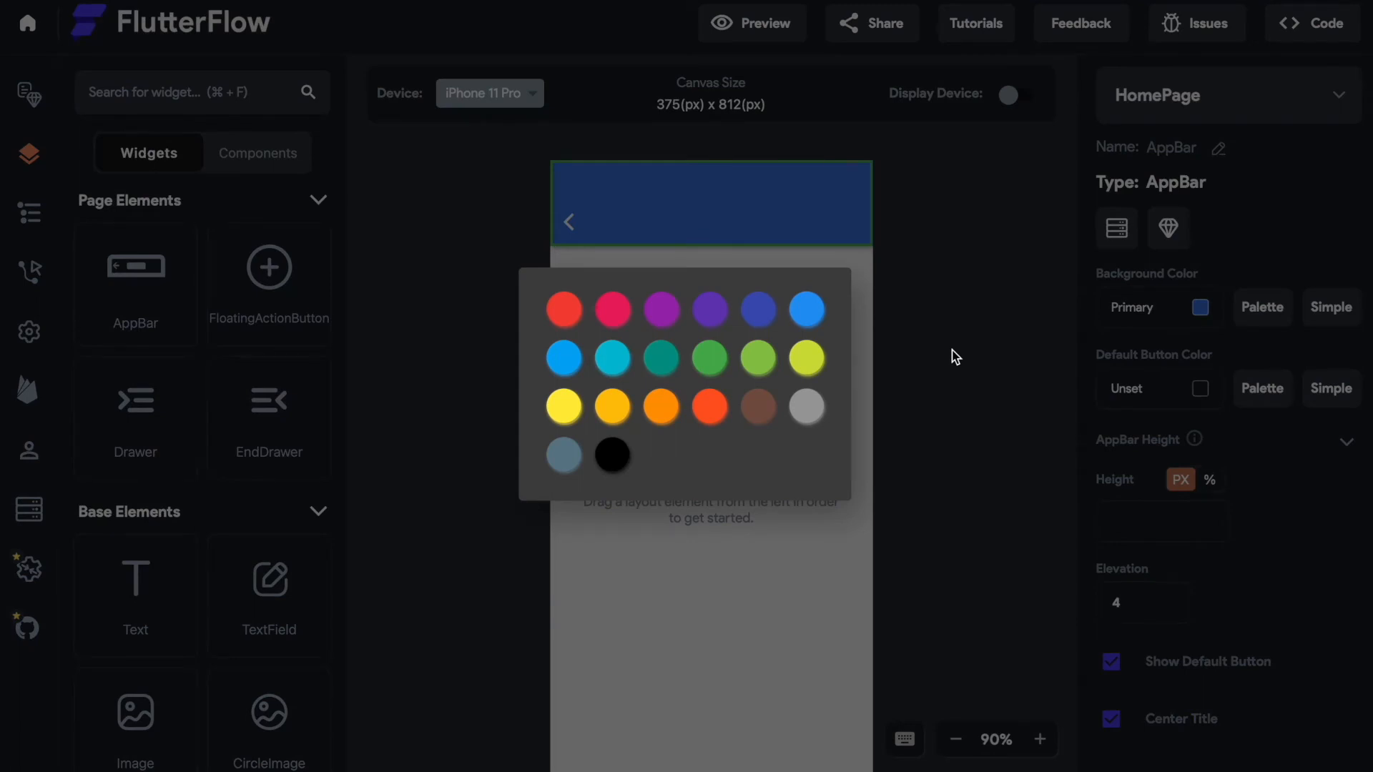
{"action": "mouse_move", "coordinate": [1043, 405]}
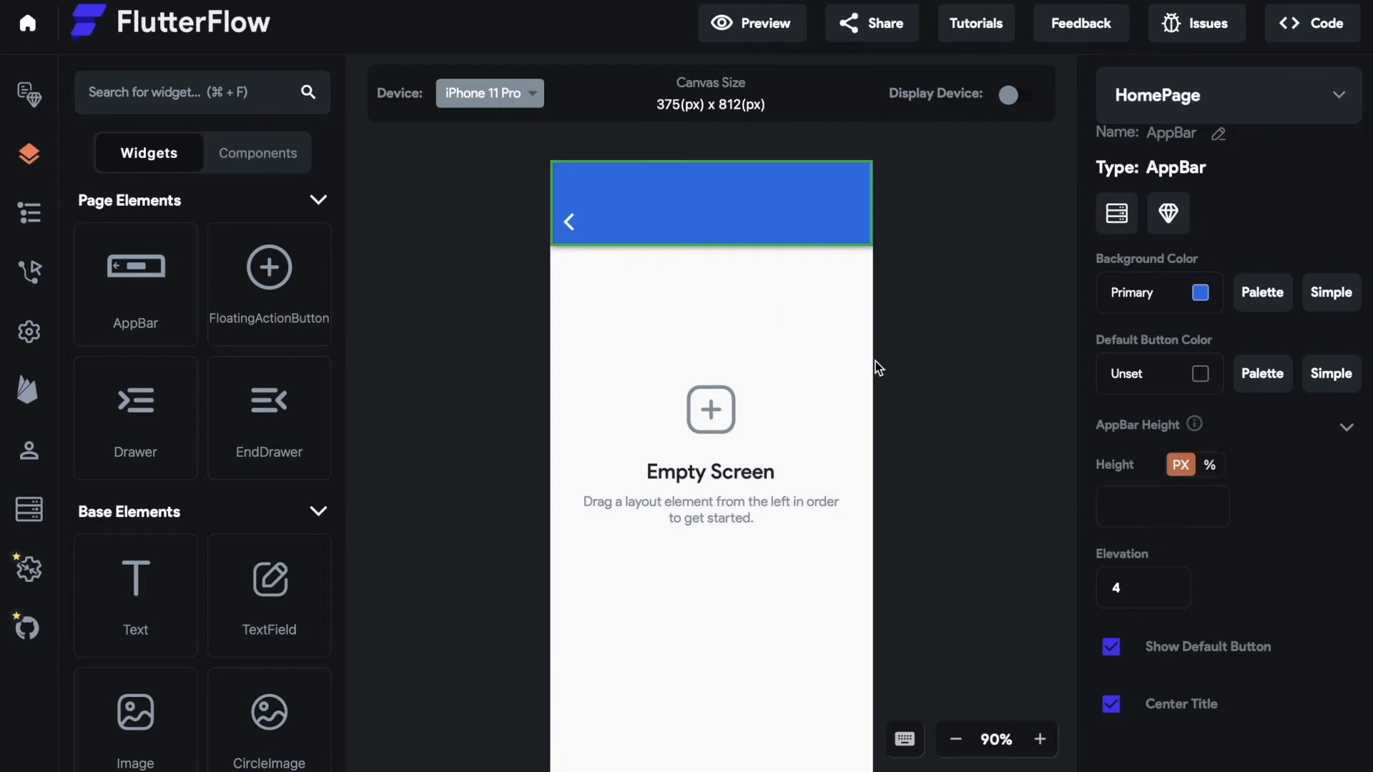
{"action": "mouse_move", "coordinate": [932, 371]}
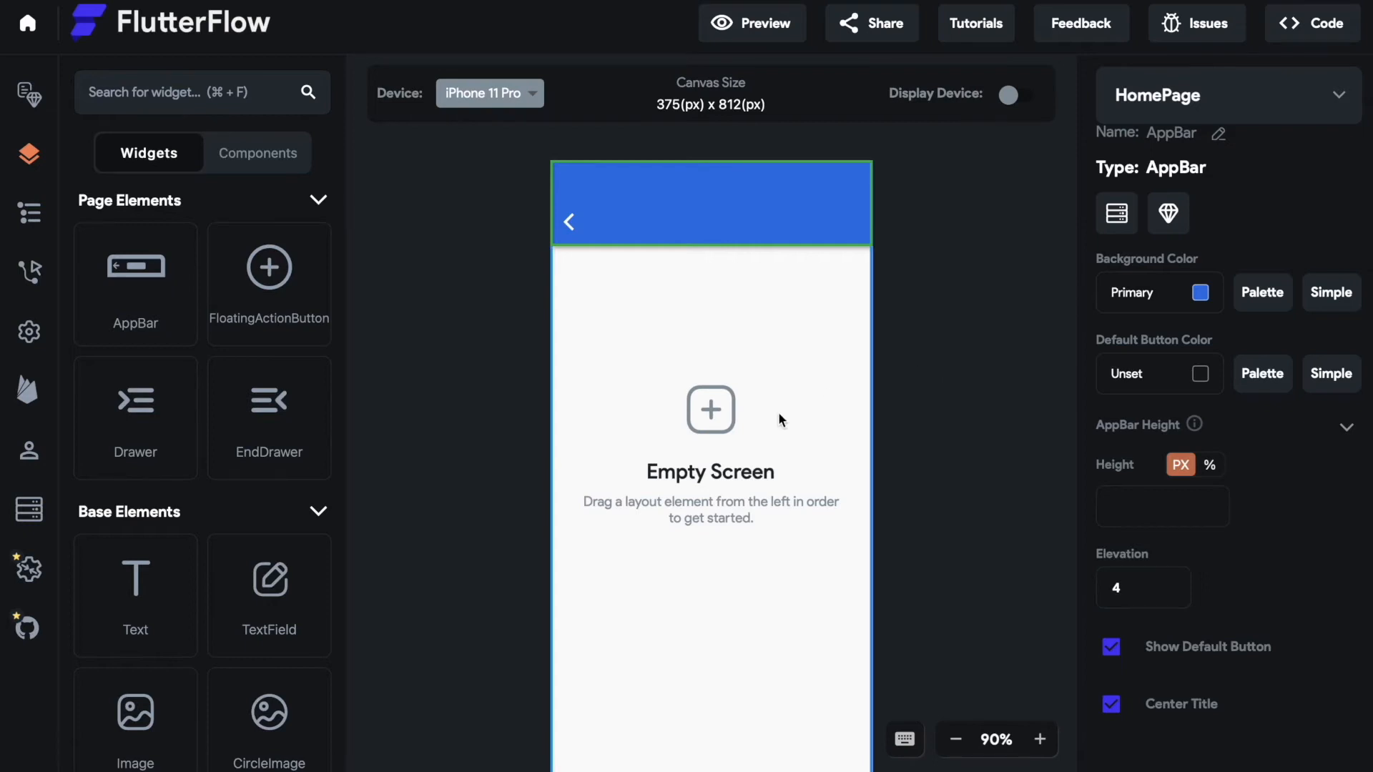
{"action": "mouse_move", "coordinate": [901, 528]}
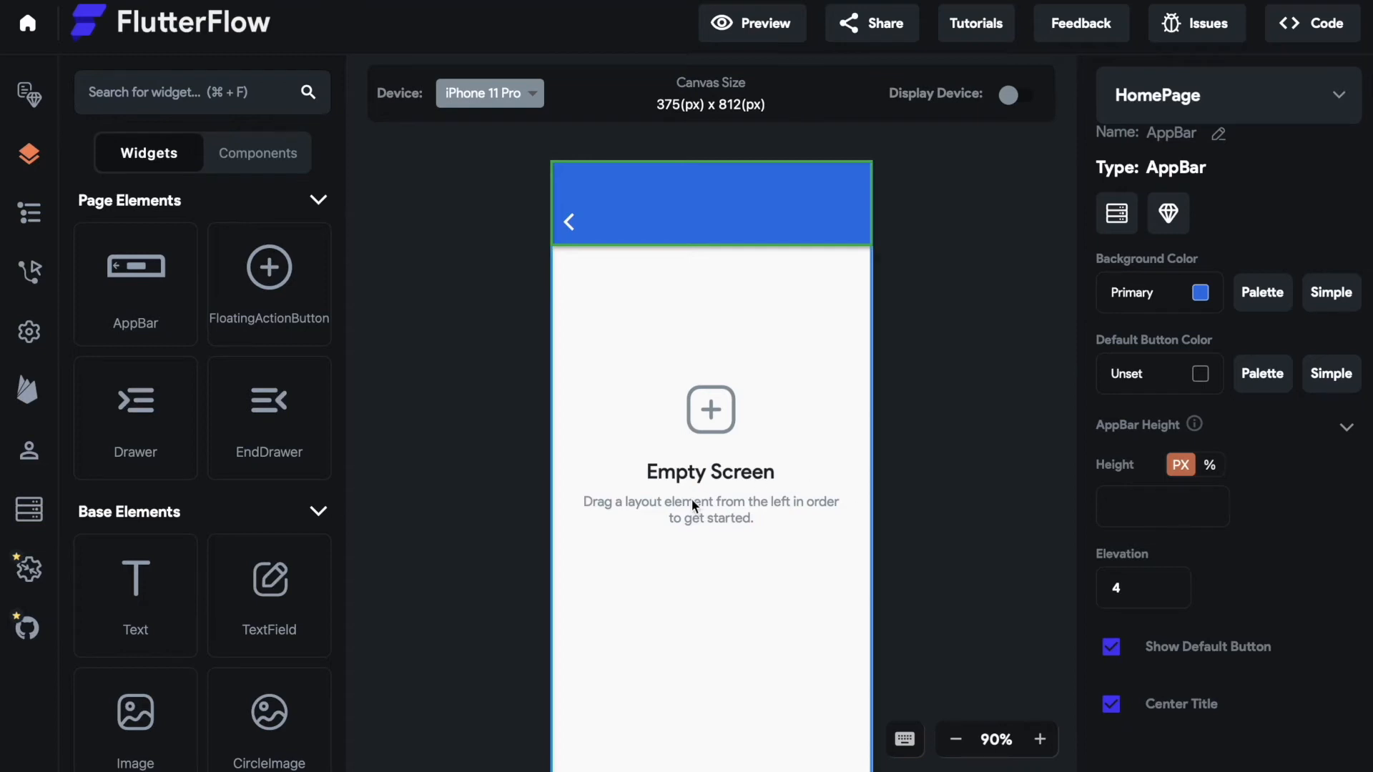
{"action": "mouse_move", "coordinate": [868, 556]}
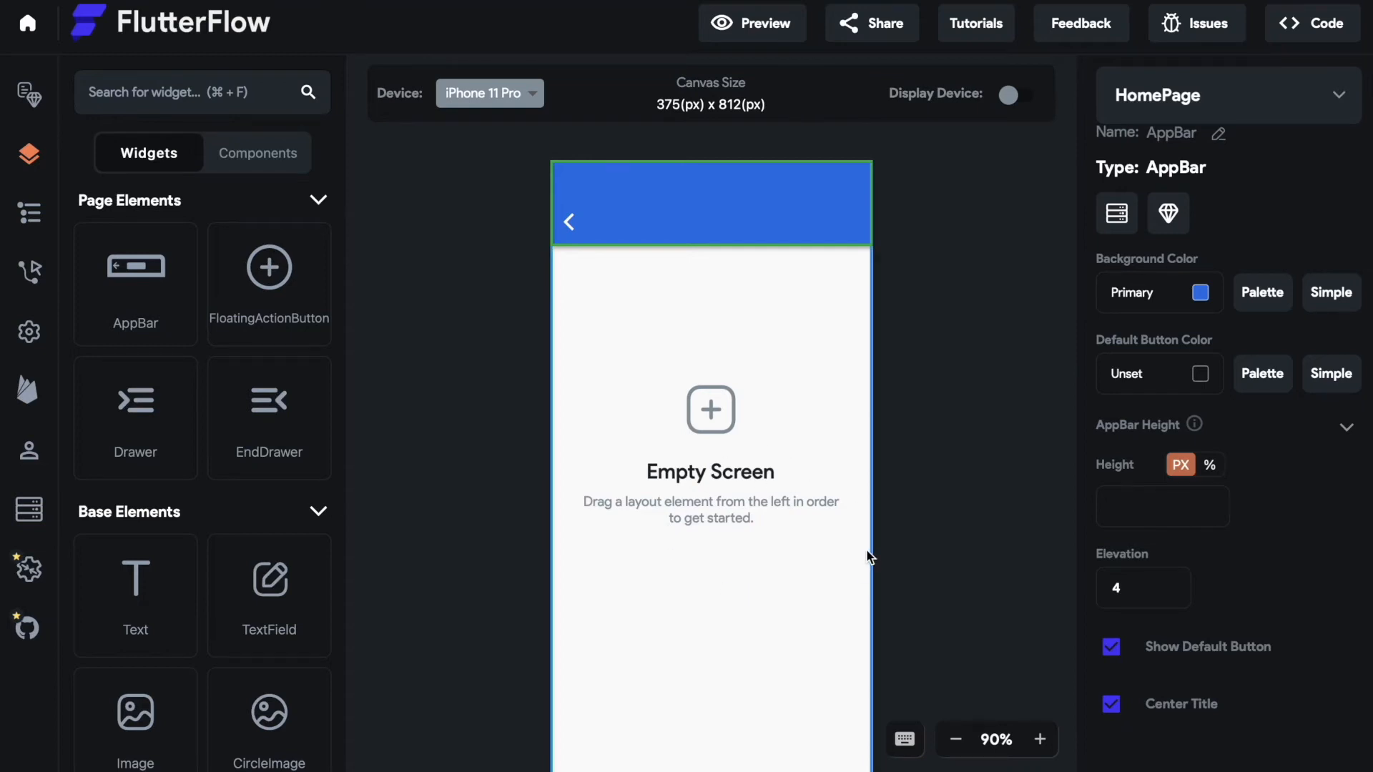
{"action": "mouse_move", "coordinate": [569, 209]}
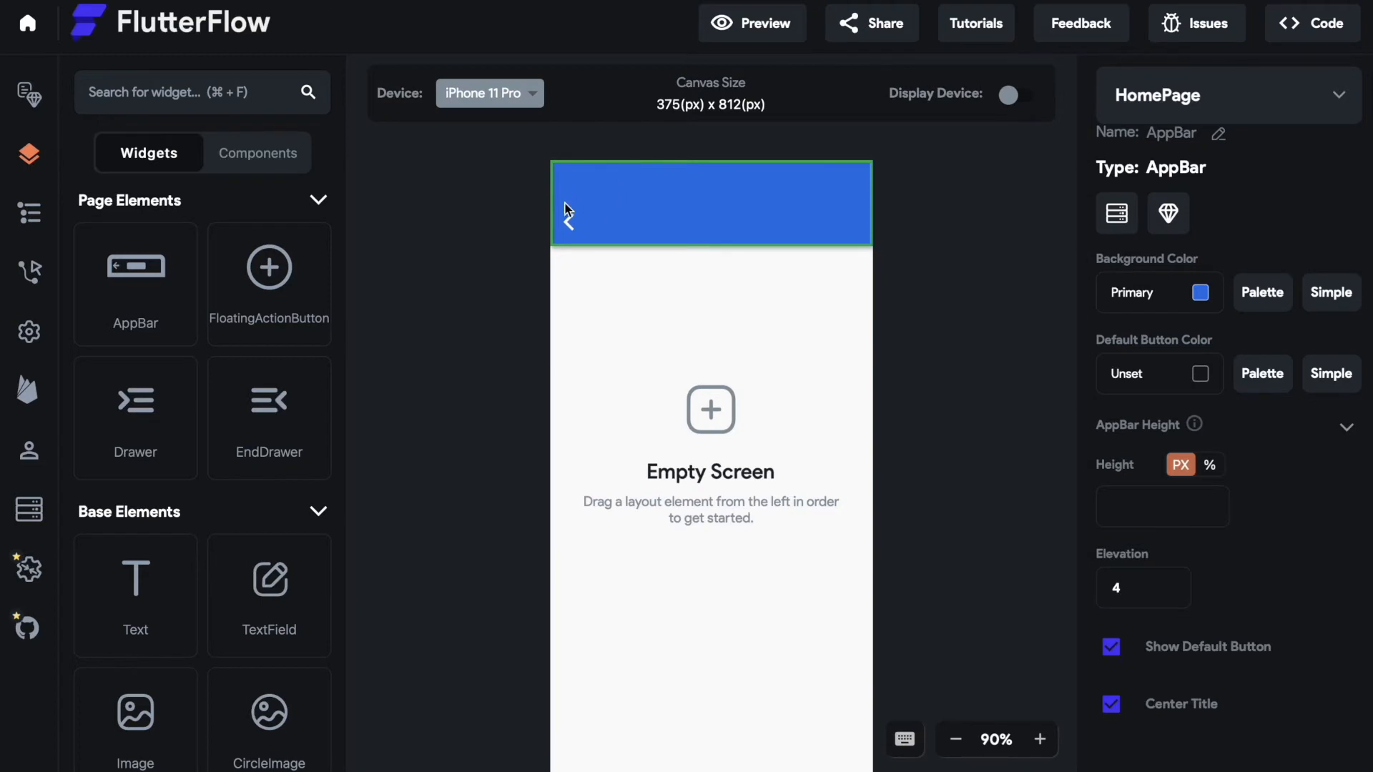
{"action": "mouse_move", "coordinate": [543, 258]}
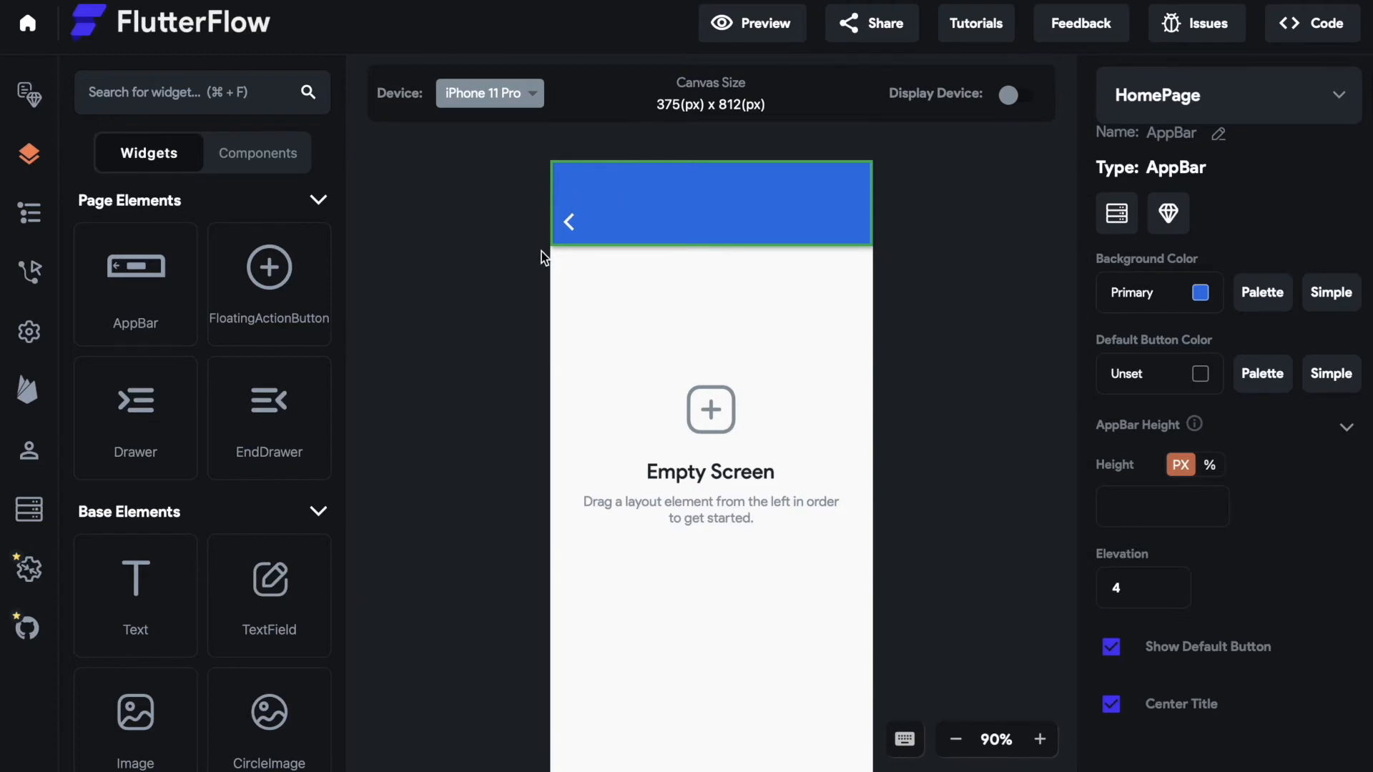
{"action": "mouse_move", "coordinate": [671, 282]}
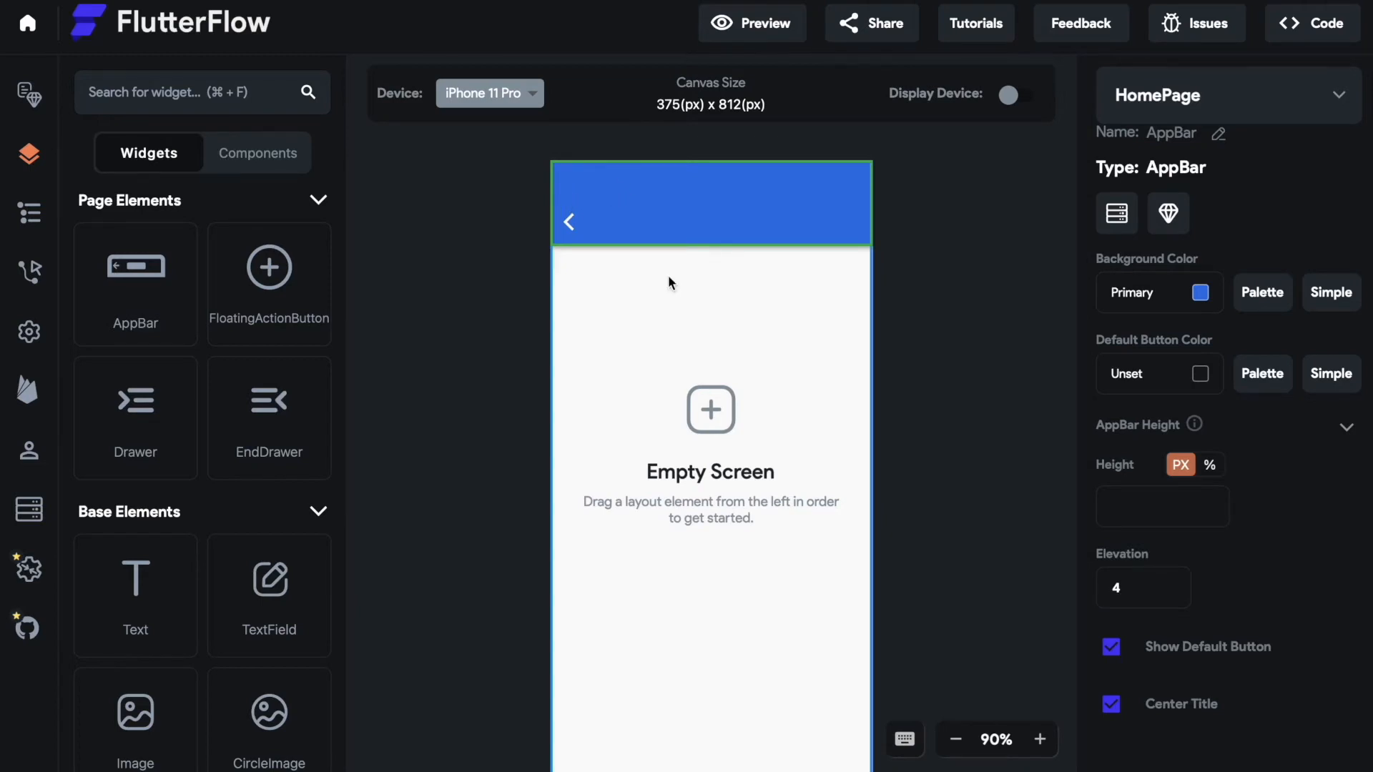
Open the colour picker for the AppBar's Default Button Color swatch
{"action": "left_click", "coordinate": [1199, 374]}
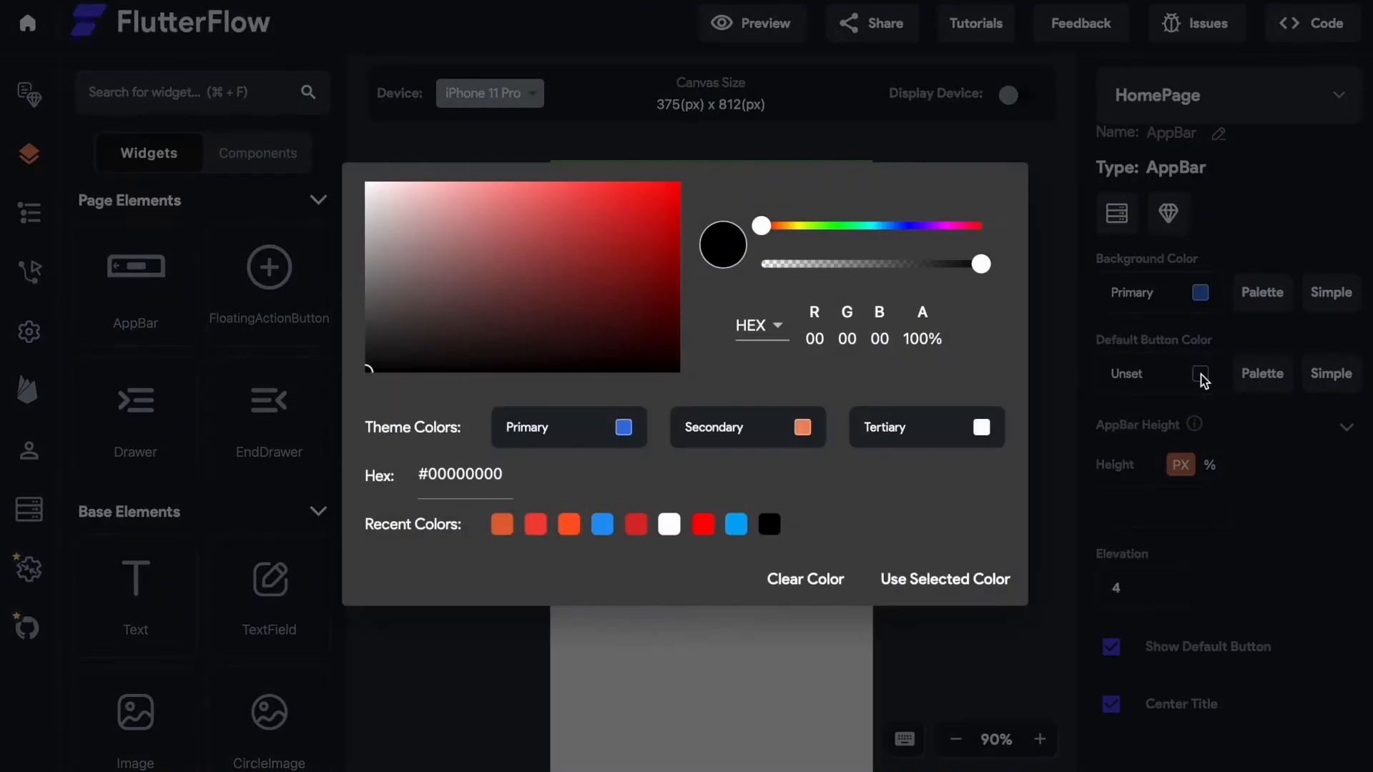
Dismiss the Default Button Color picker without choosing a colour
{"action": "left_click", "coordinate": [1262, 374]}
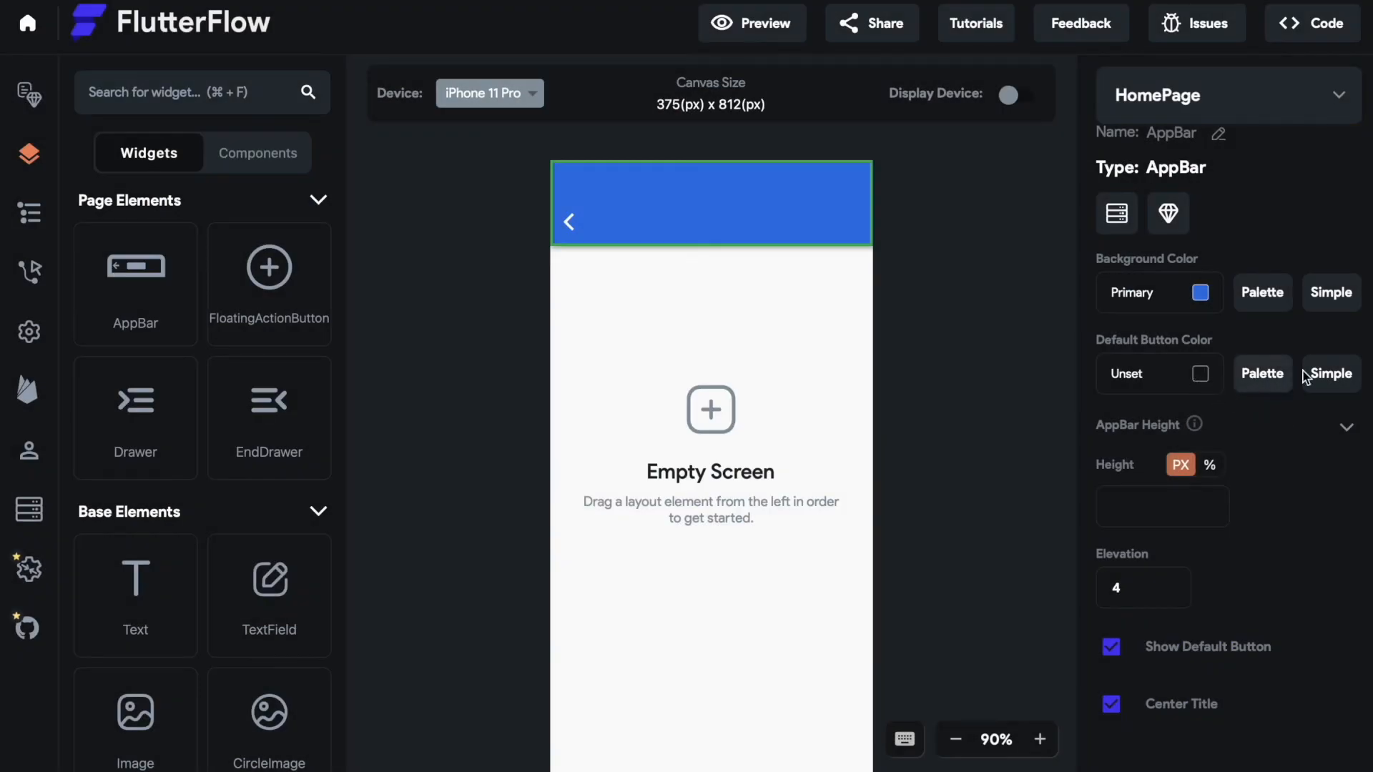
{"action": "mouse_move", "coordinate": [1032, 510]}
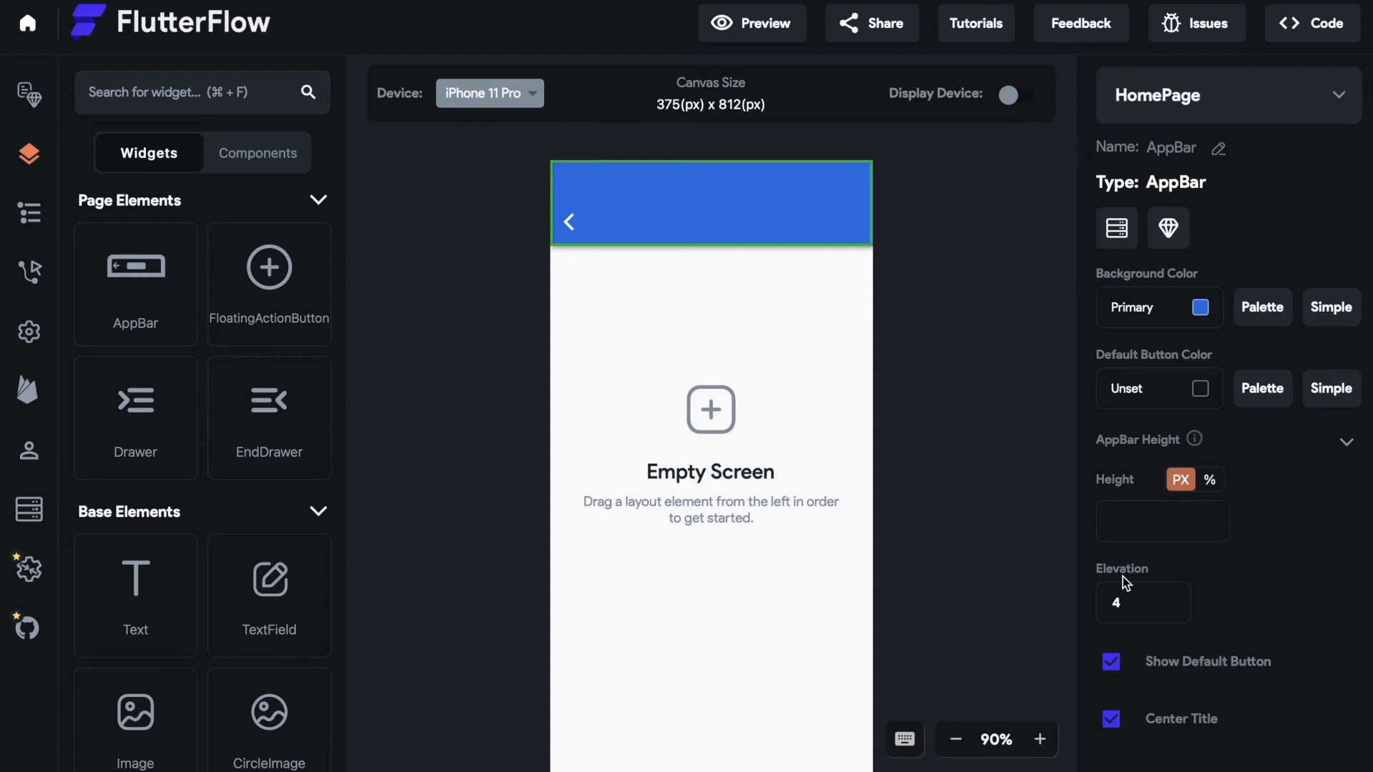
{"action": "mouse_move", "coordinate": [978, 518]}
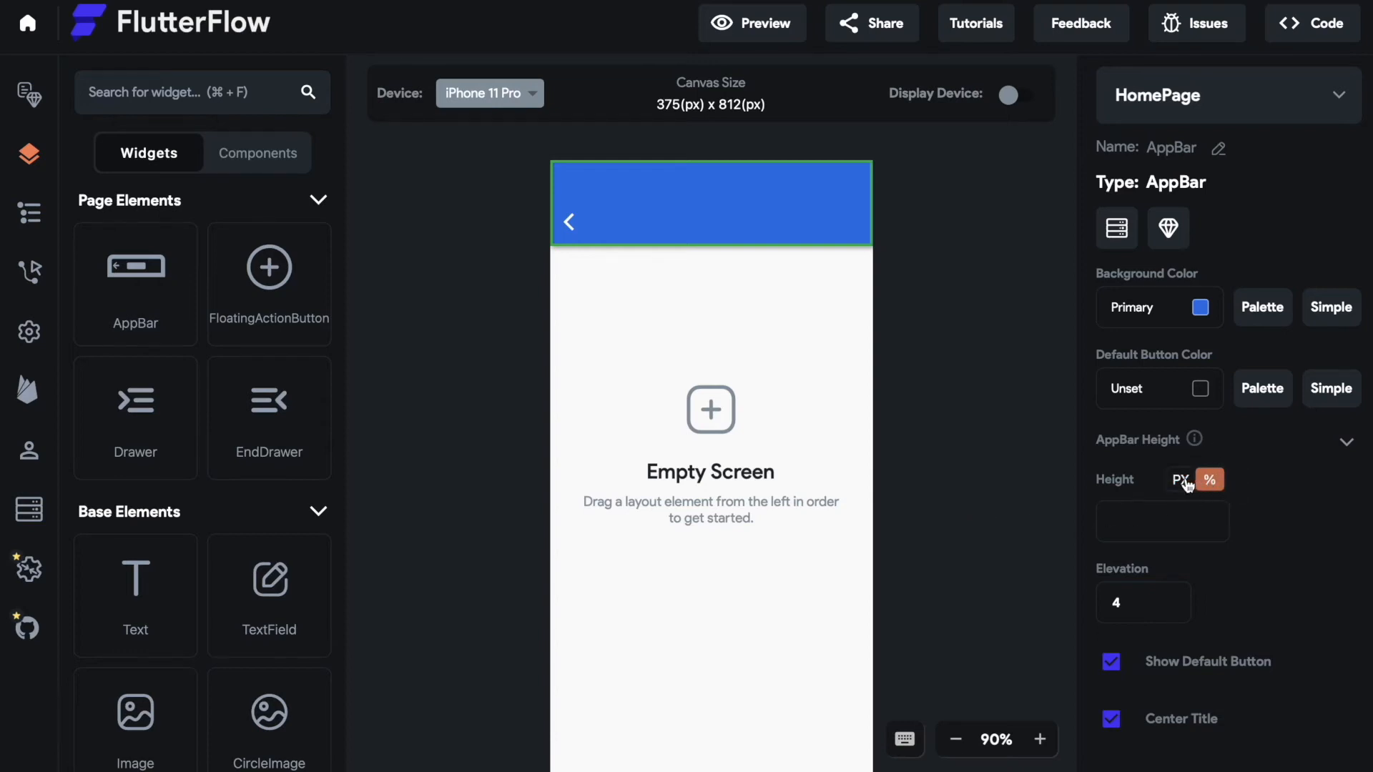
Switch the AppBar height unit to pixels and enter a height of 5
{"action": "left_click", "coordinate": [1181, 479]}
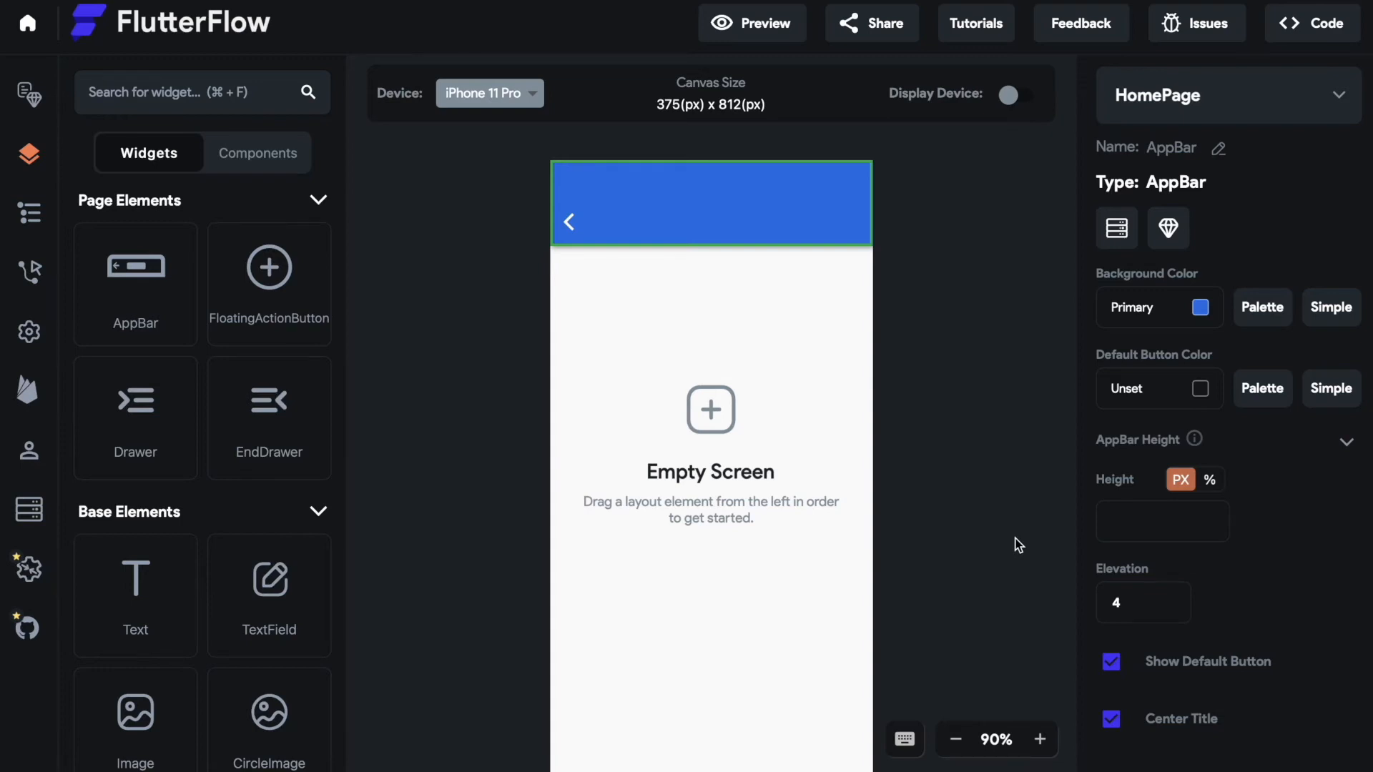
{"action": "left_click", "coordinate": [1161, 521]}
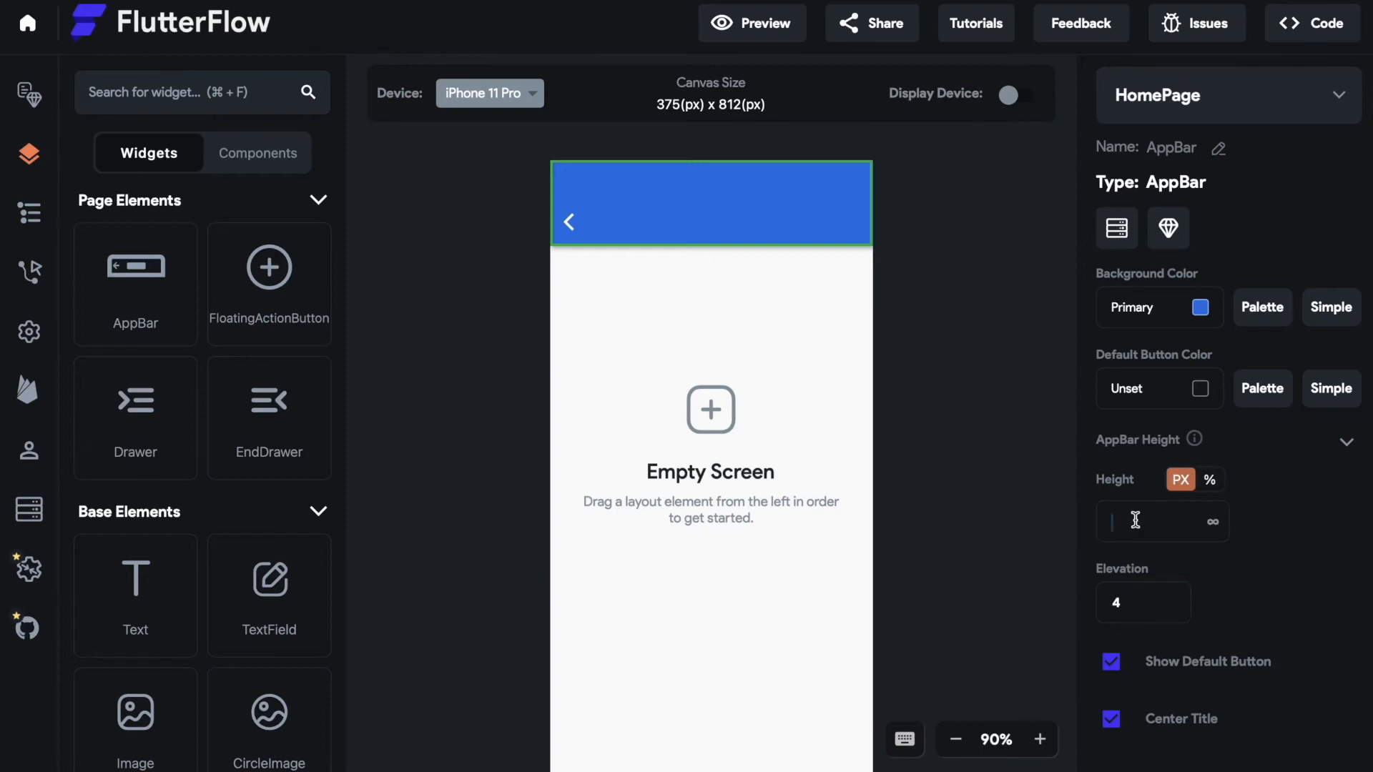
{"action": "mouse_move", "coordinate": [1031, 529]}
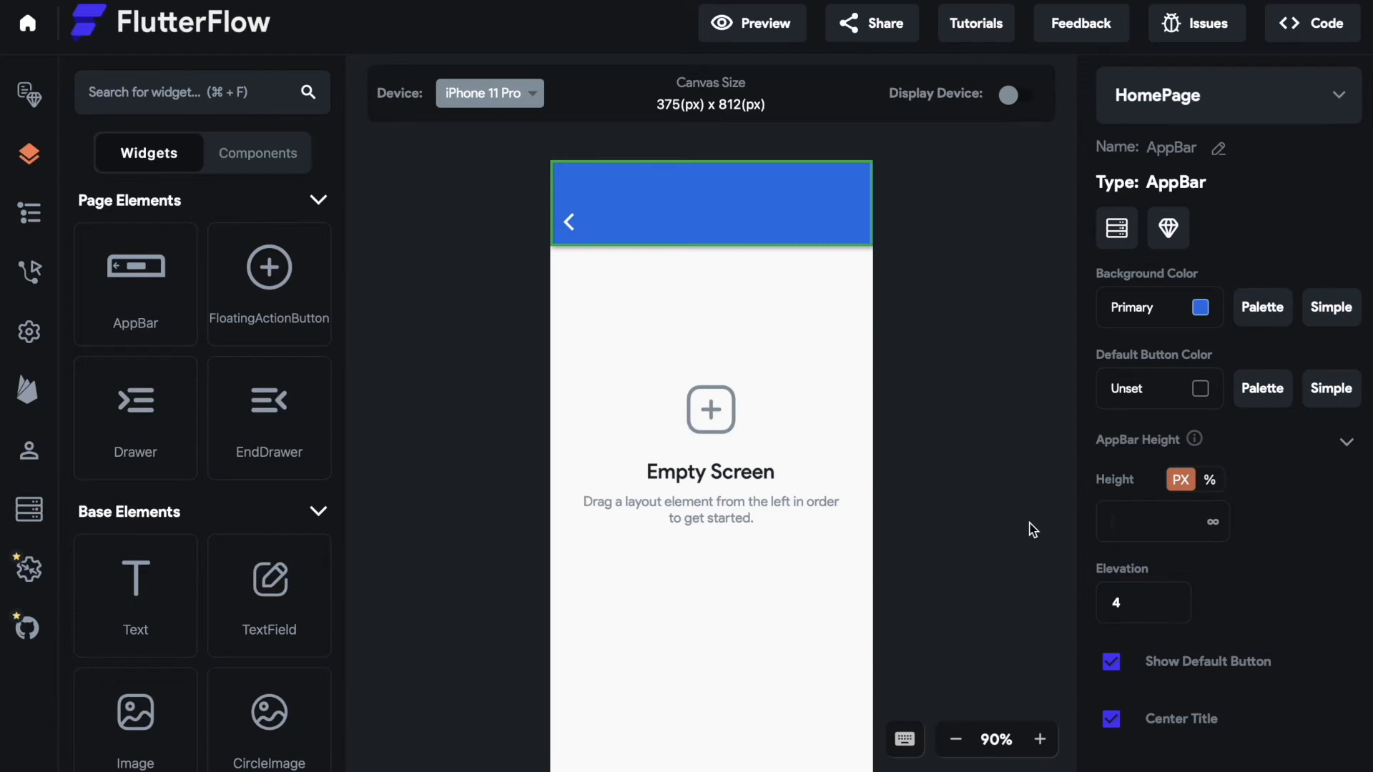
{"action": "type", "text": "5"}
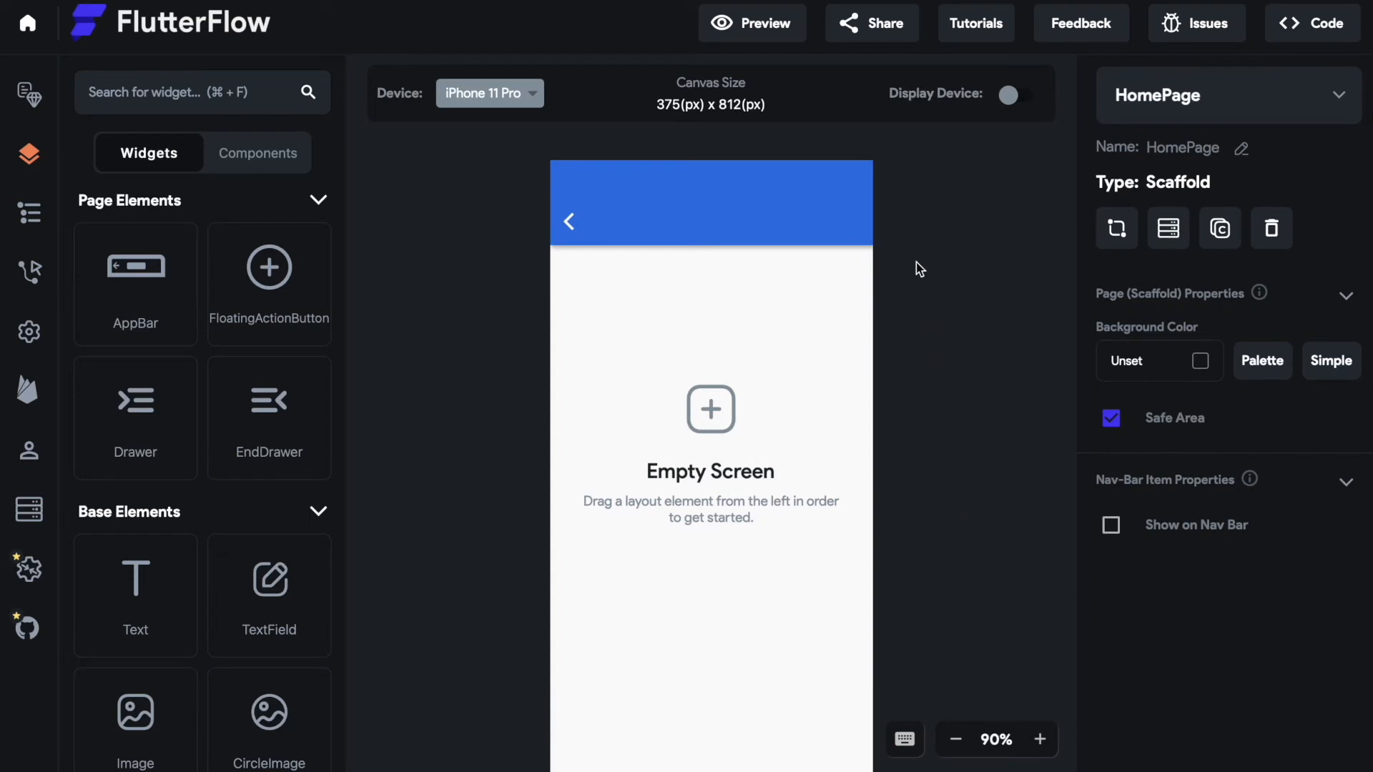
{"action": "mouse_move", "coordinate": [879, 308]}
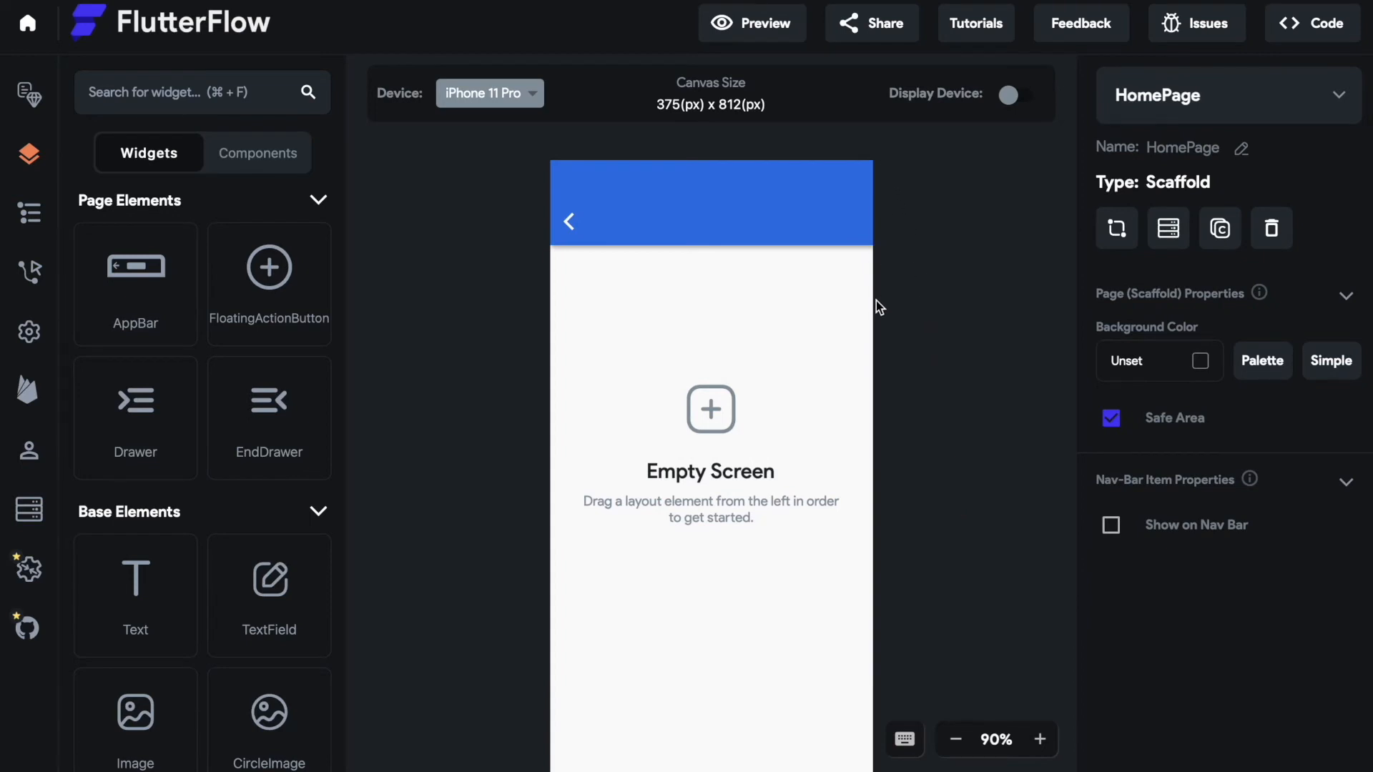
{"action": "left_click", "coordinate": [489, 93]}
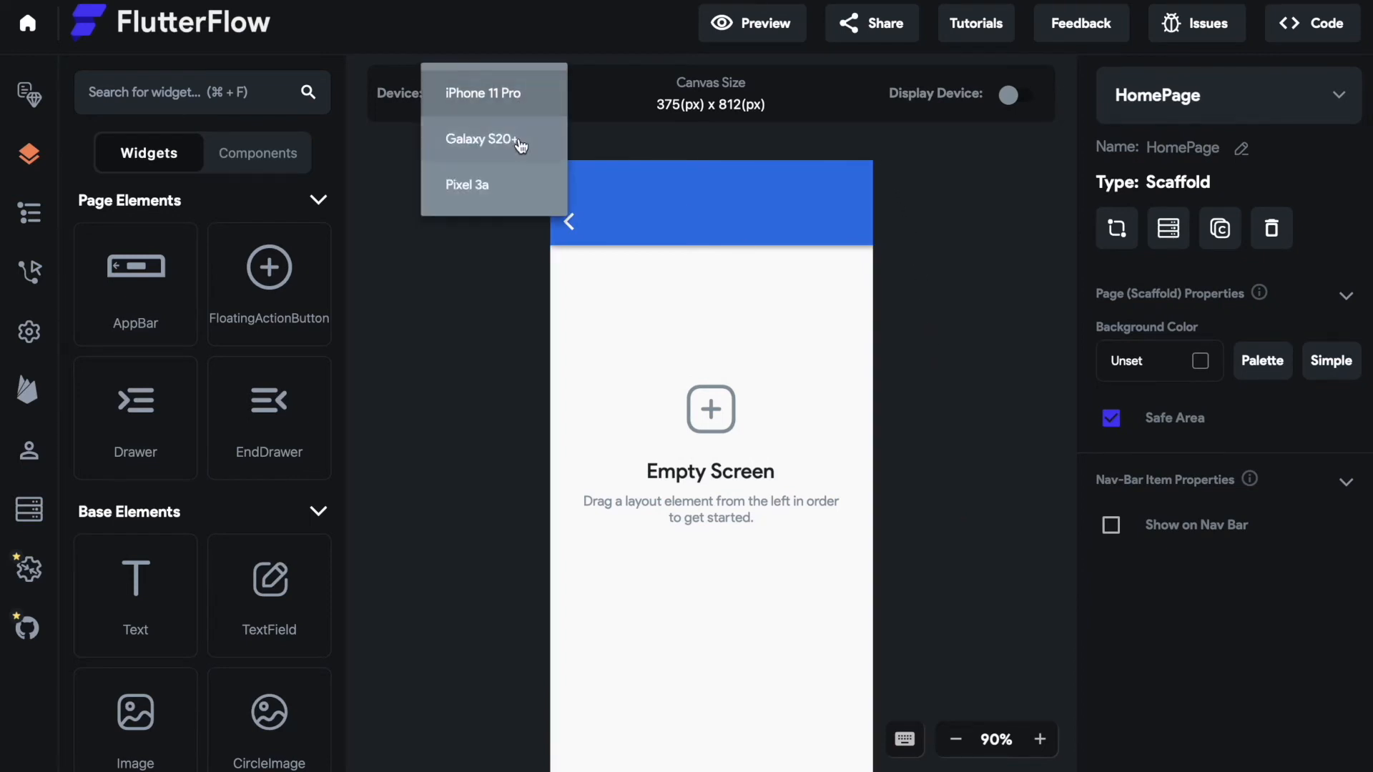
{"action": "left_click", "coordinate": [482, 139]}
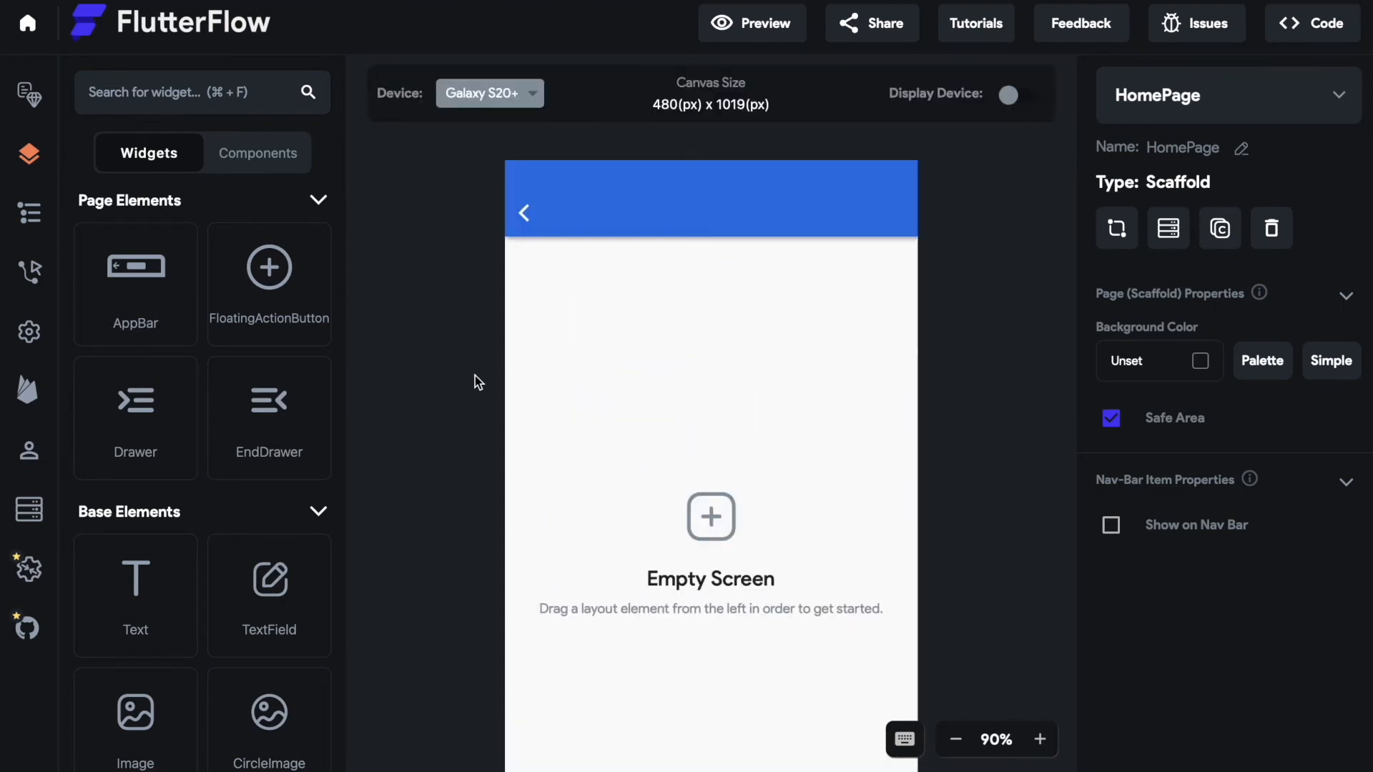
{"action": "left_click", "coordinate": [489, 93]}
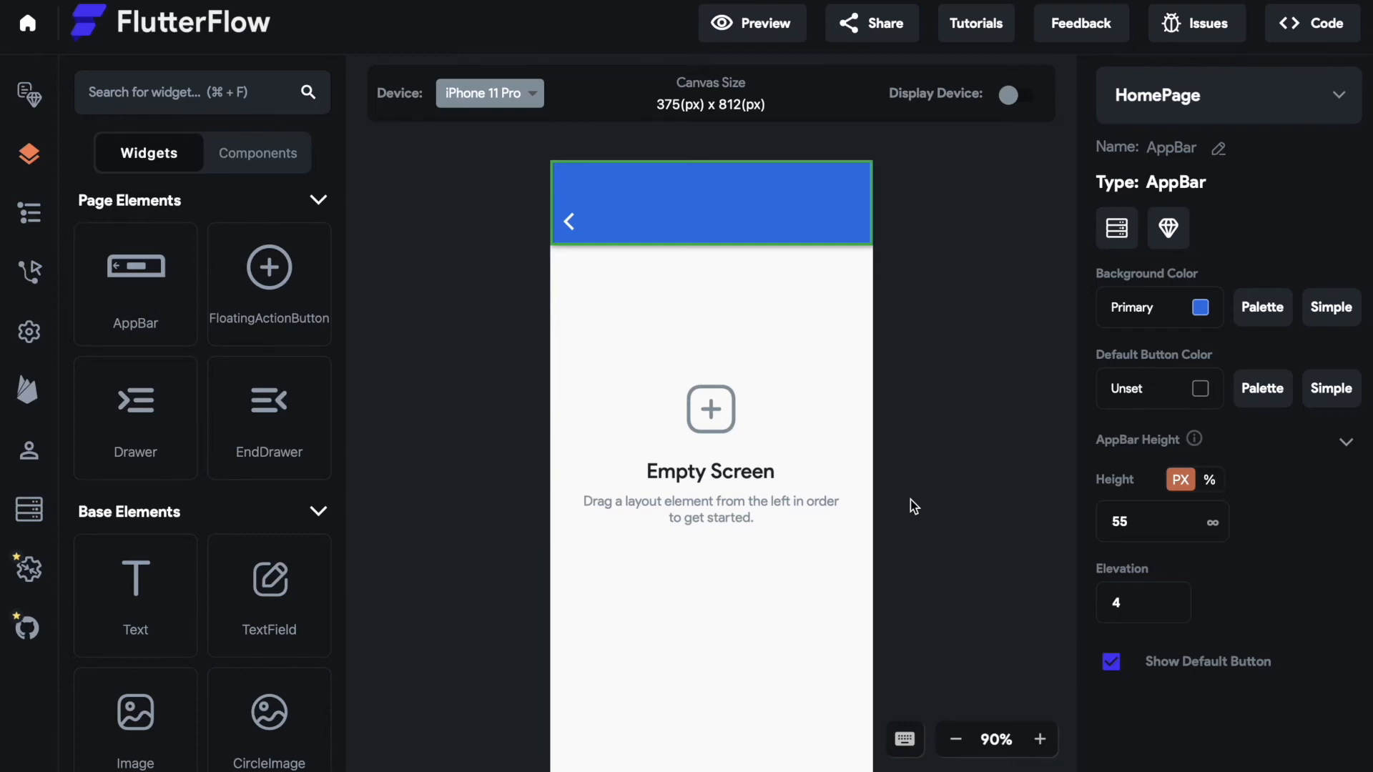
Set the AppBar height to 8%, then preview other devices and return to iPhone 11 Pro
{"action": "left_click", "coordinate": [1209, 479]}
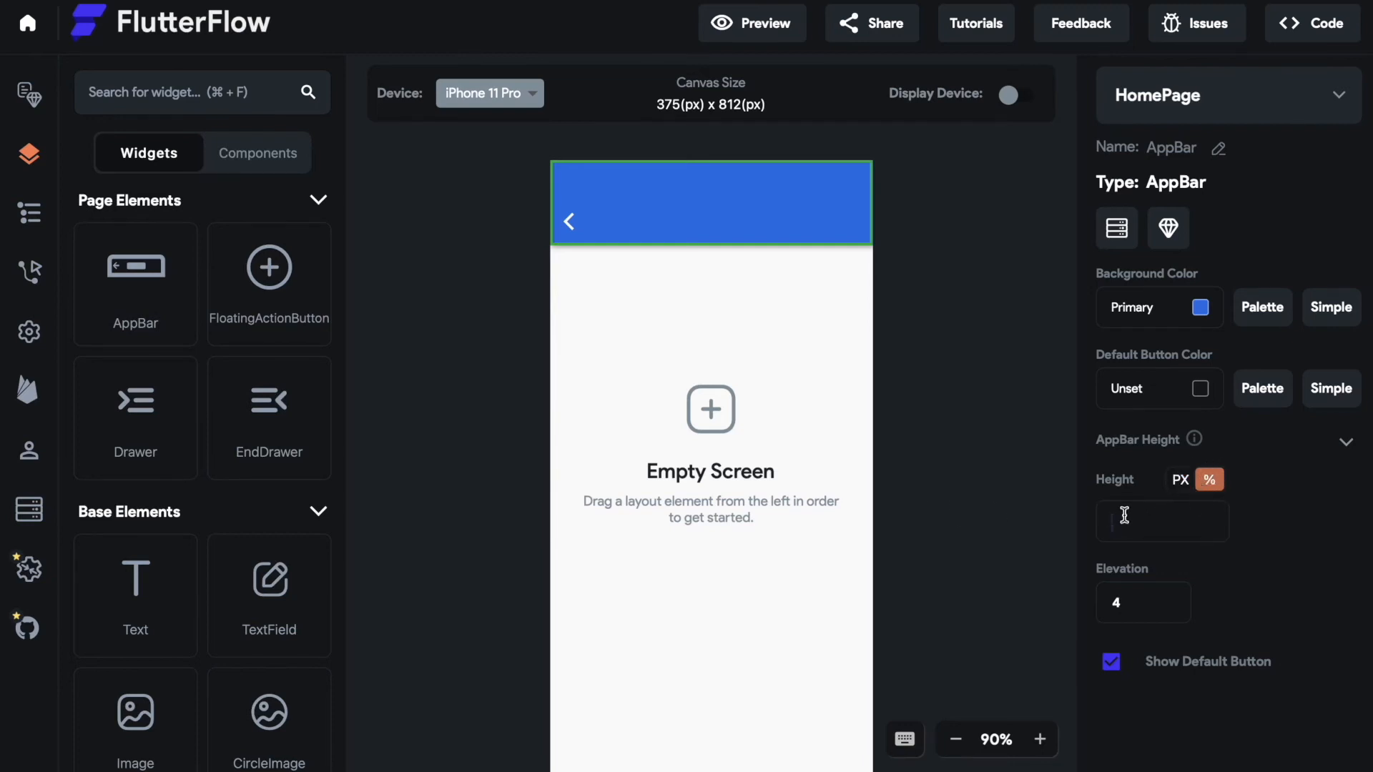
{"action": "type", "text": "8"}
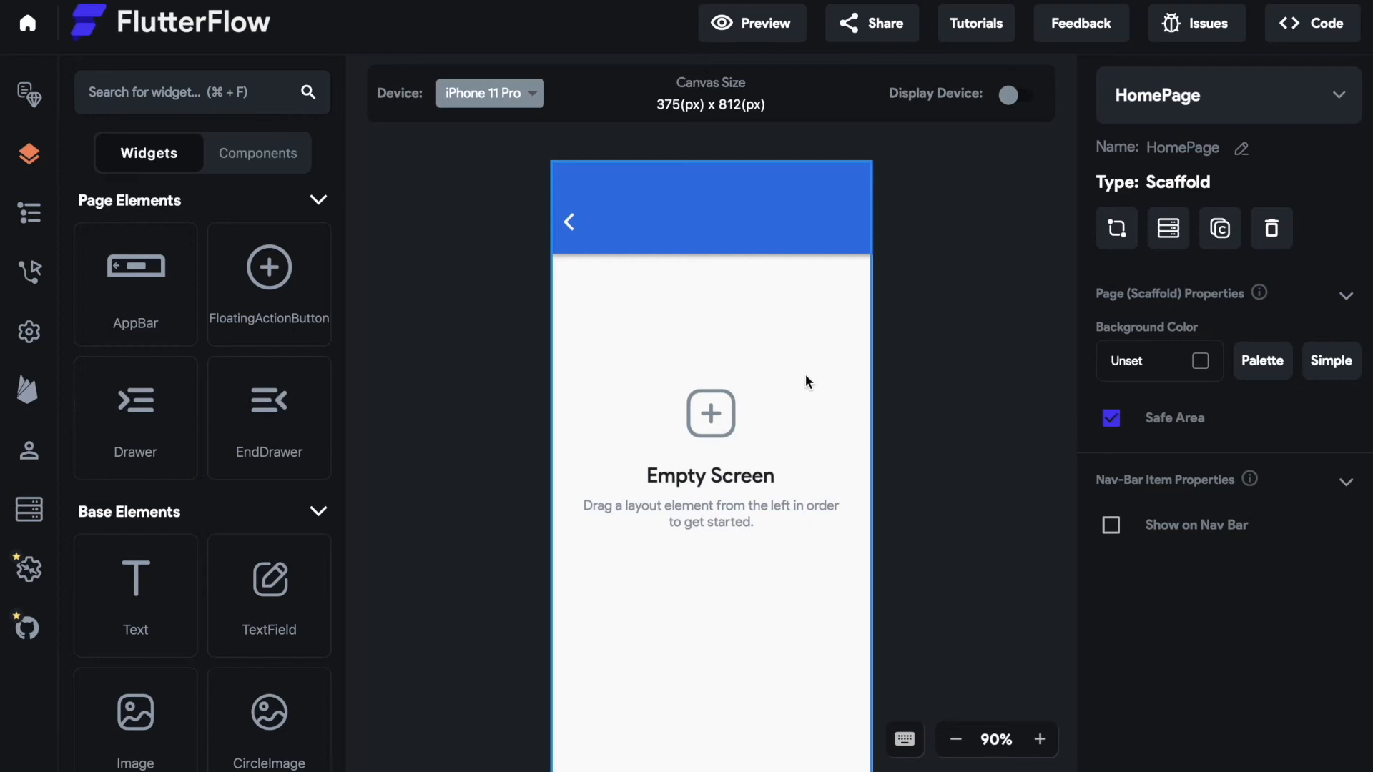
{"action": "mouse_move", "coordinate": [737, 353]}
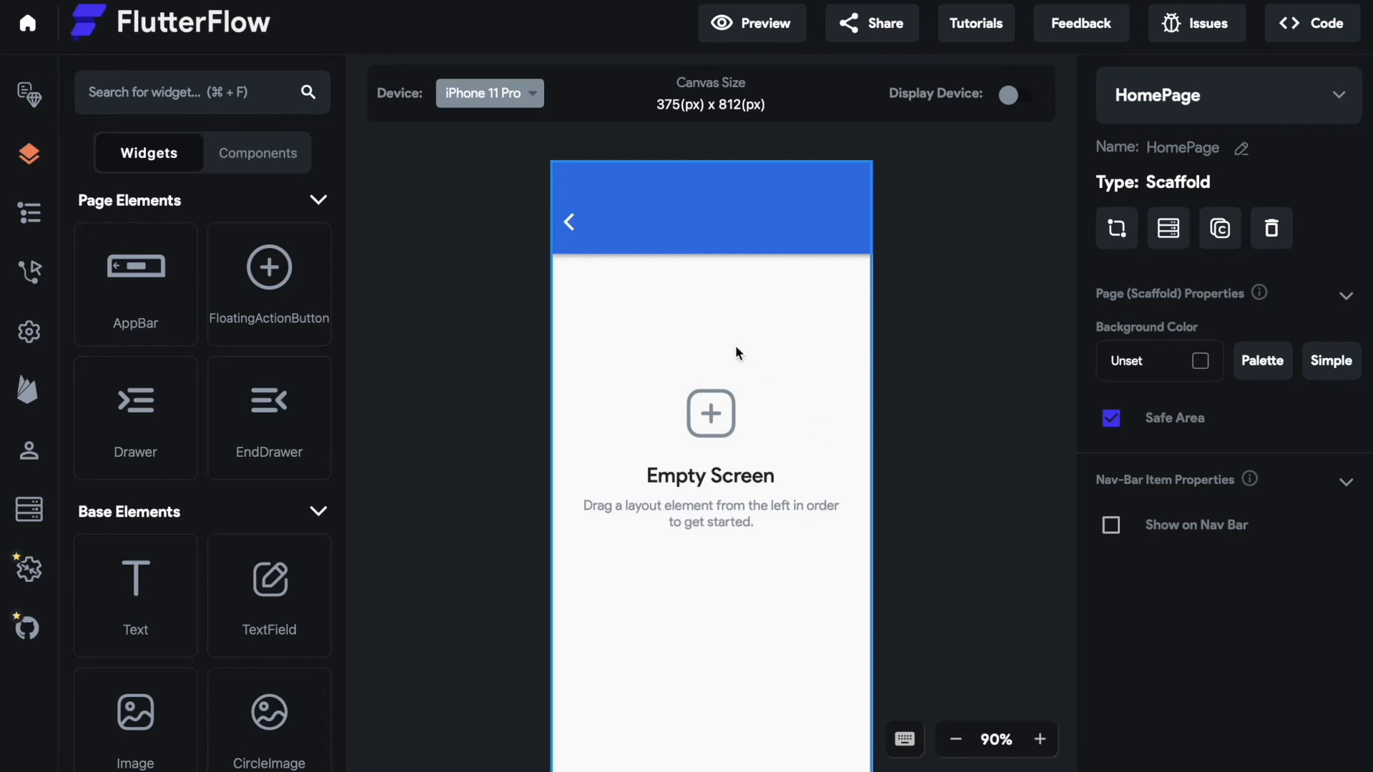
{"action": "left_click", "coordinate": [489, 93]}
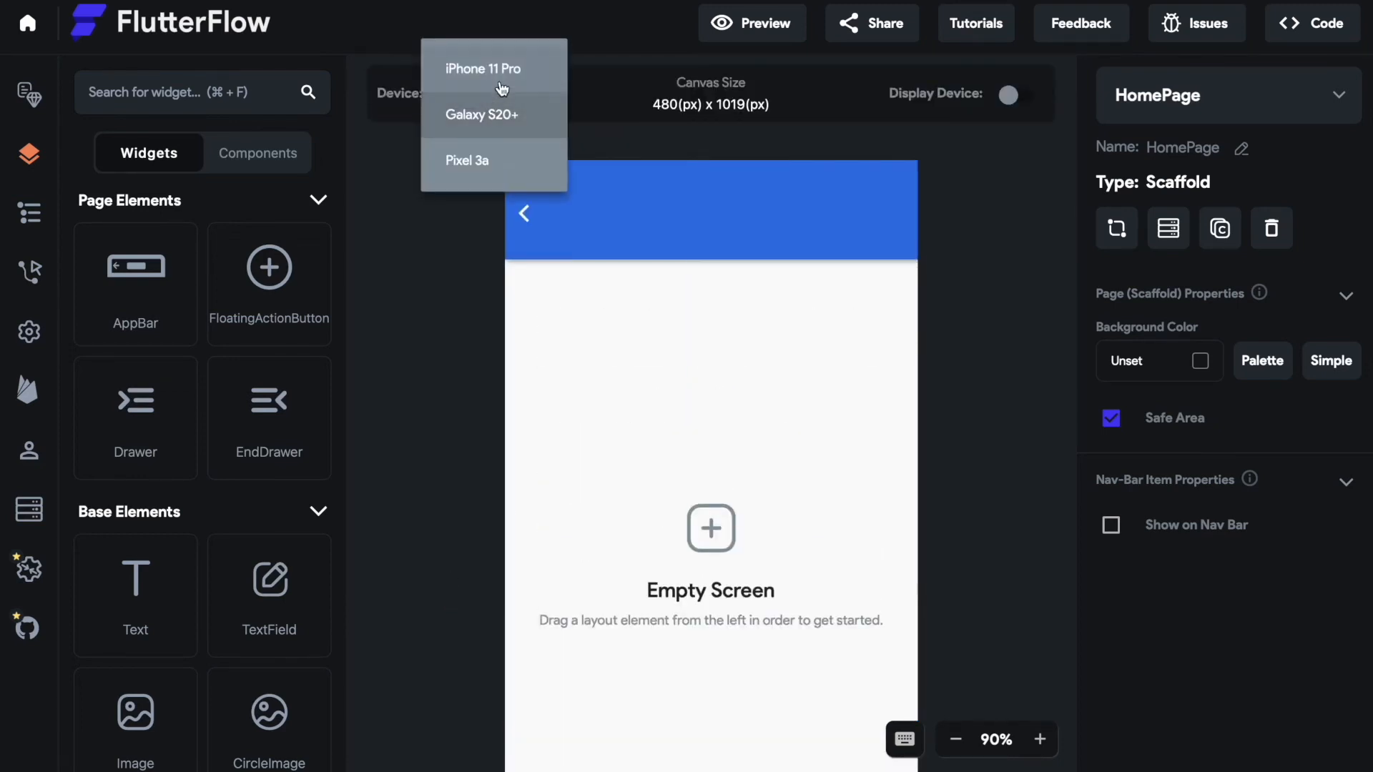
{"action": "left_click", "coordinate": [483, 69]}
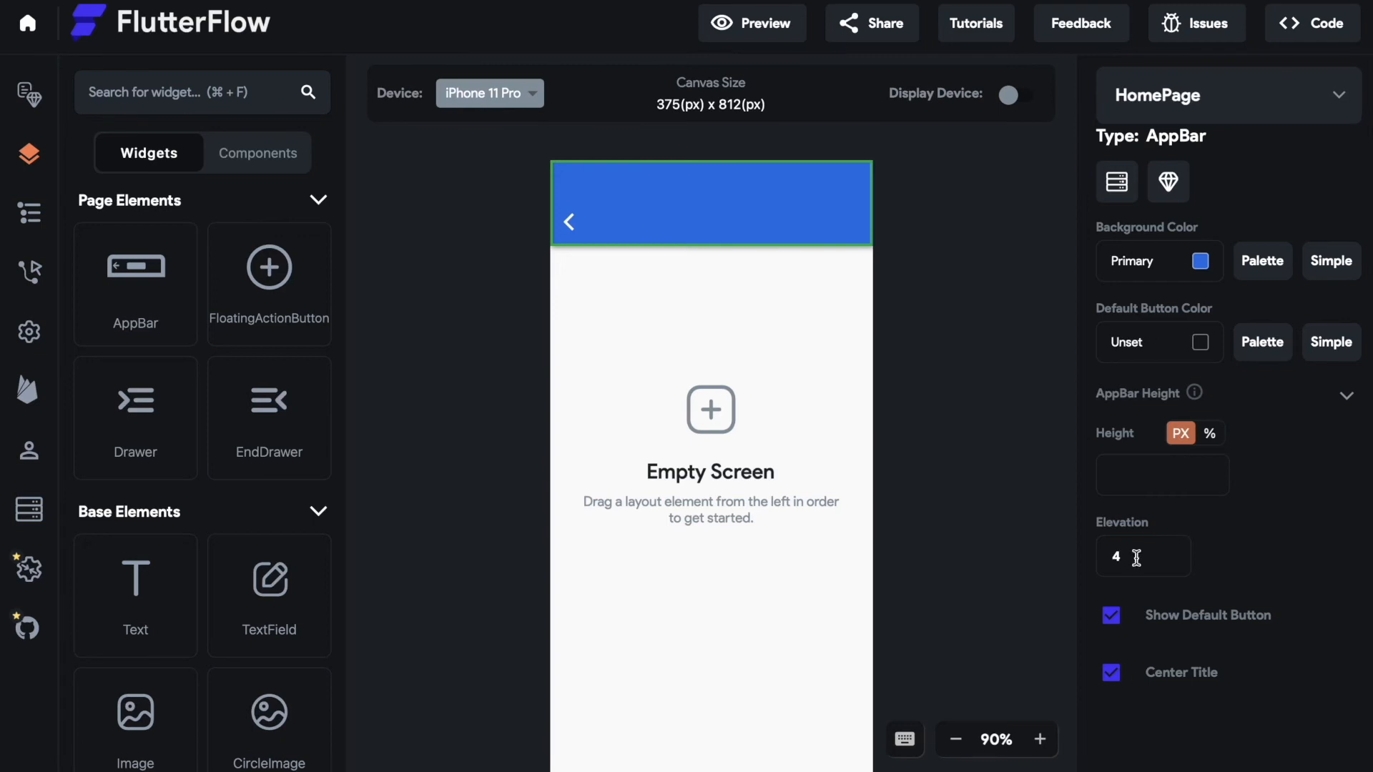
Try an AppBar elevation of 55, change it to 4, then clear the value
{"action": "left_click", "coordinate": [1142, 556]}
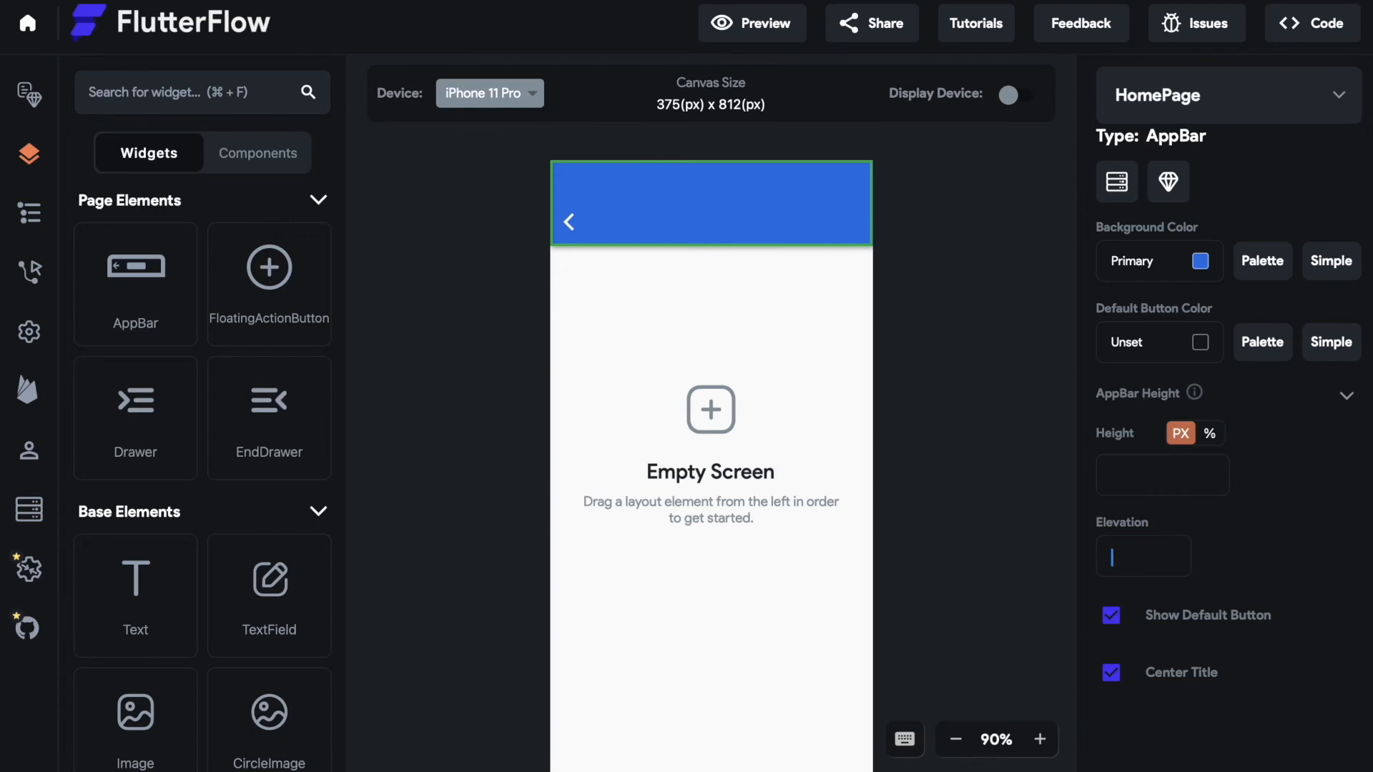
{"action": "type", "text": "55"}
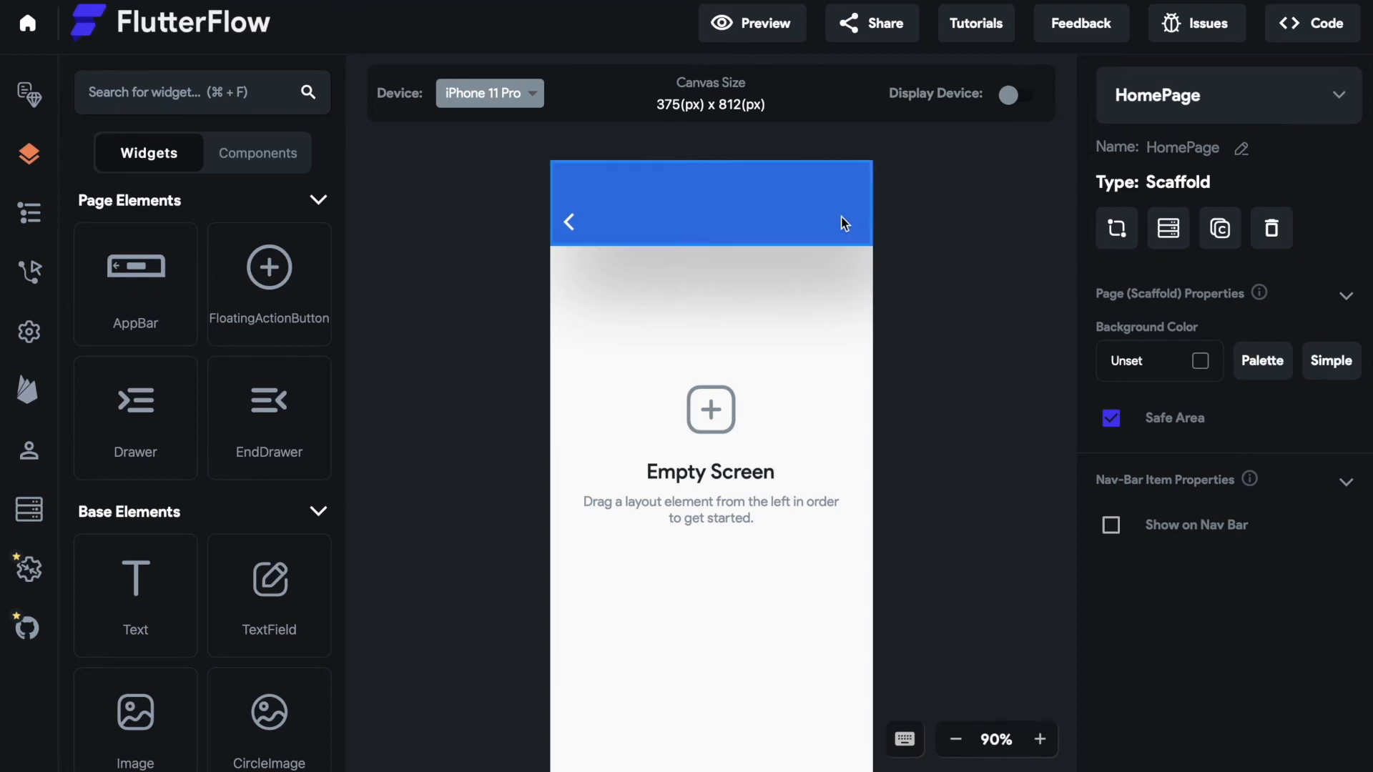
{"action": "left_click", "coordinate": [710, 207]}
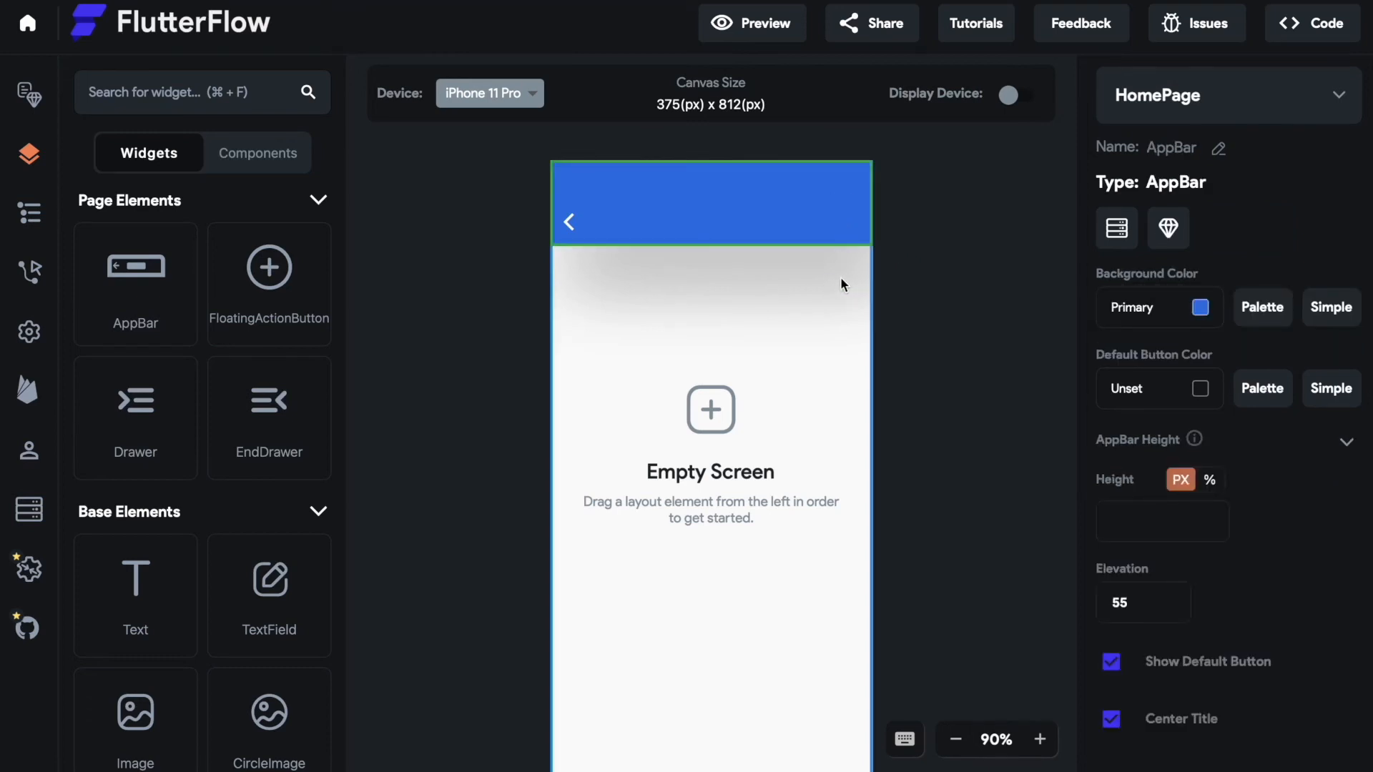
{"action": "left_click", "coordinate": [1131, 602]}
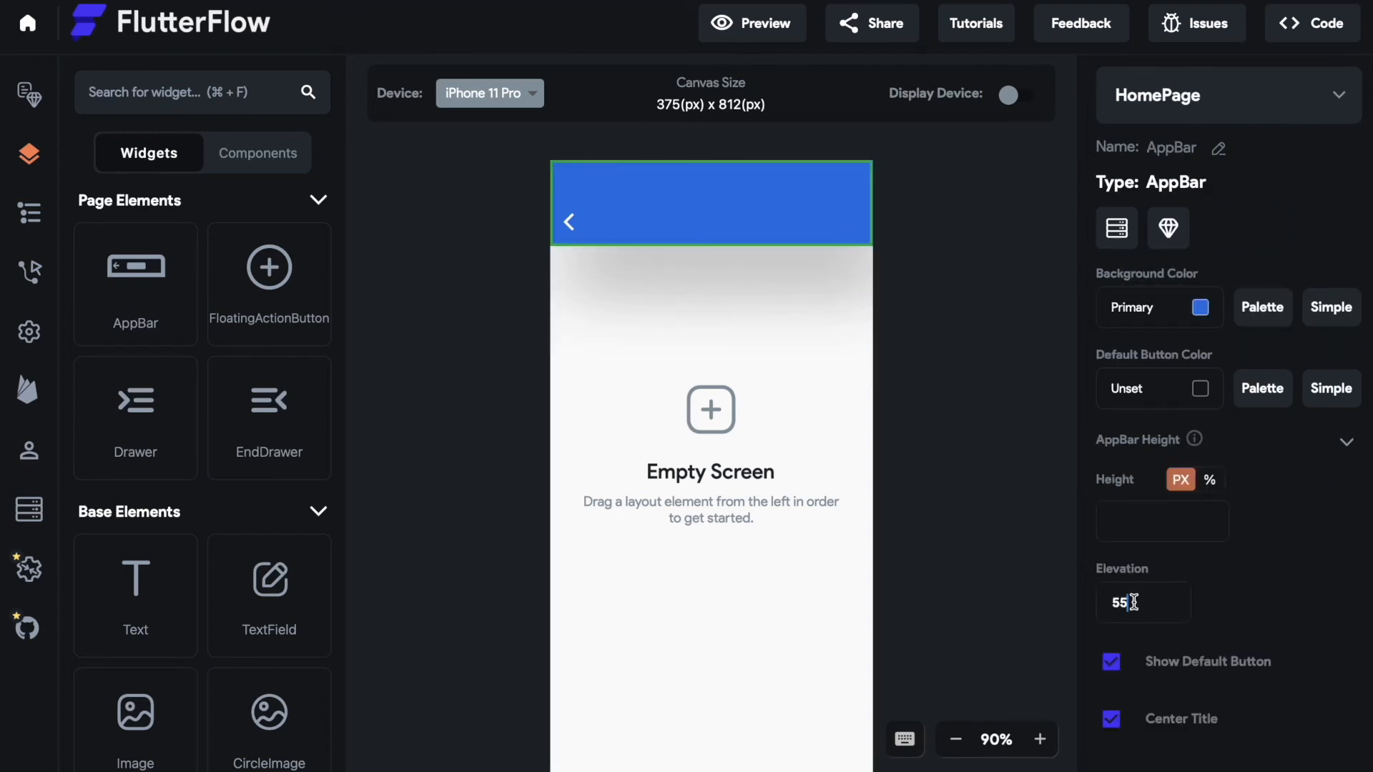
{"action": "type", "text": "4"}
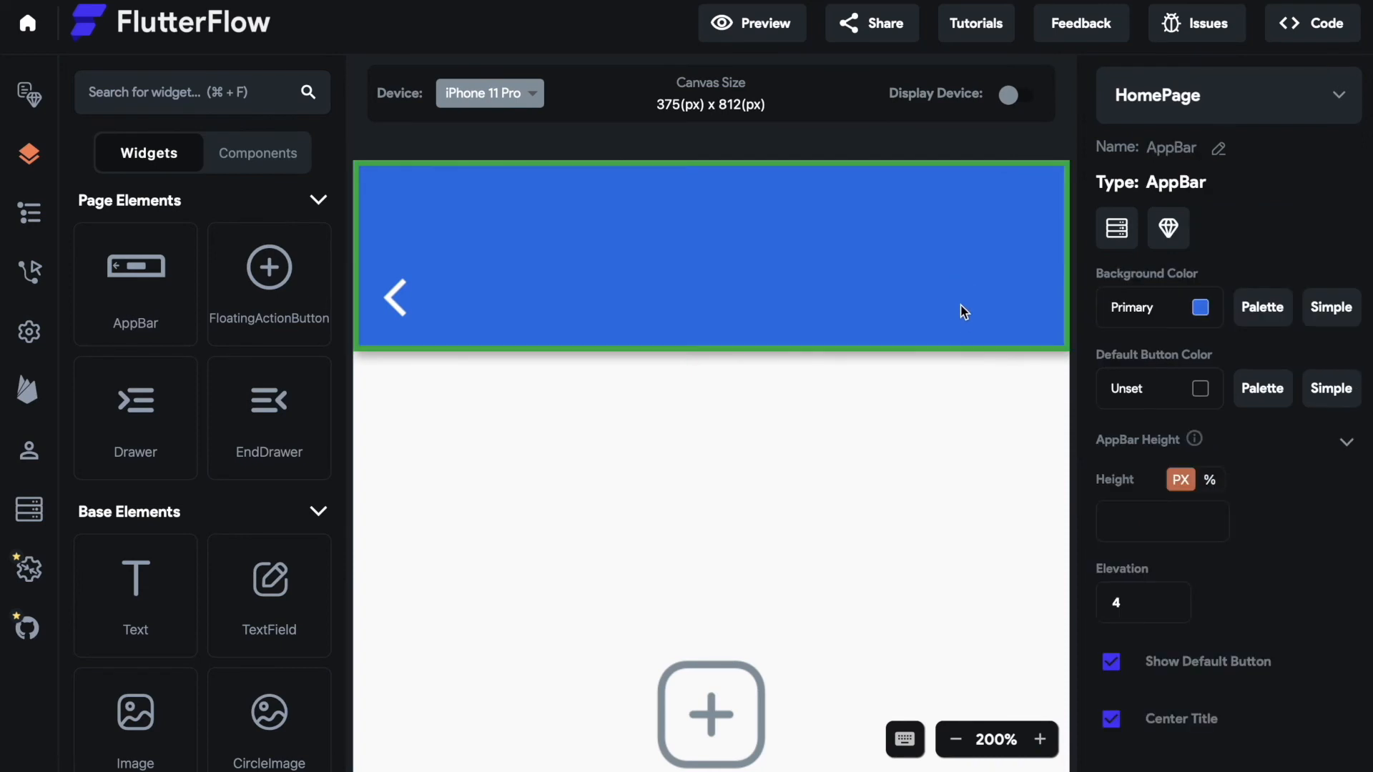
{"action": "left_click", "coordinate": [1142, 602]}
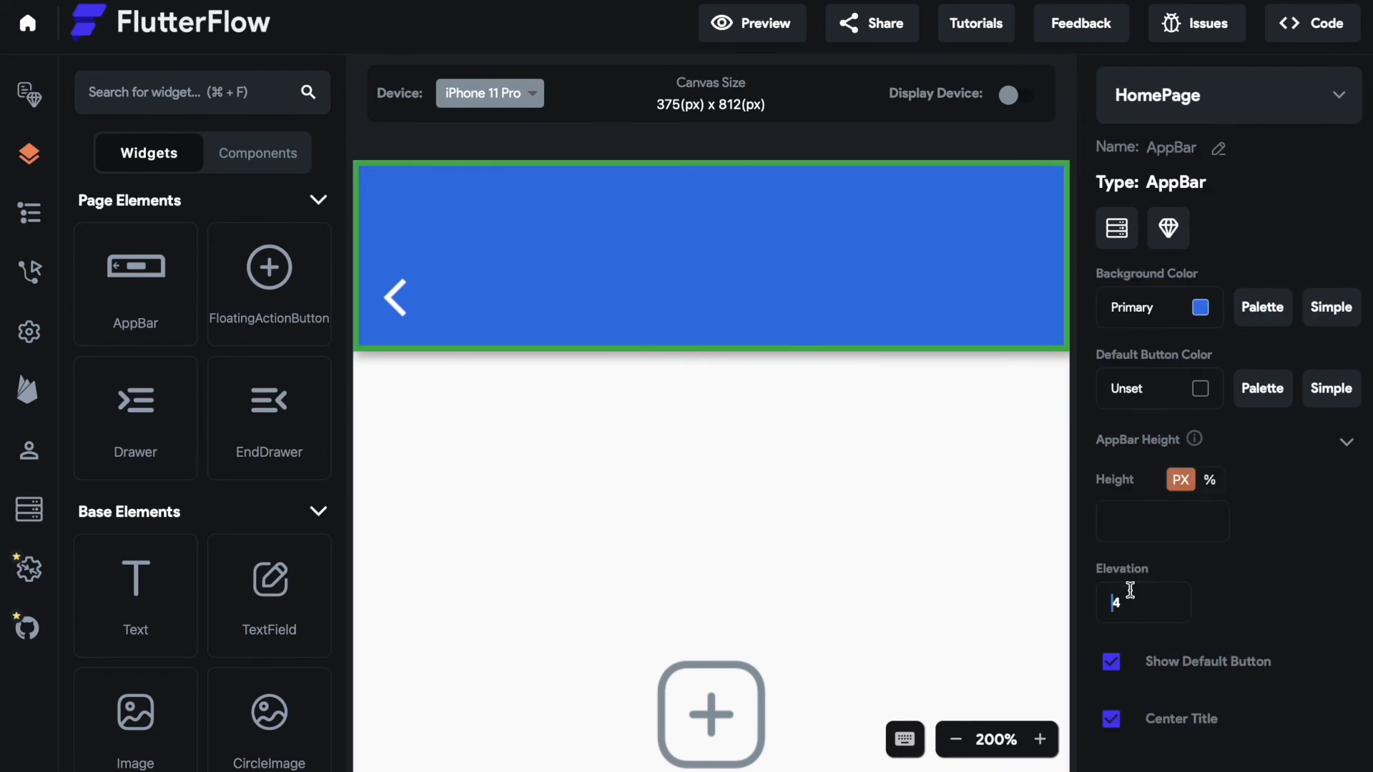
{"action": "key", "text": "Backspace"}
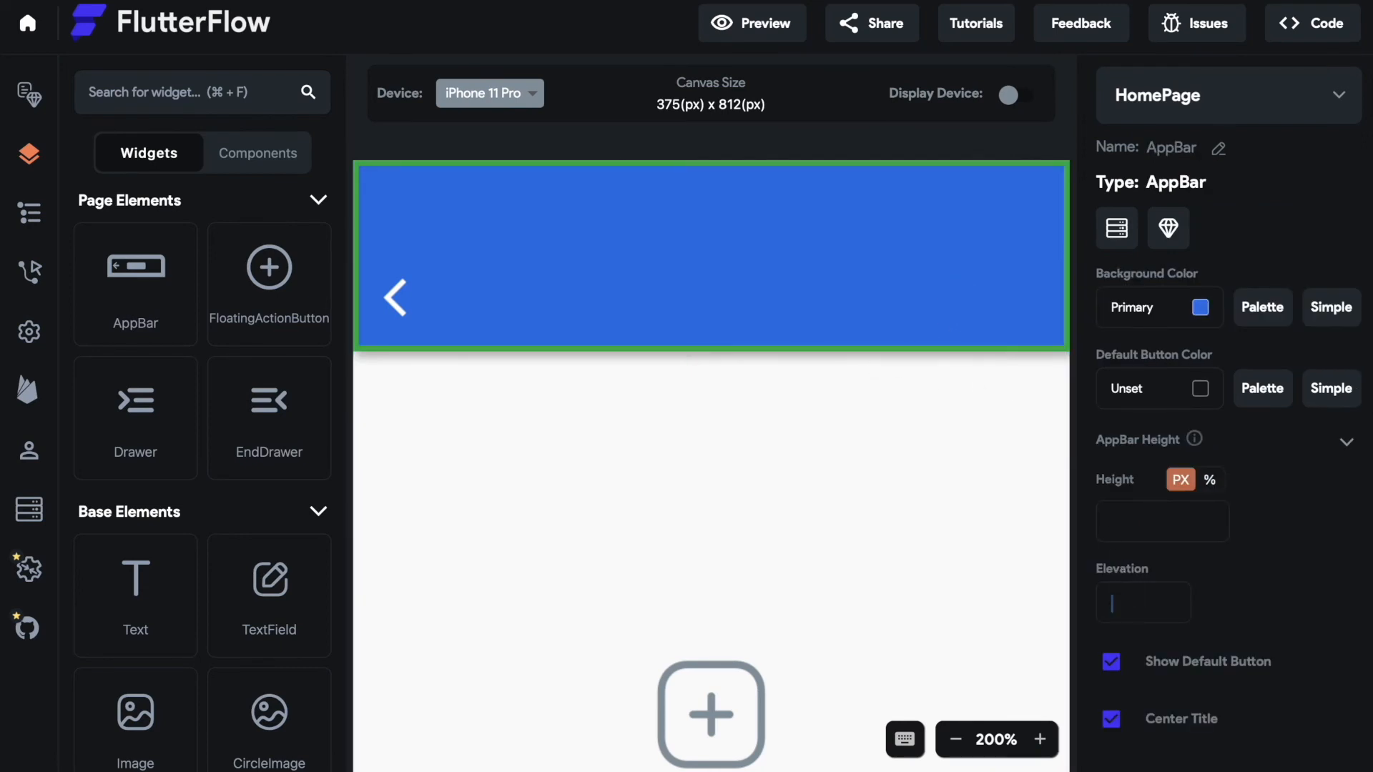
{"action": "left_click", "coordinate": [1003, 597]}
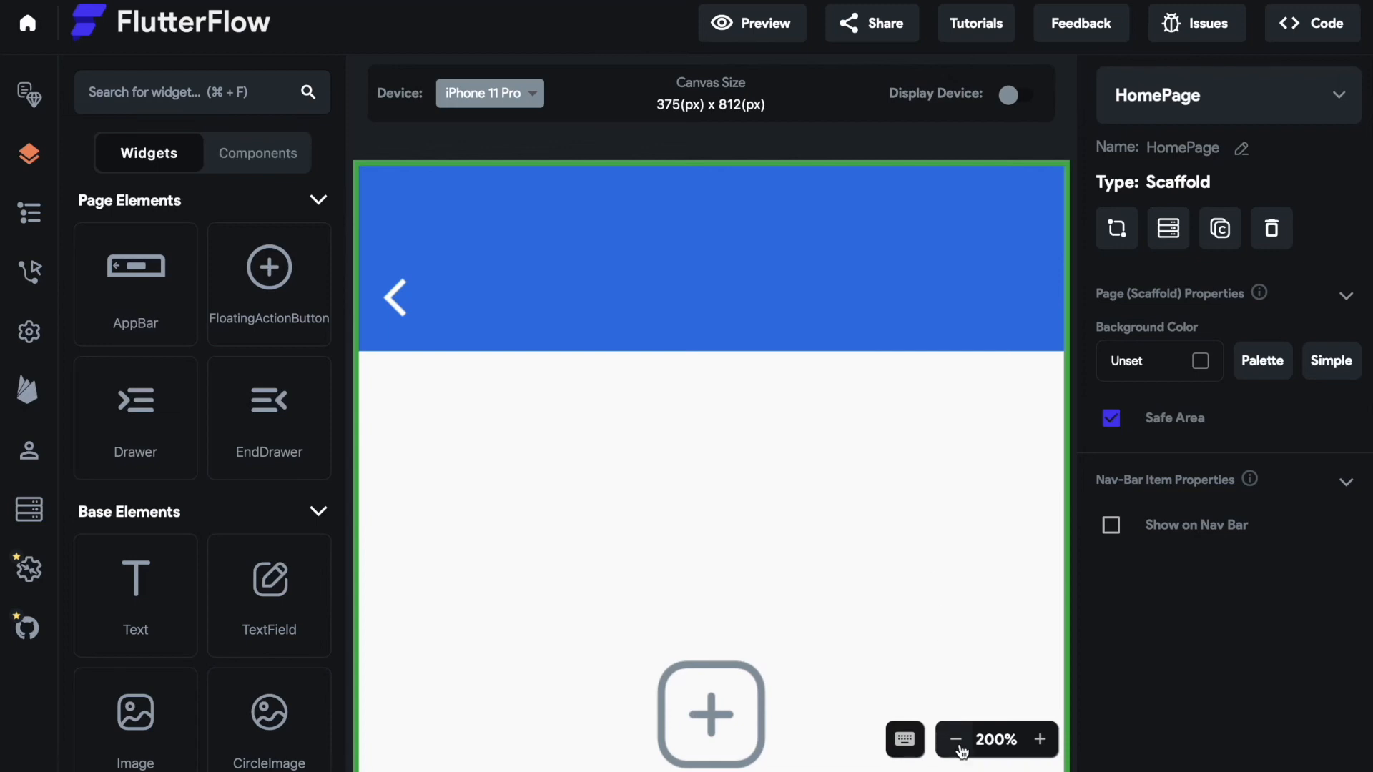
Zoom the canvas out and cancel the replace dialog, keeping the Hello World title
{"action": "left_click", "coordinate": [954, 738]}
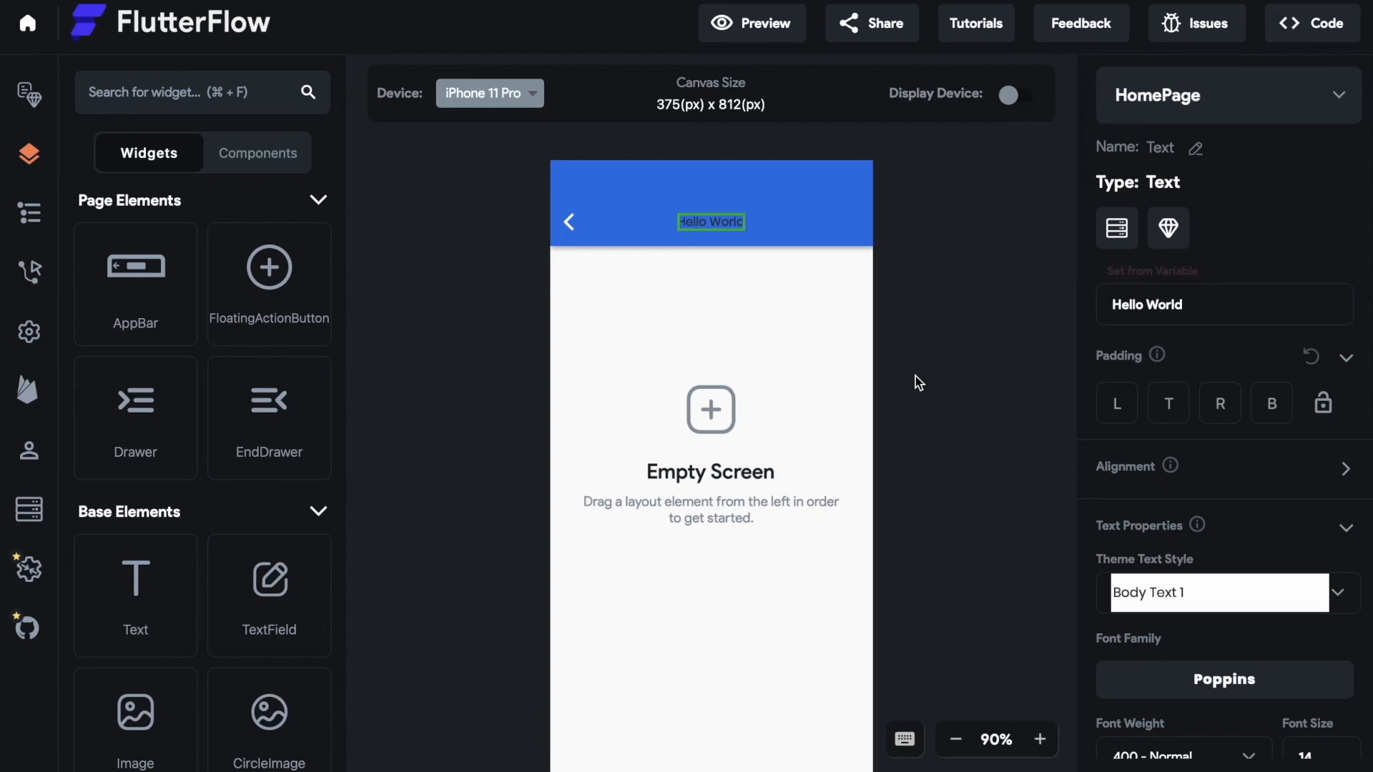
{"action": "mouse_move", "coordinate": [135, 616]}
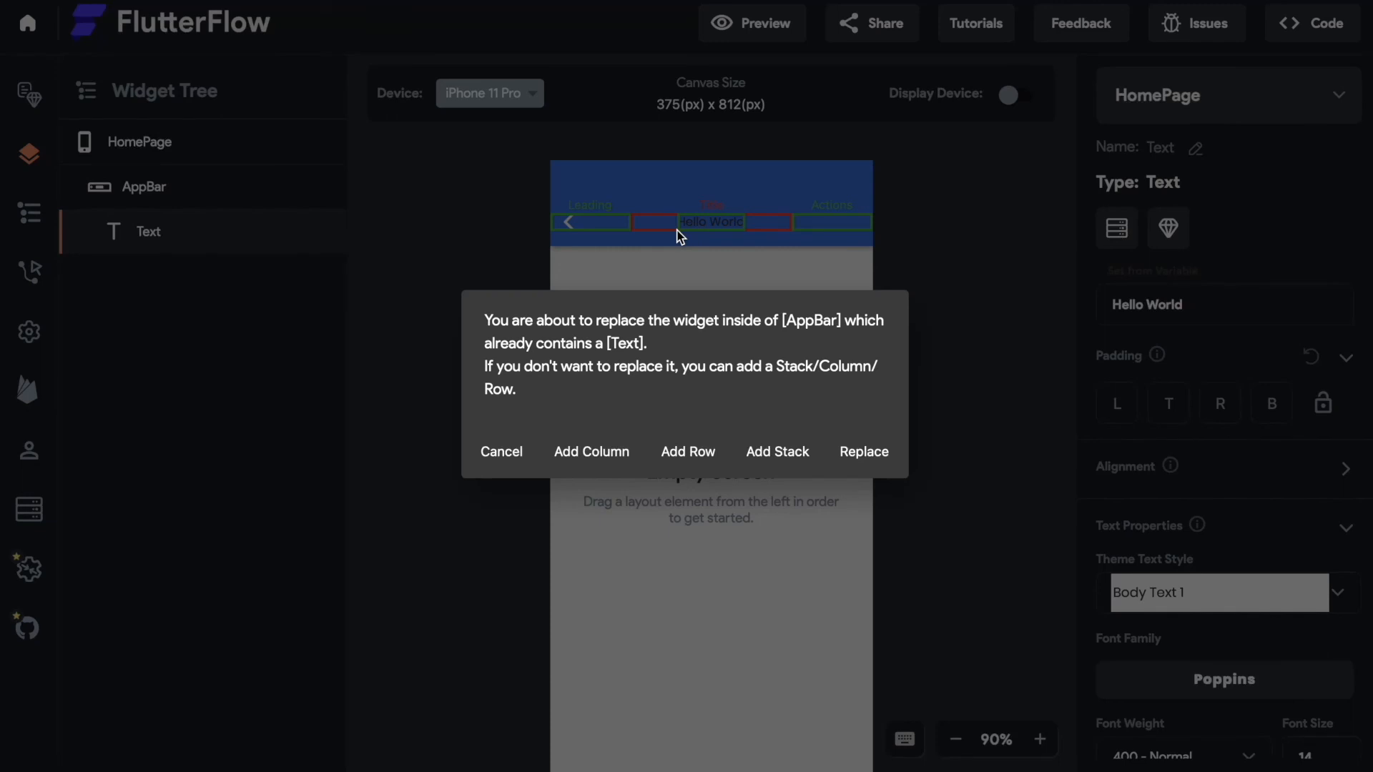
{"action": "left_click", "coordinate": [501, 452]}
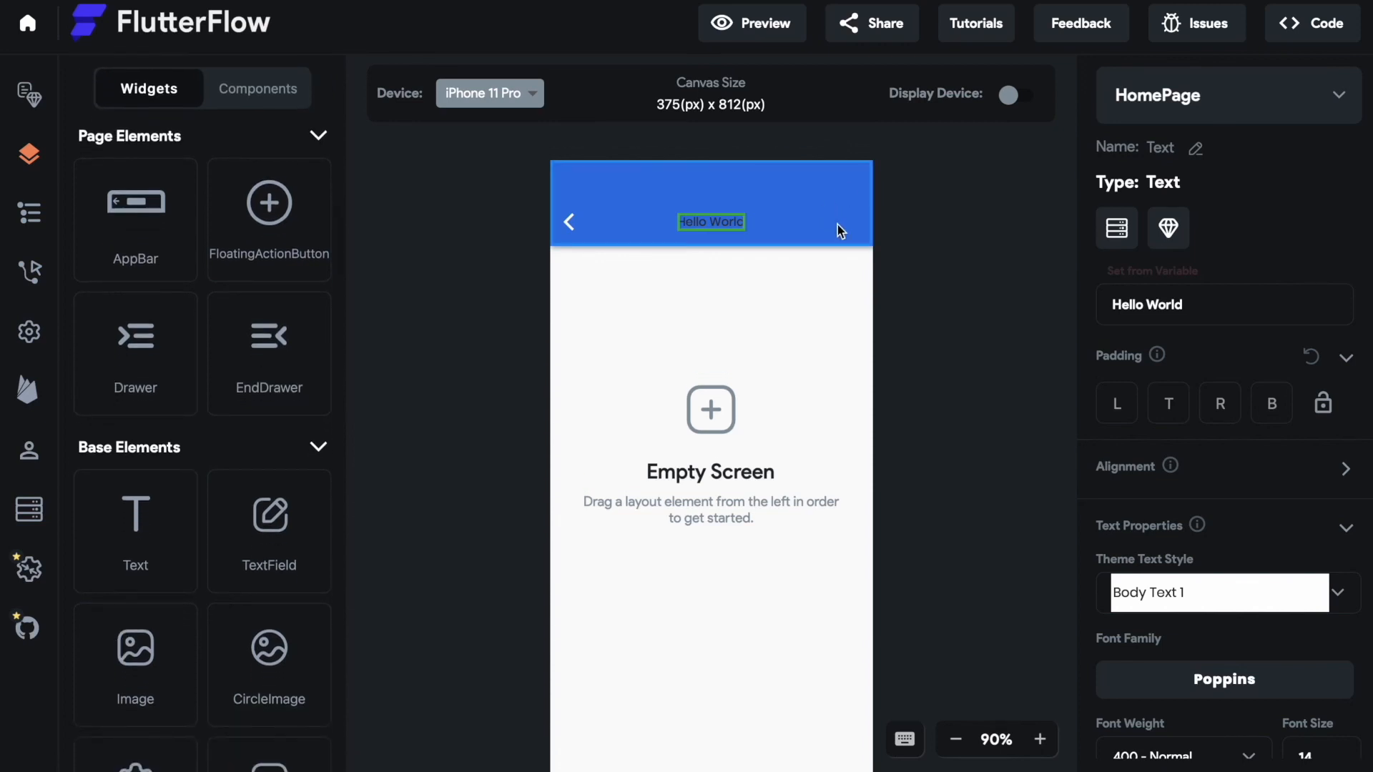
Scroll down the Base Elements panel toward the IconButton widget
{"action": "scroll", "scroll_direction": "down", "scroll_amount": 3}
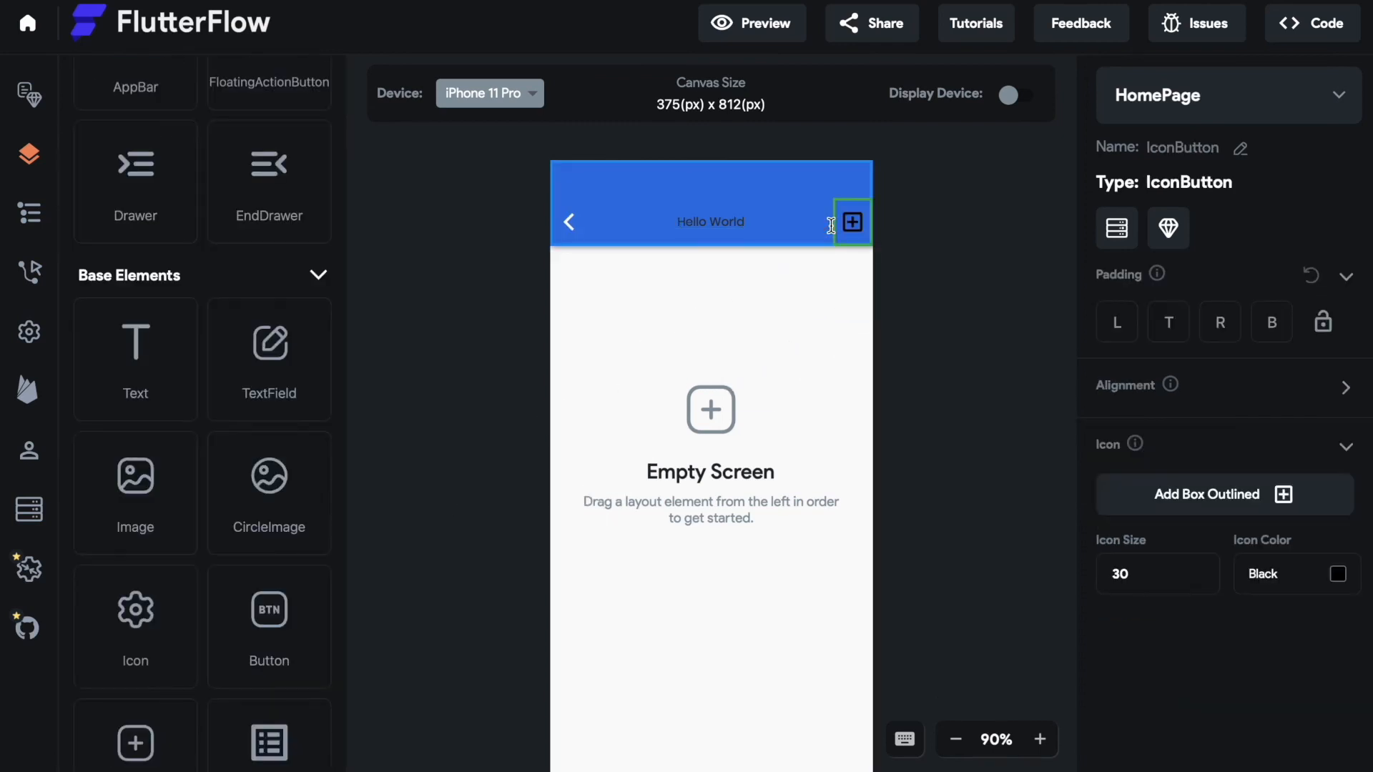
{"action": "scroll", "scroll_direction": "down", "scroll_amount": 3}
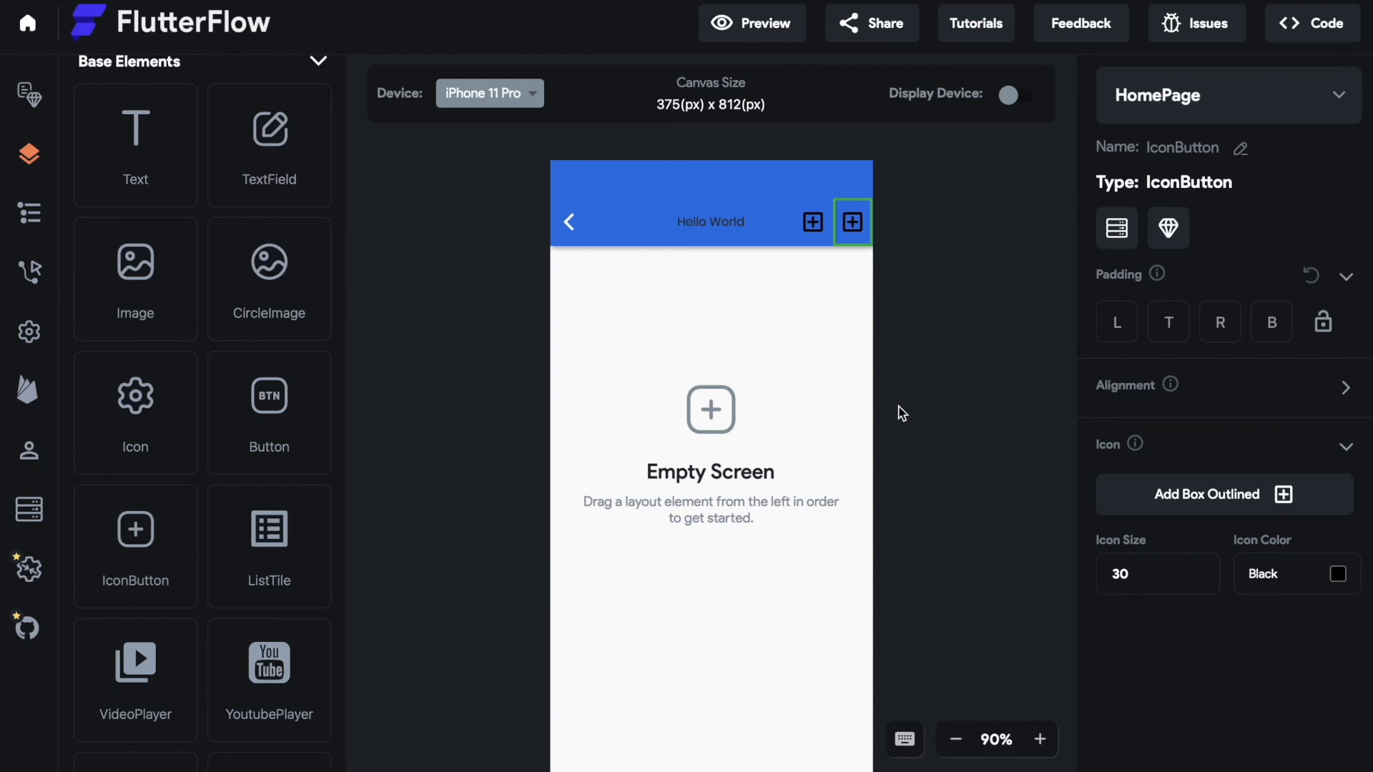
{"action": "mouse_move", "coordinate": [853, 224]}
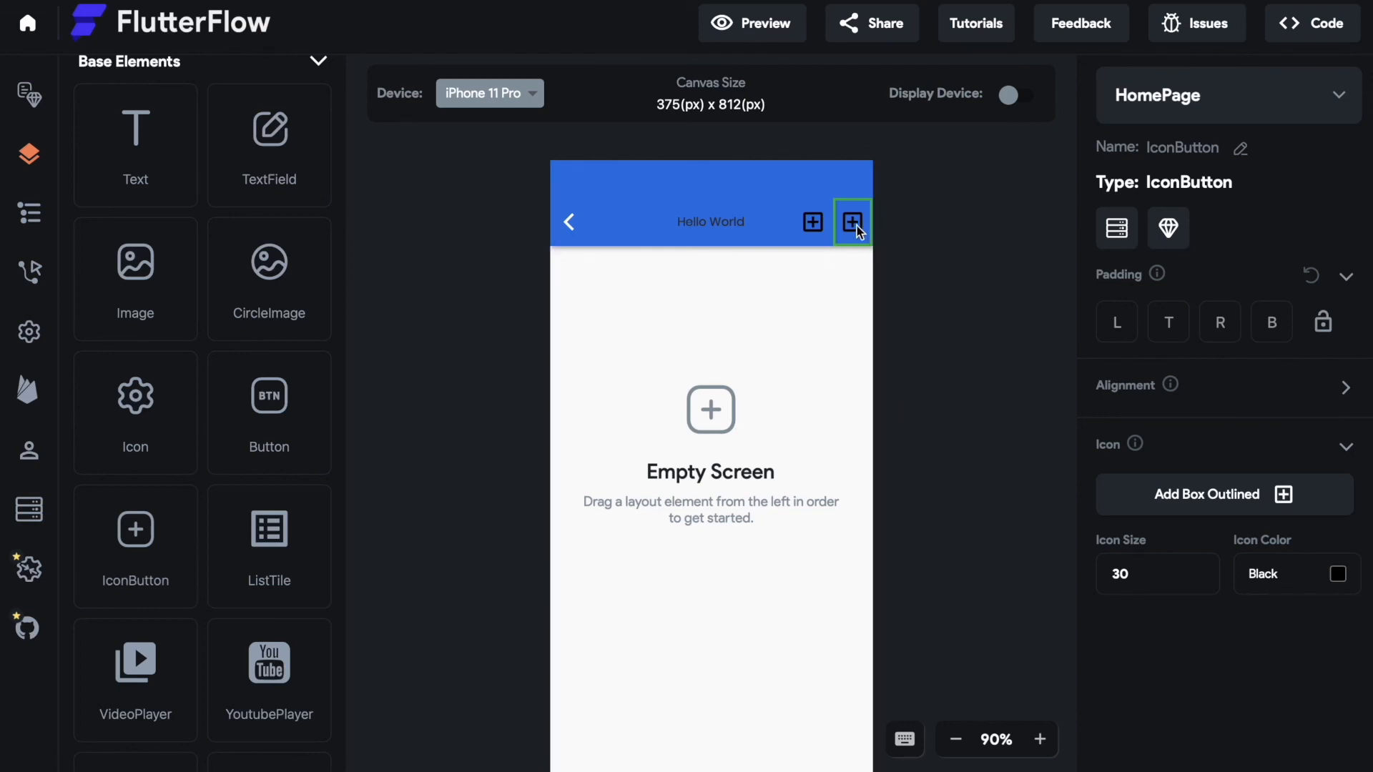
{"action": "mouse_move", "coordinate": [812, 222]}
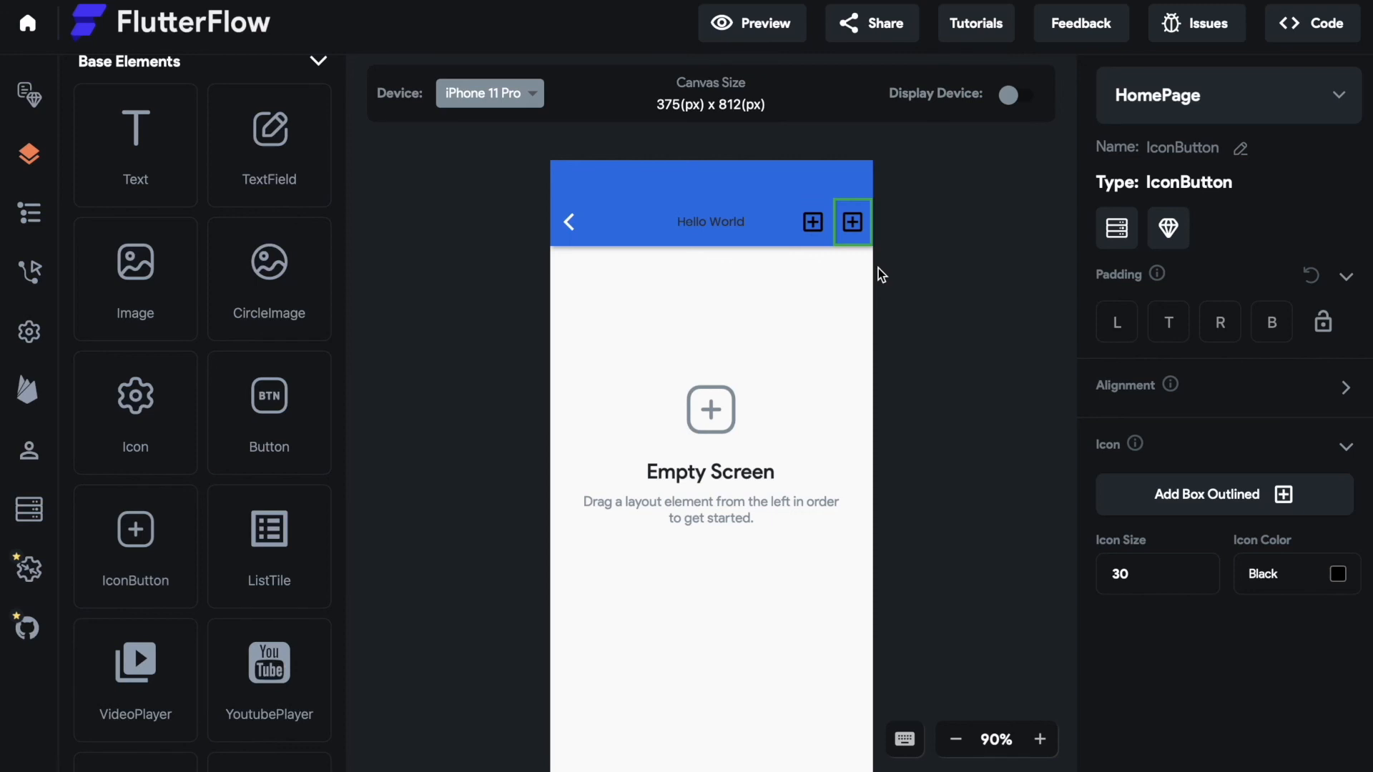
{"action": "mouse_move", "coordinate": [813, 222]}
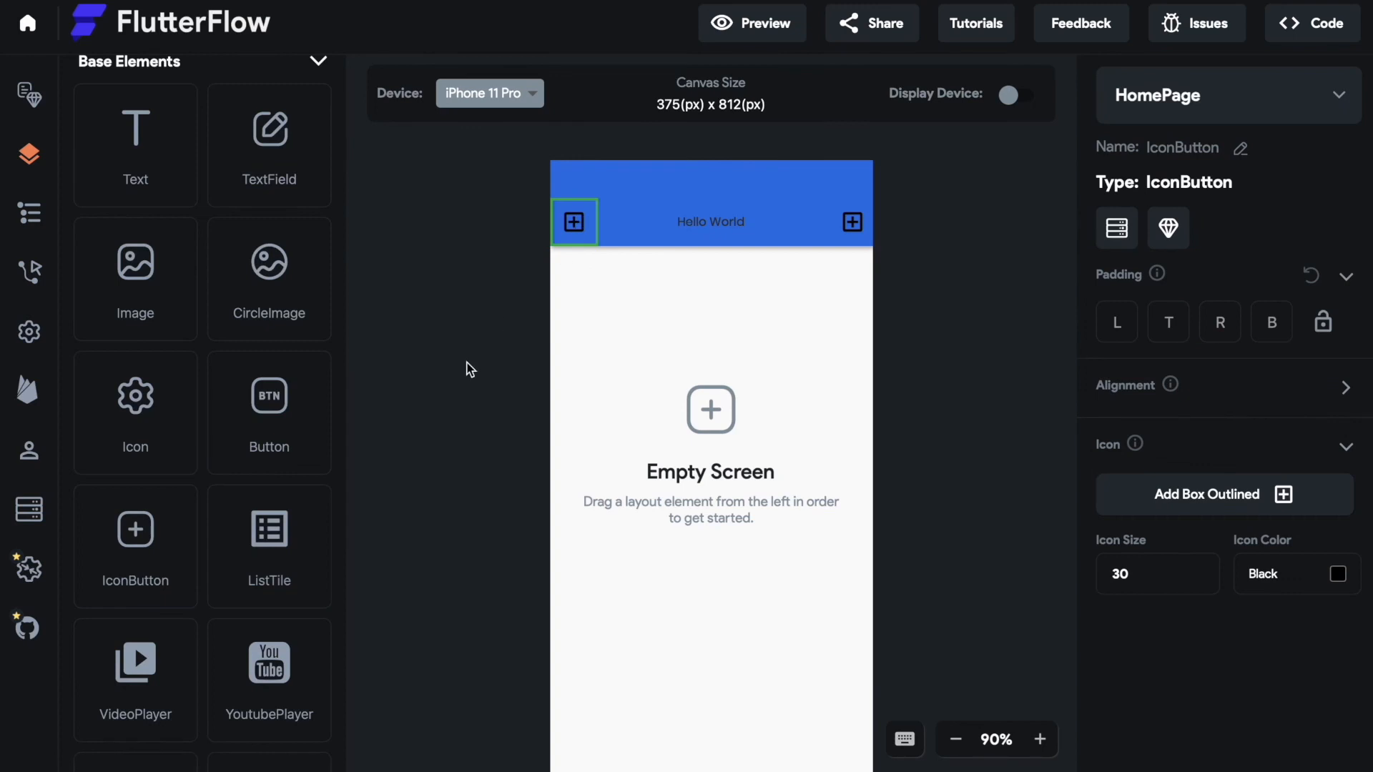
{"action": "mouse_move", "coordinate": [580, 250]}
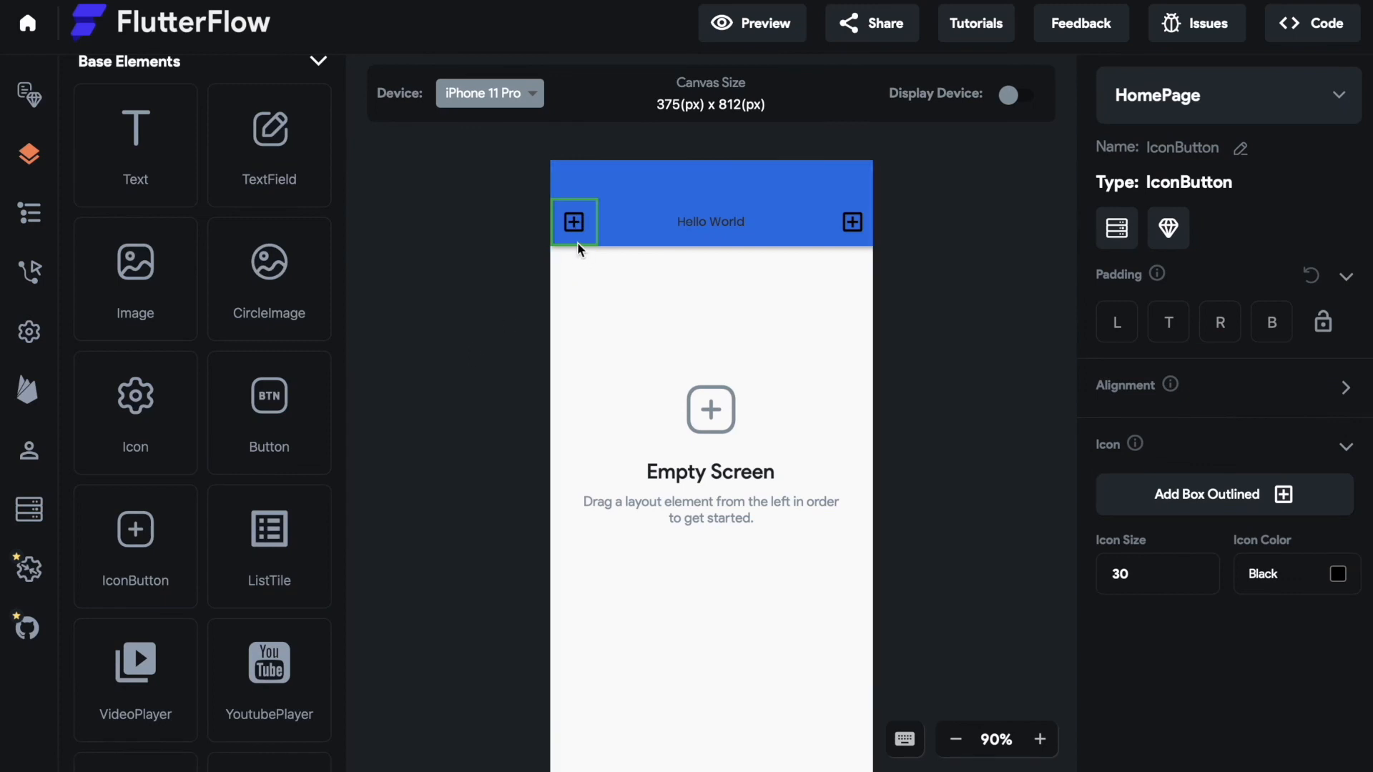
{"action": "mouse_move", "coordinate": [587, 231]}
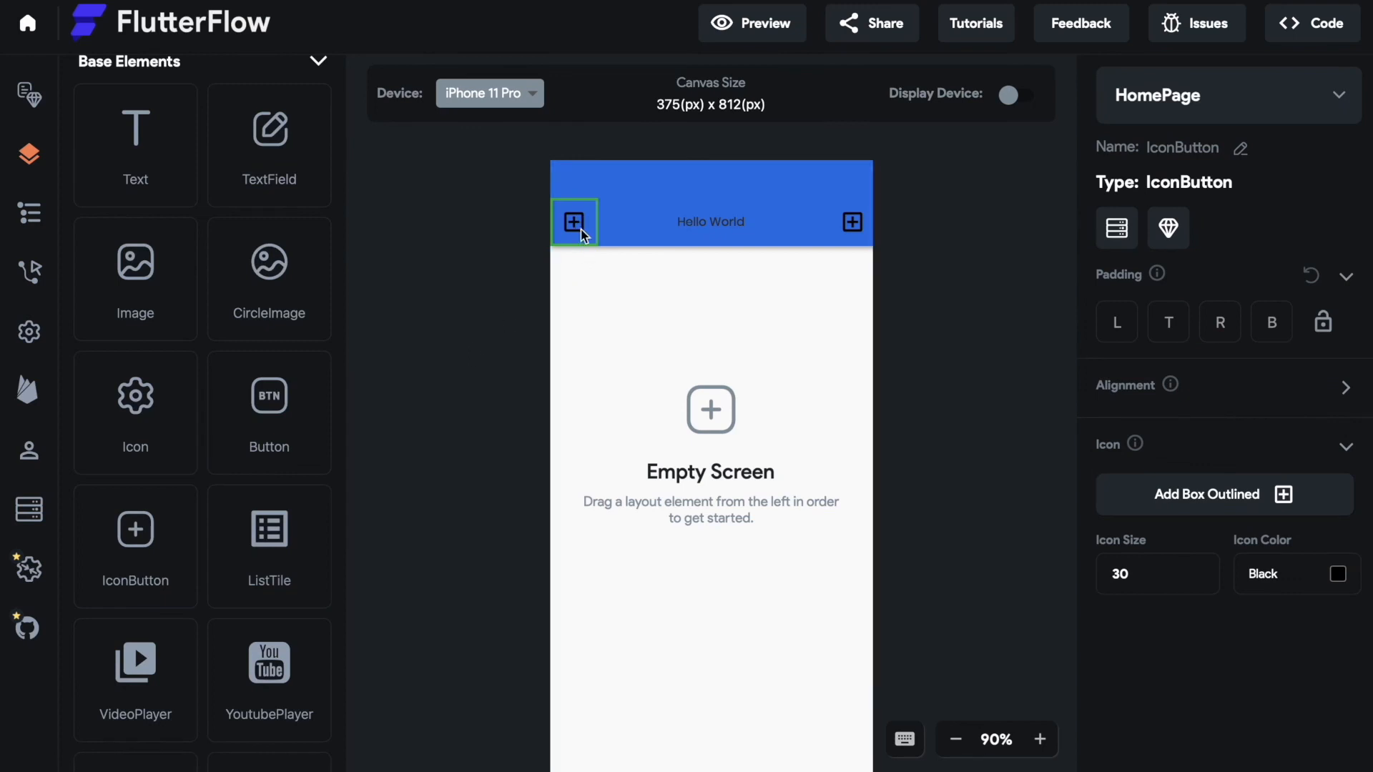